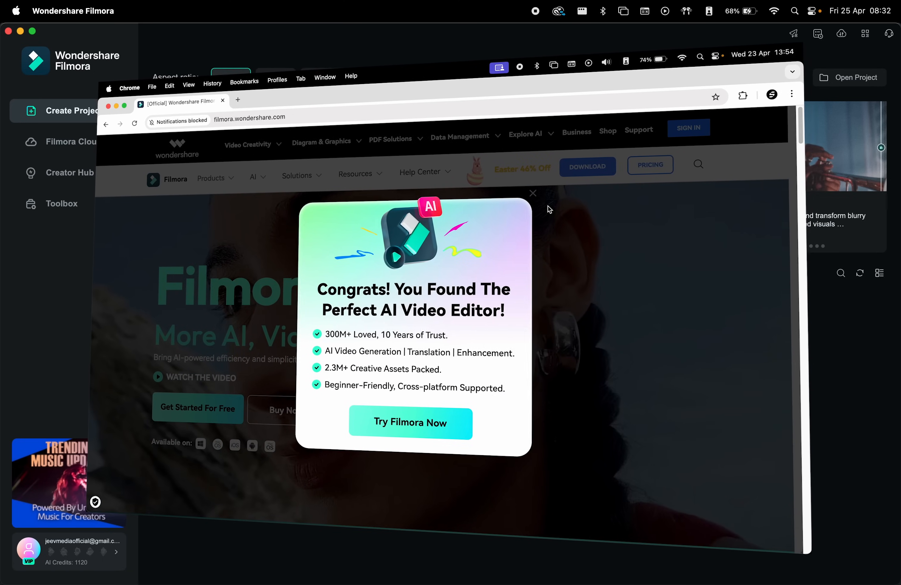
Dismiss the 'Perfect AI Video Editor' pop-up and scroll through the Filmora homepage.
{"action": "left_click", "coordinate": [532, 192]}
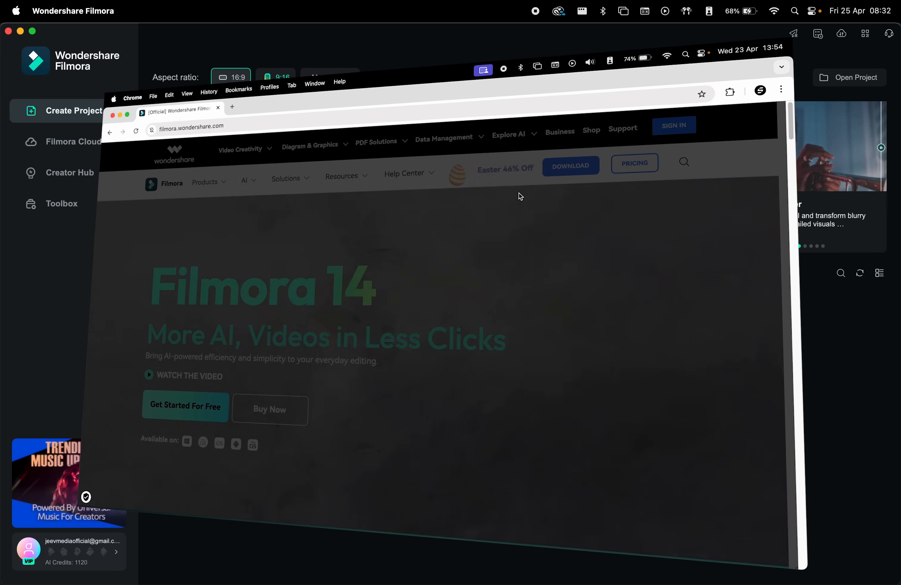
{"action": "scroll", "scroll_direction": "down", "scroll_amount": 3}
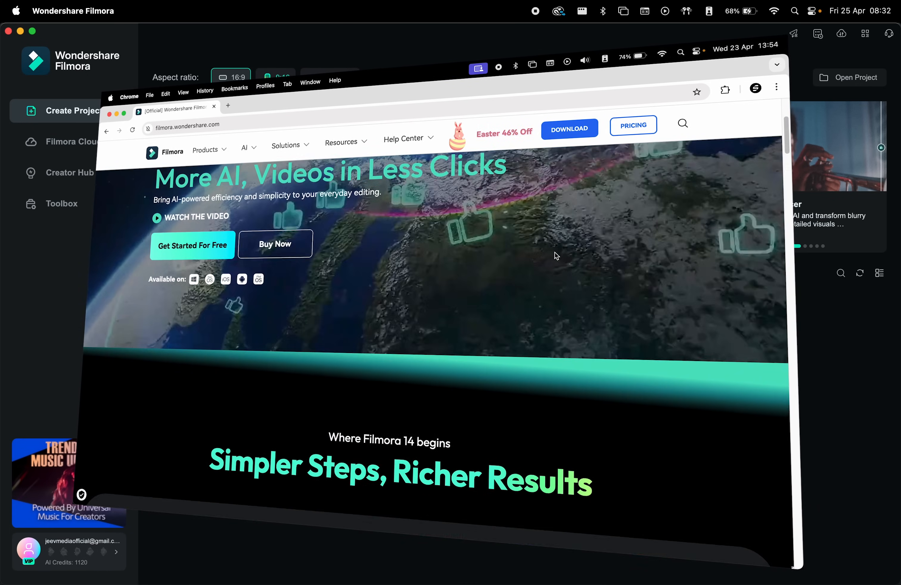
{"action": "scroll", "scroll_direction": "down", "scroll_amount": 3}
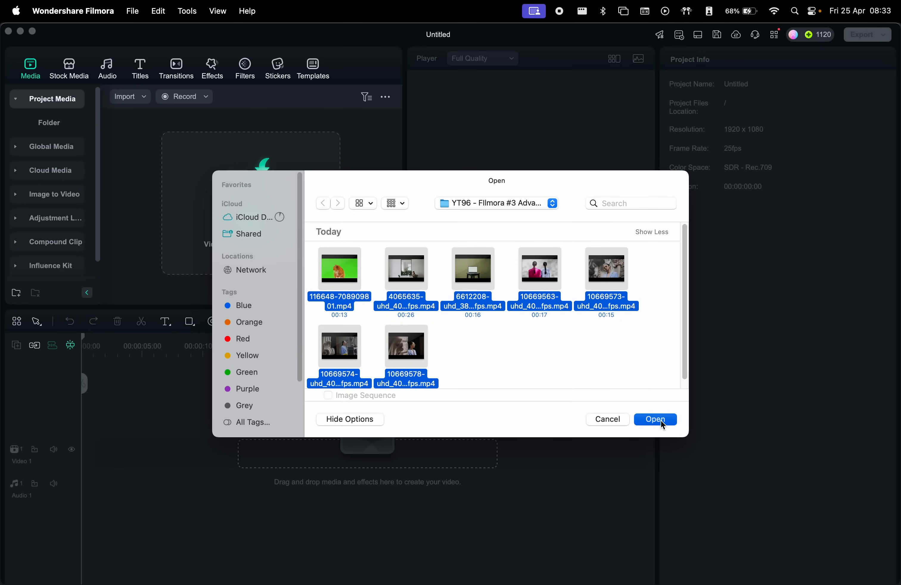
Import the seven clips, skip proxy creation, stop settings prompts and keep 1920x1080 25fps.
{"action": "left_click", "coordinate": [654, 419]}
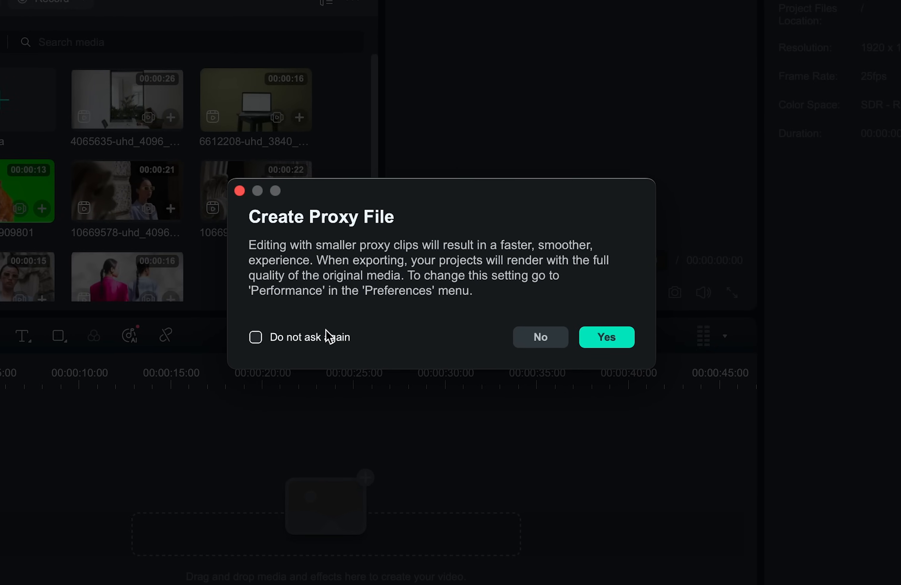
{"action": "mouse_move", "coordinate": [539, 337]}
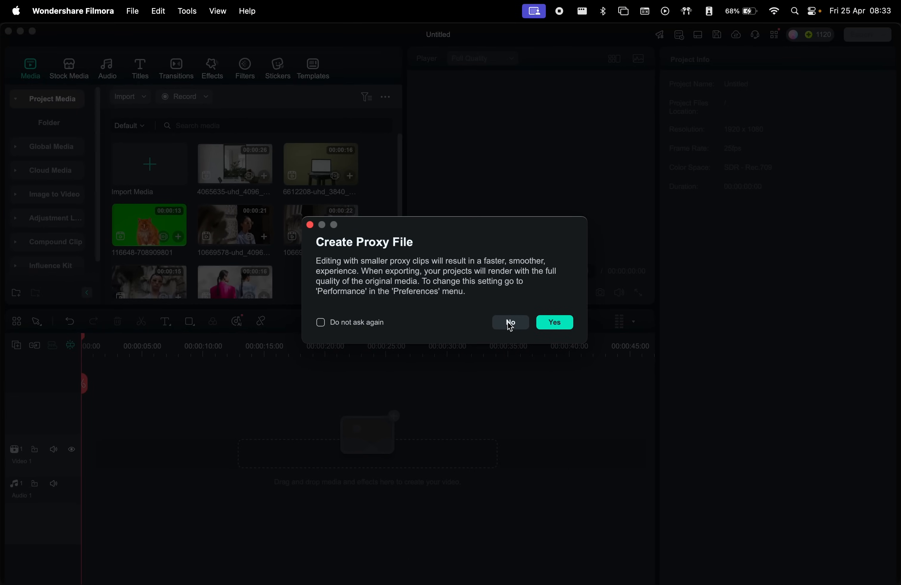
{"action": "left_click", "coordinate": [509, 321]}
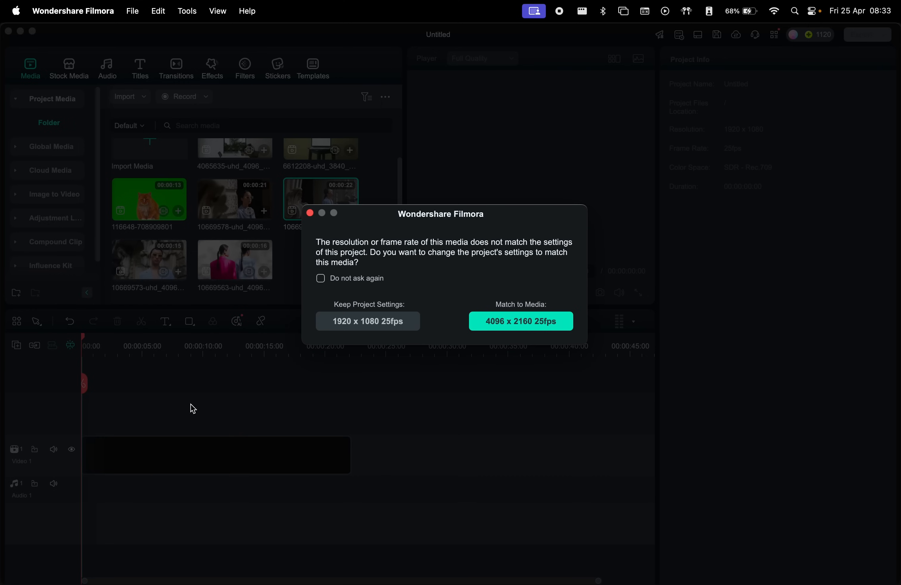
{"action": "left_click", "coordinate": [320, 278]}
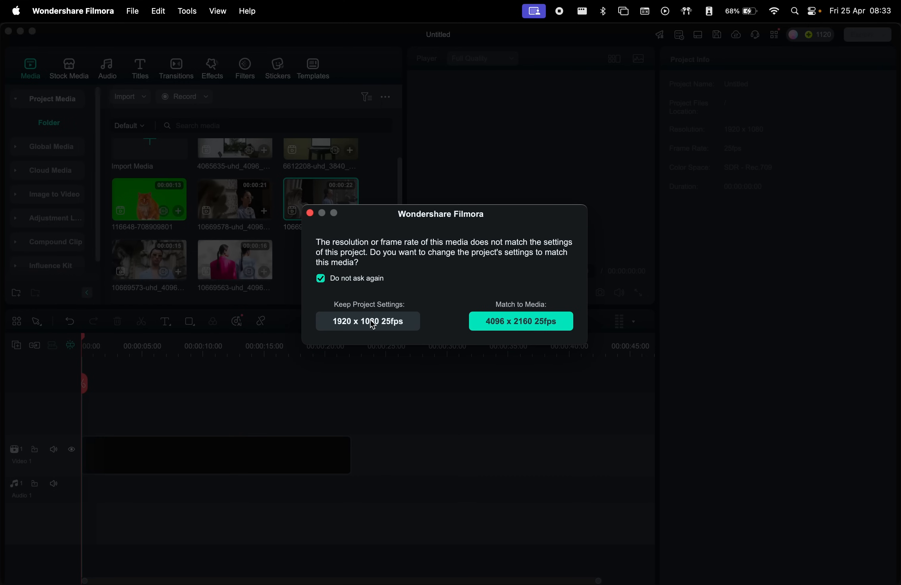
{"action": "left_click", "coordinate": [368, 321]}
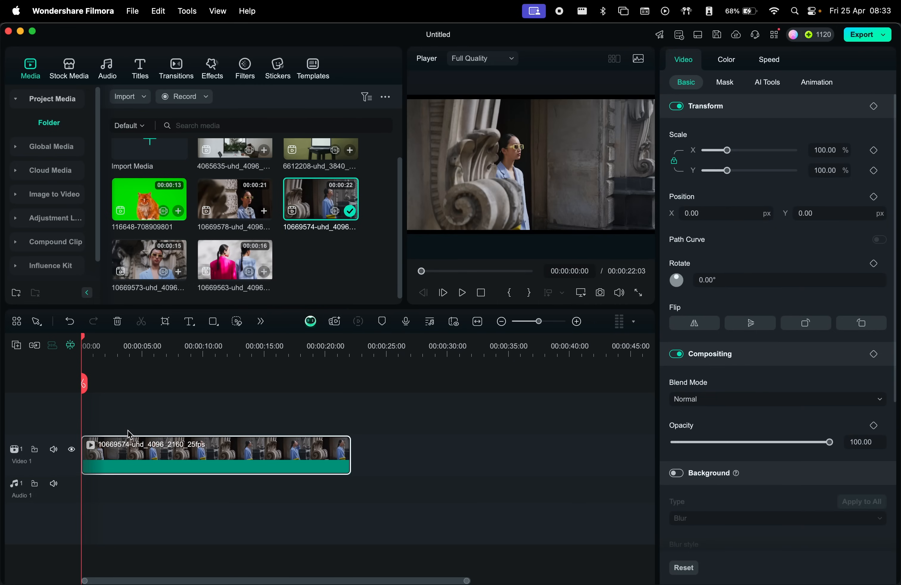
Move the playhead to 00:00:02:10 so that frame previews.
{"action": "left_click", "coordinate": [461, 292]}
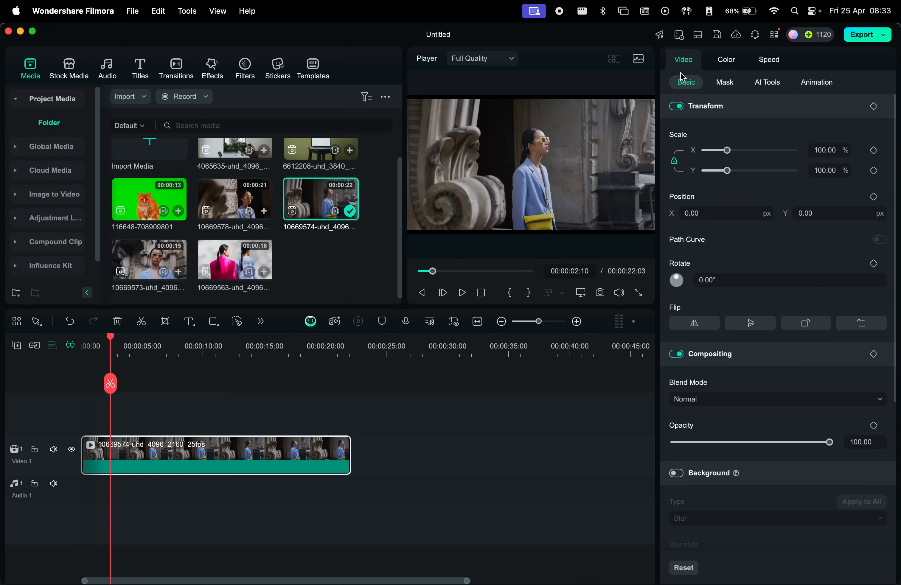
{"action": "left_click", "coordinate": [698, 106]}
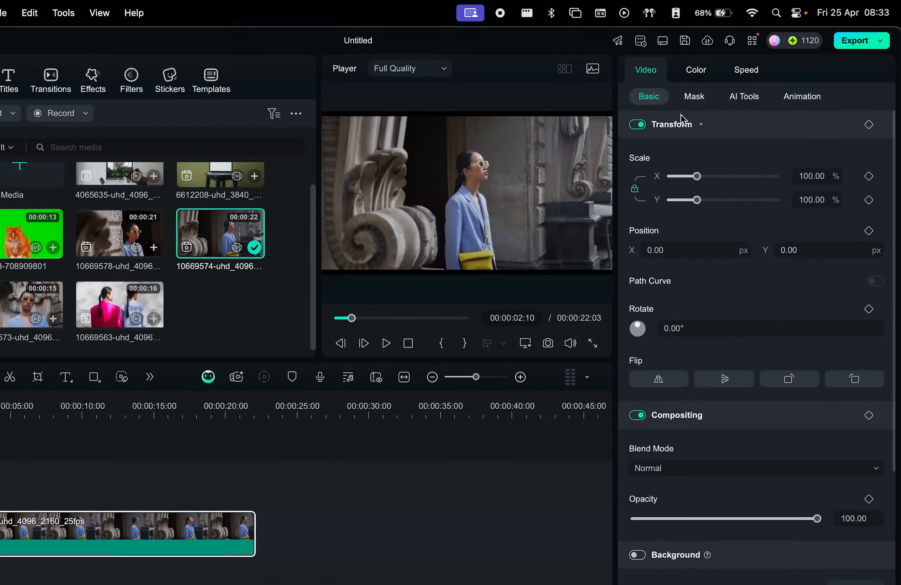
Apply a rectangular mask at 79% scale, 27% blur and 3% radius, trying inversion.
{"action": "left_click", "coordinate": [693, 96]}
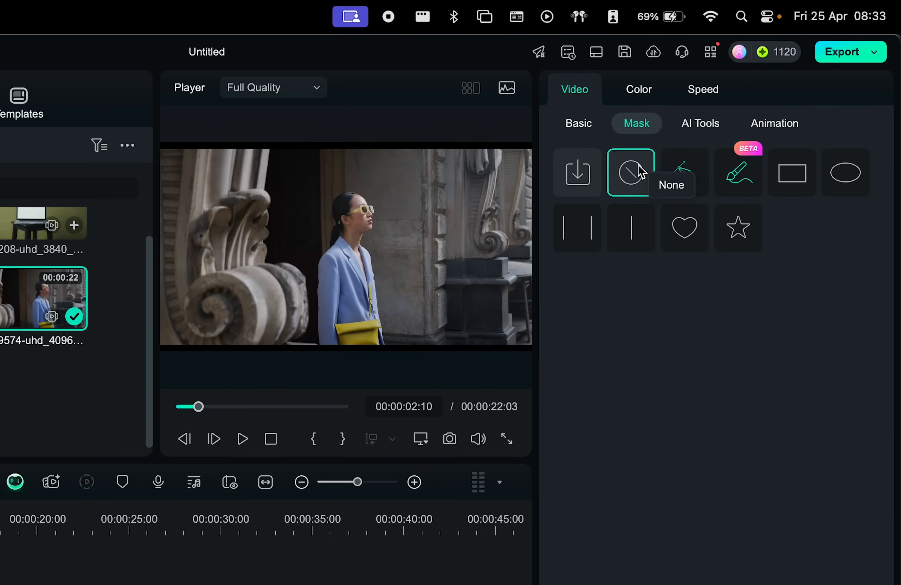
{"action": "mouse_move", "coordinate": [737, 172]}
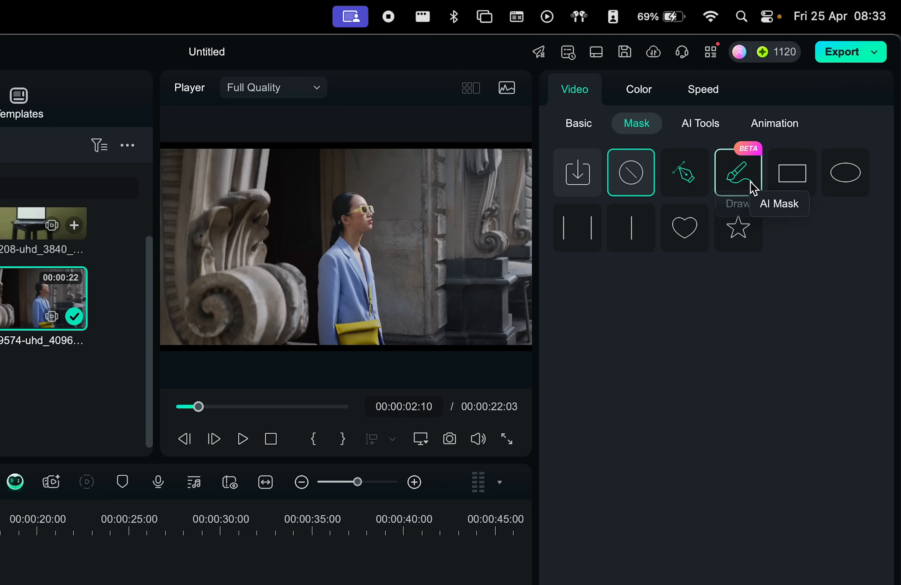
{"action": "left_click", "coordinate": [790, 171]}
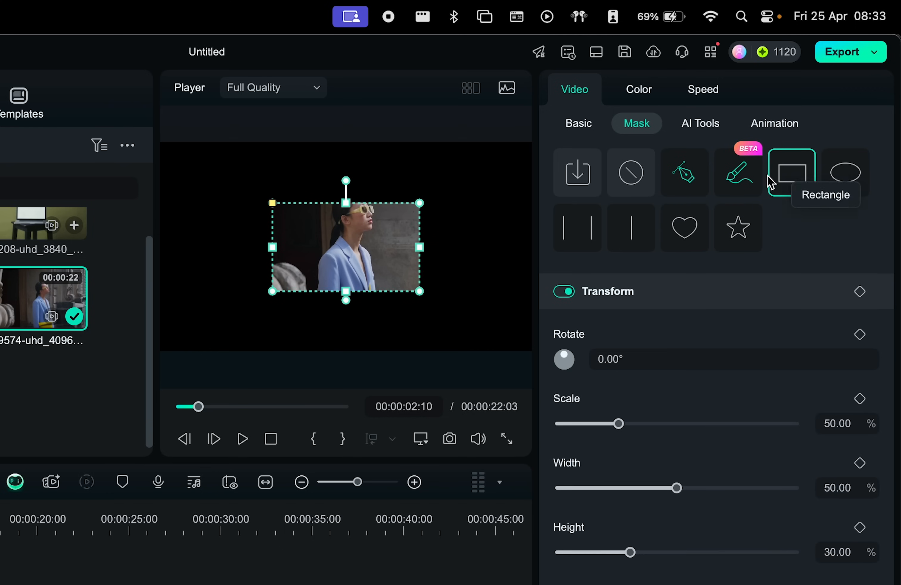
{"action": "left_click", "coordinate": [791, 172]}
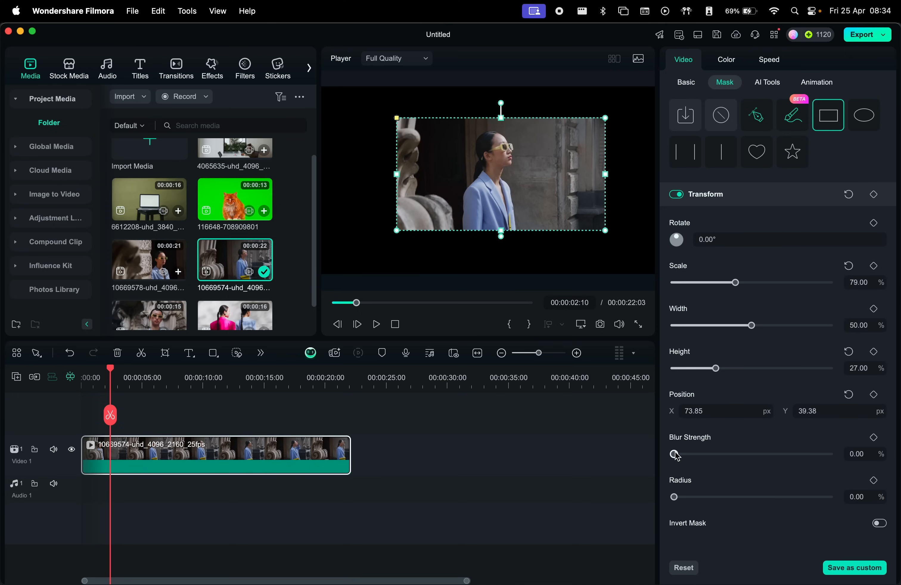
{"action": "mouse_move", "coordinate": [729, 424]}
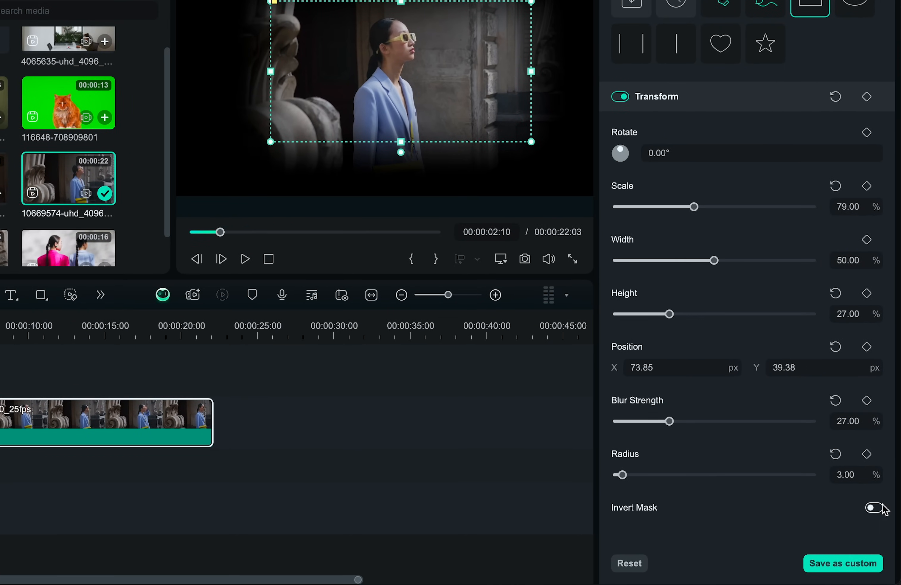
{"action": "left_click", "coordinate": [873, 508]}
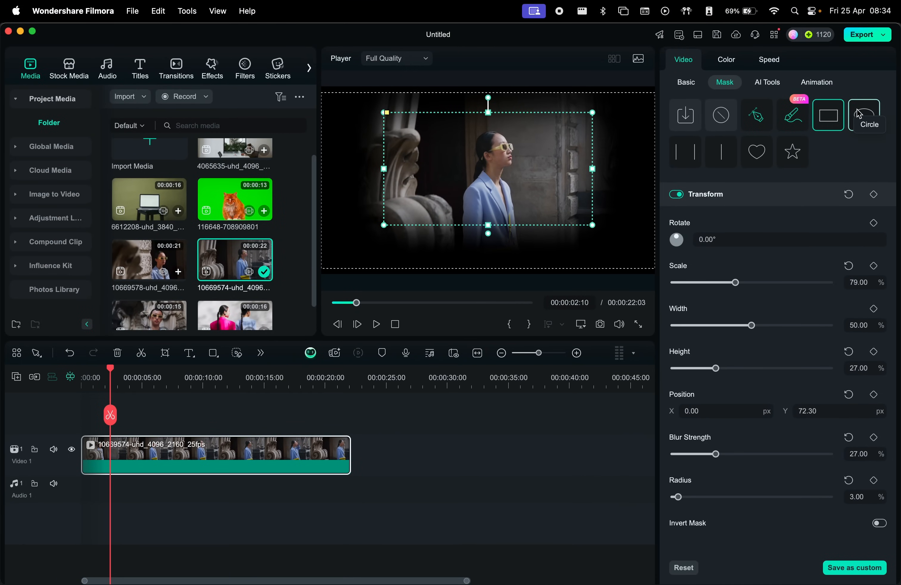
Try ellipse and heart masks, then settle on a star mask scaled to 81%.
{"action": "left_click", "coordinate": [863, 115]}
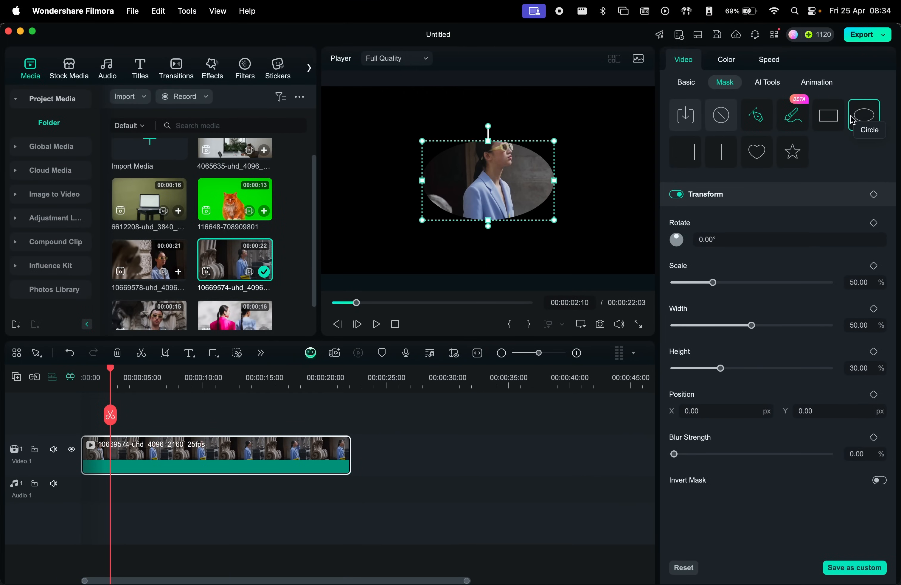
{"action": "left_click", "coordinate": [756, 152]}
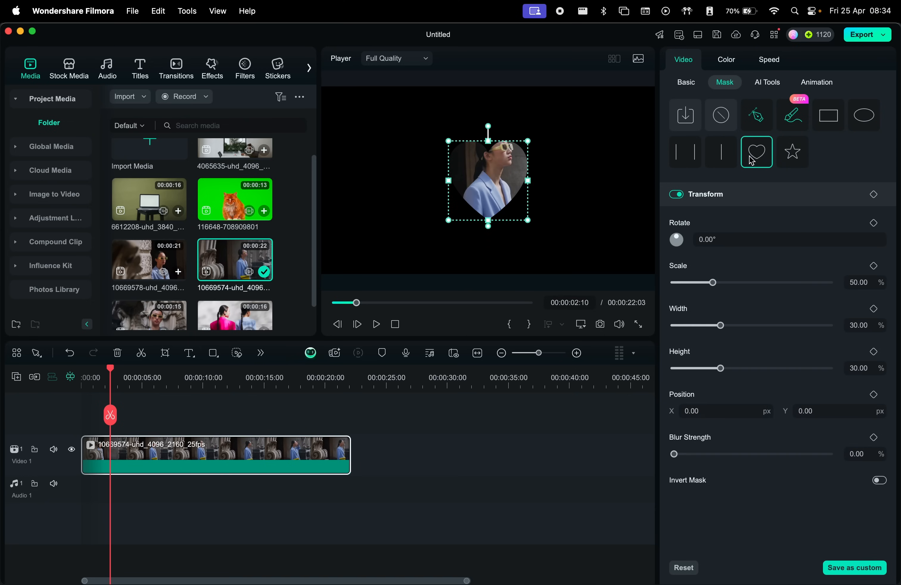
{"action": "left_click", "coordinate": [792, 152]}
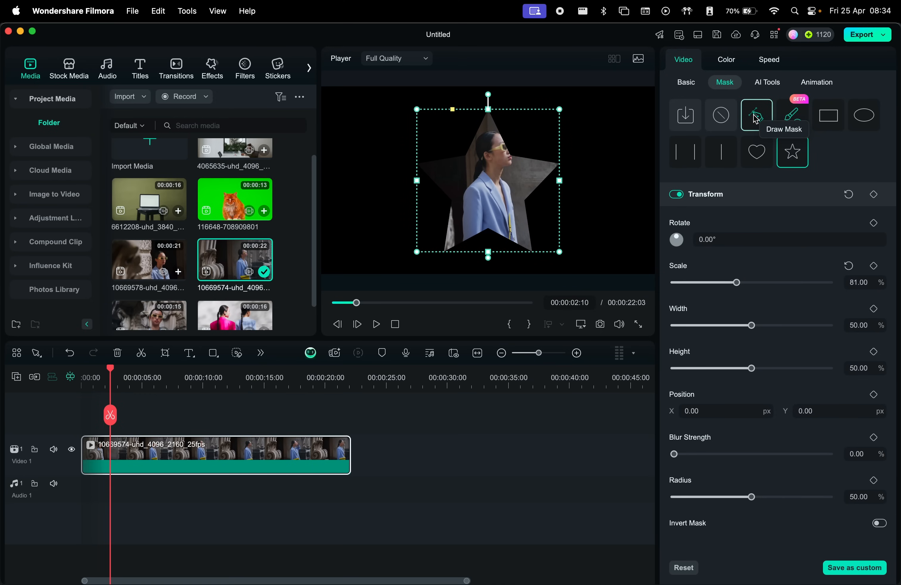
Draw a custom mask around the woman with 13.03 extend and 45.98 blur, then choose AI Mask.
{"action": "left_click", "coordinate": [756, 115]}
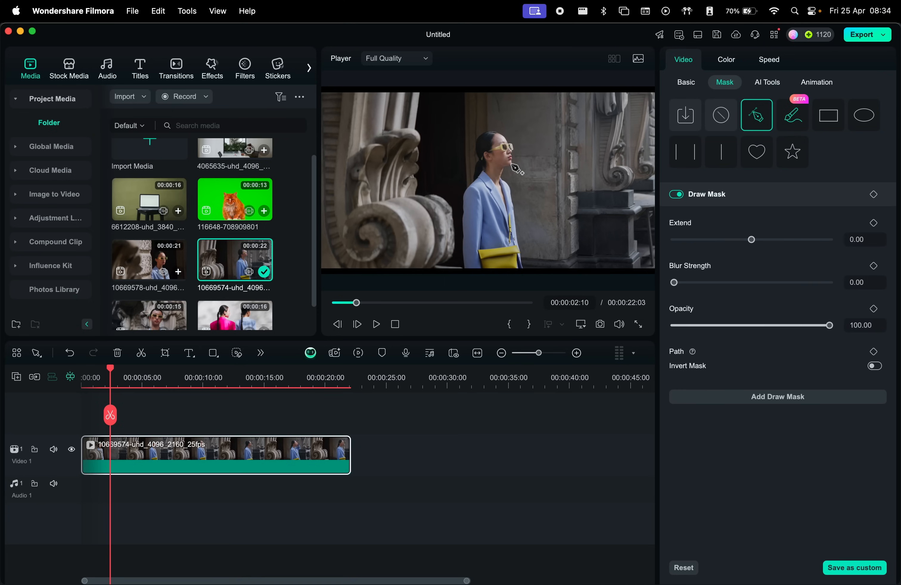
{"action": "mouse_move", "coordinate": [518, 176]}
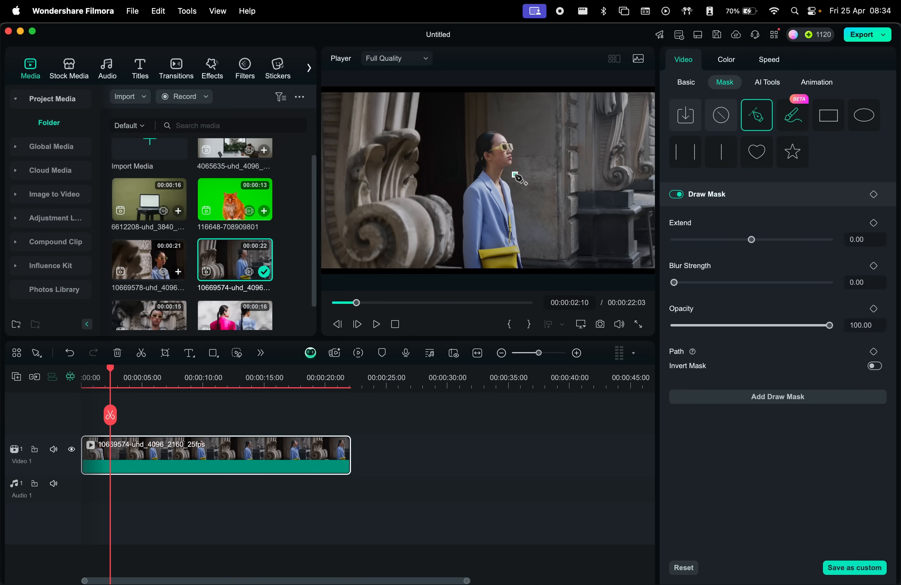
{"action": "left_click", "coordinate": [483, 117]}
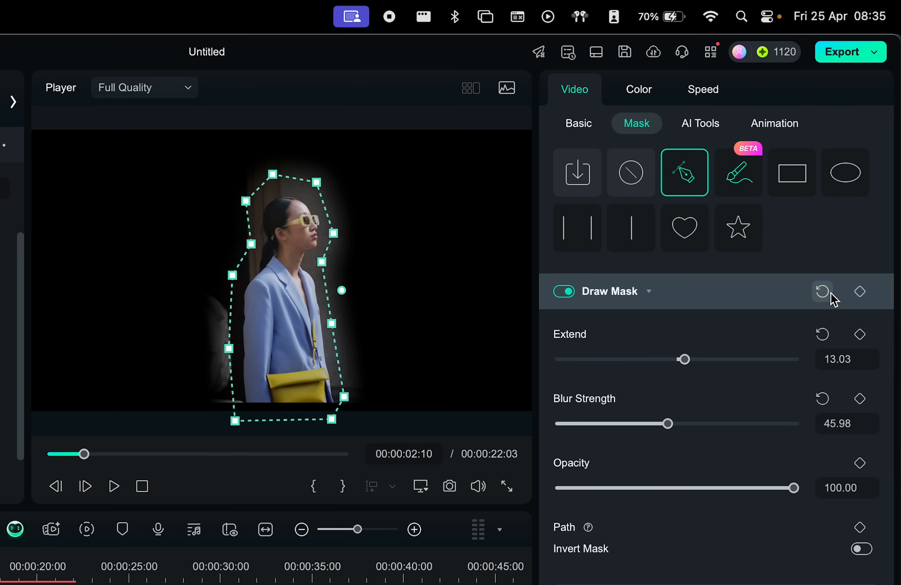
{"action": "mouse_move", "coordinate": [801, 303]}
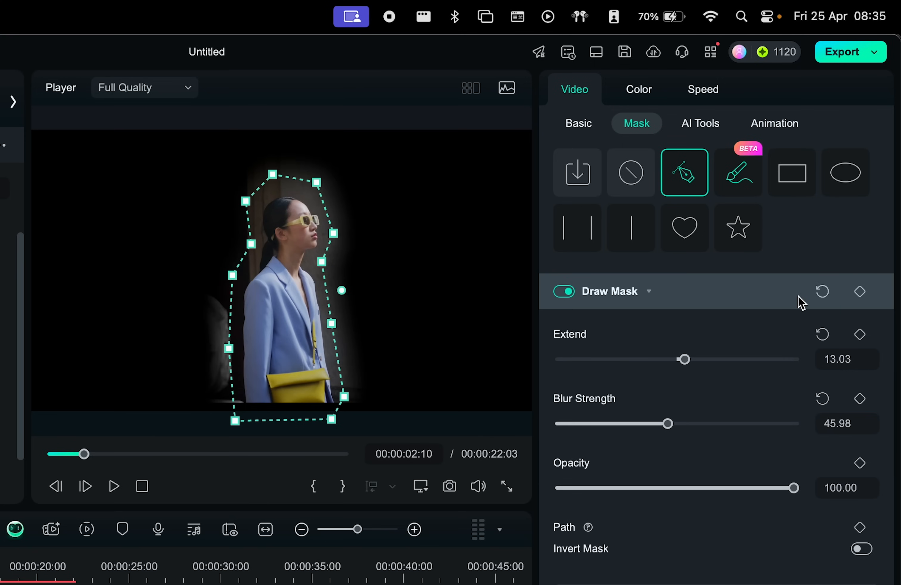
{"action": "mouse_move", "coordinate": [738, 172]}
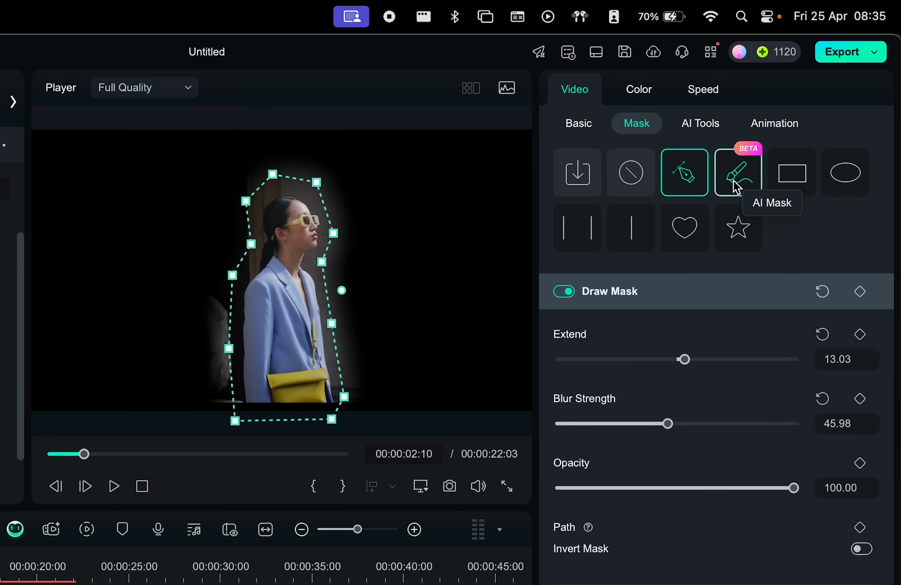
{"action": "left_click", "coordinate": [737, 171]}
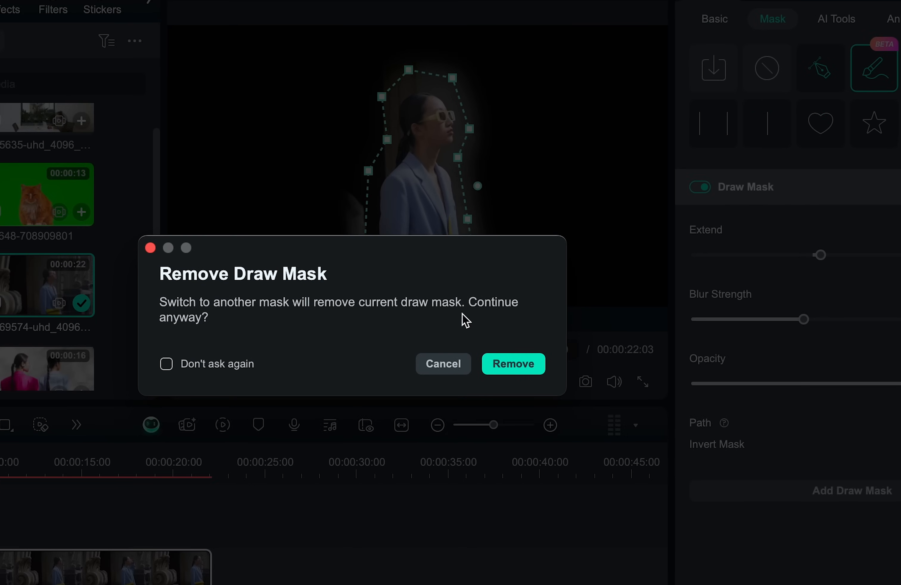
Remove the drawn mask, smart-brush the woman and track her through the clip.
{"action": "left_click", "coordinate": [512, 364]}
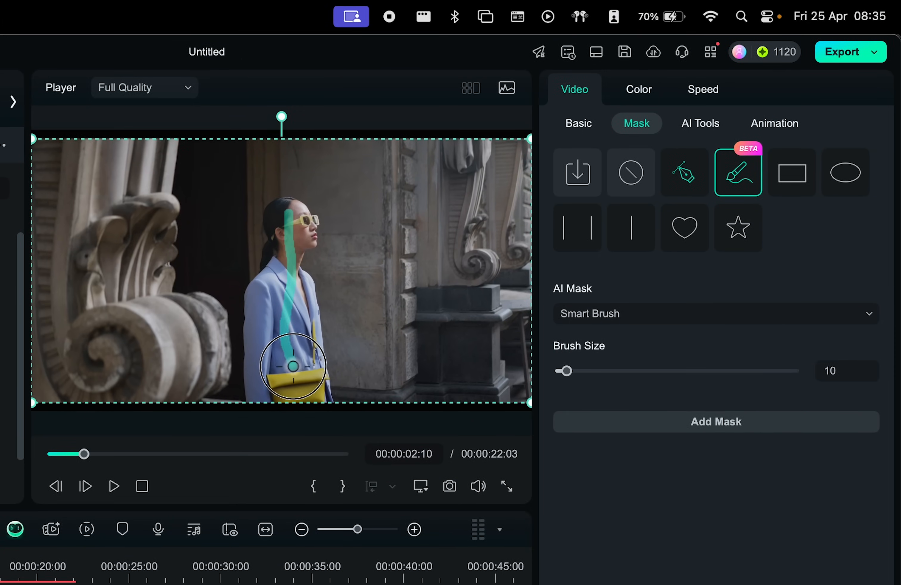
{"action": "left_click", "coordinate": [715, 421]}
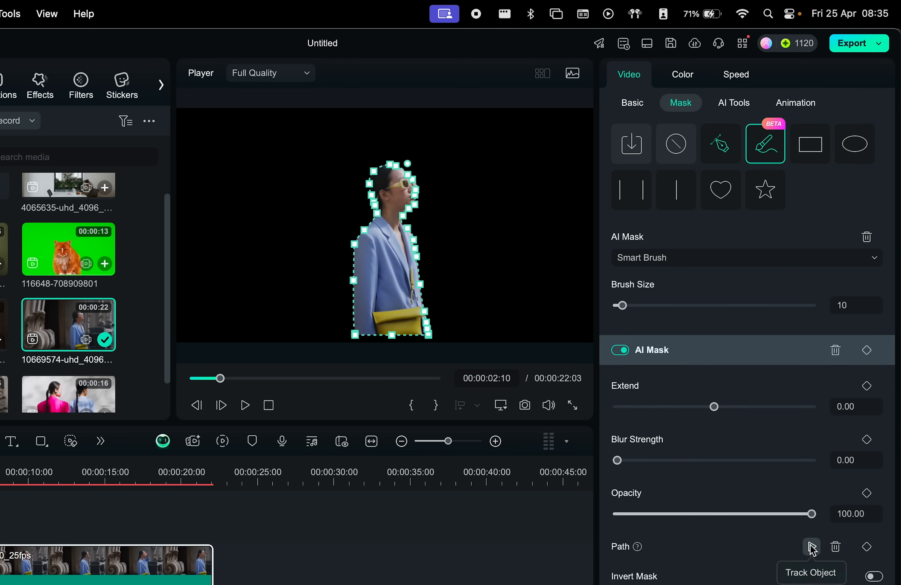
{"action": "left_click", "coordinate": [811, 546]}
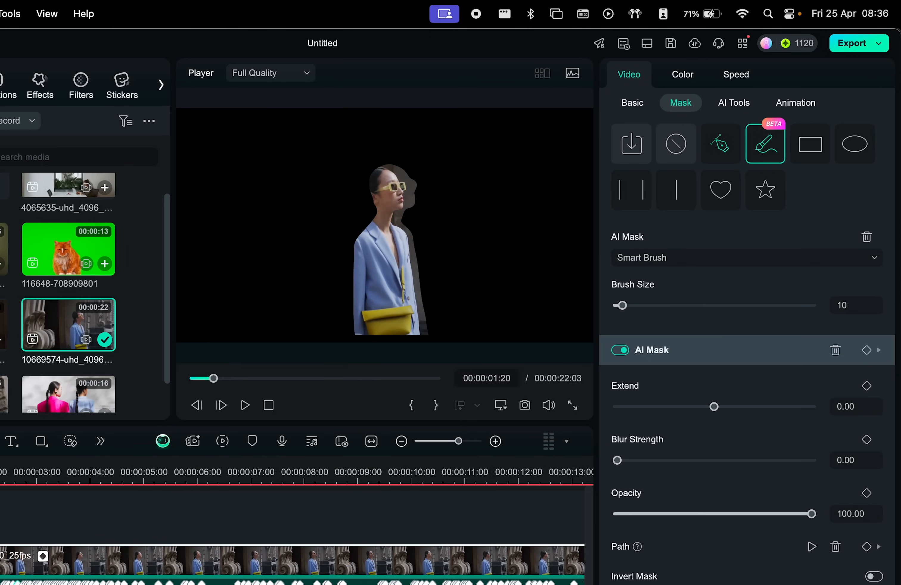
{"action": "left_click", "coordinate": [243, 405]}
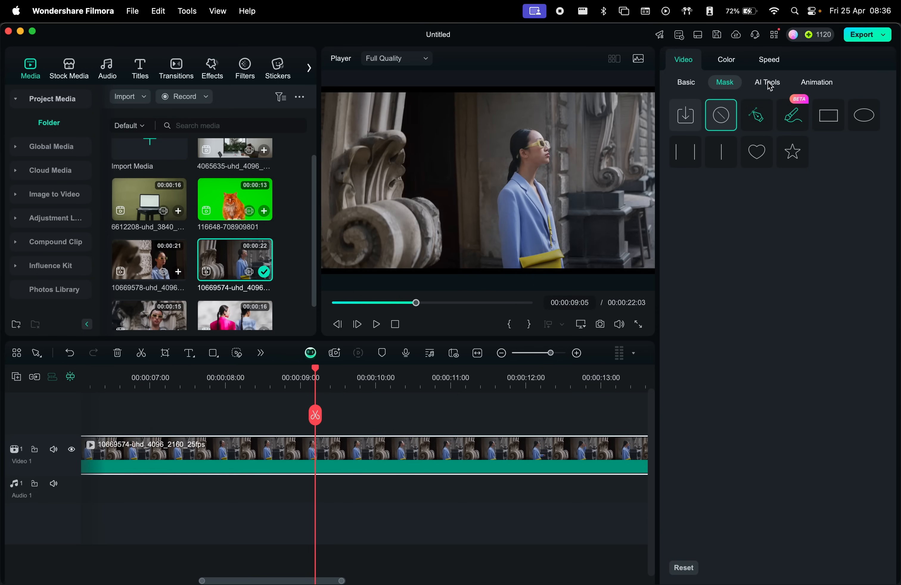
Show the clip's AI Tools settings with Chroma Key and AI Portrait Cutout.
{"action": "left_click", "coordinate": [766, 82]}
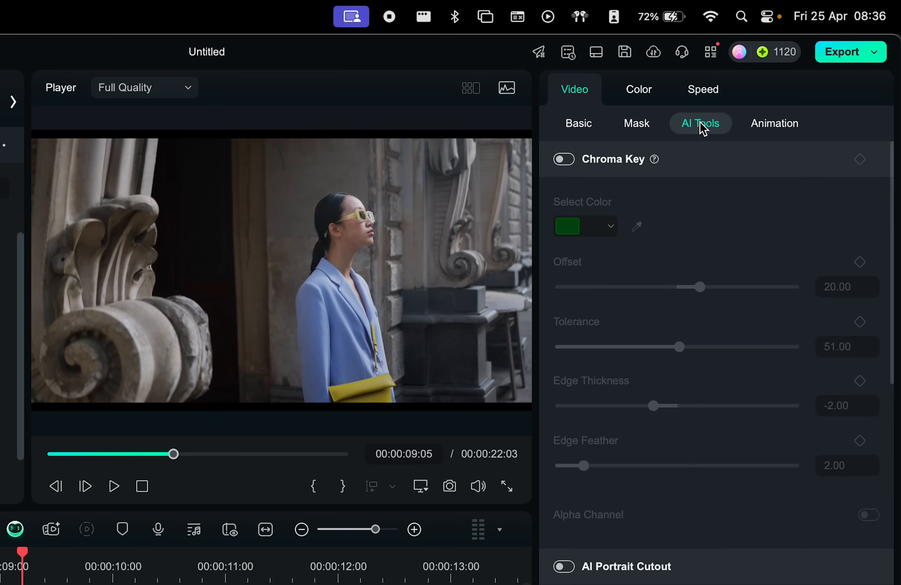
{"action": "mouse_move", "coordinate": [878, 168]}
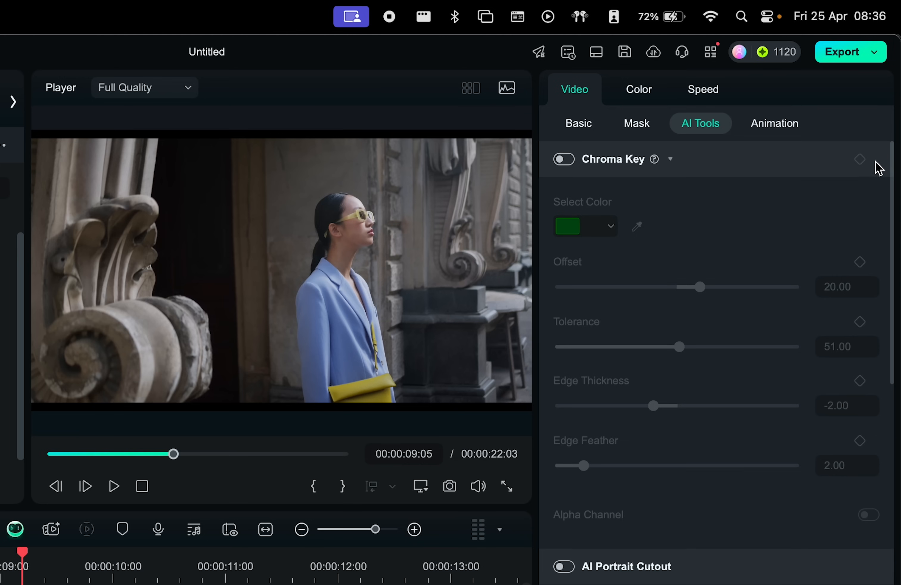
{"action": "mouse_move", "coordinate": [671, 506]}
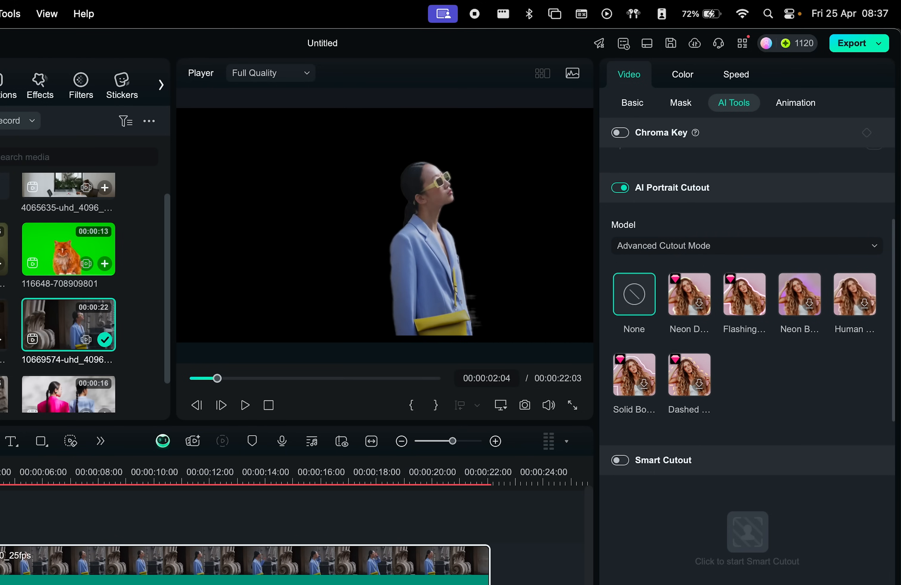
Try neon and other portrait outline presets, ending with the dashed blue border.
{"action": "left_click", "coordinate": [104, 471]}
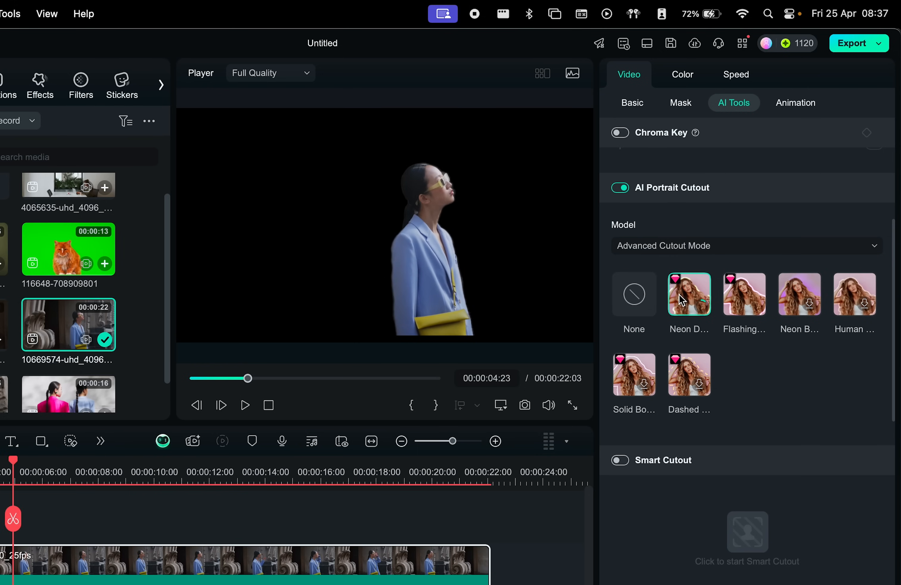
{"action": "left_click", "coordinate": [634, 375]}
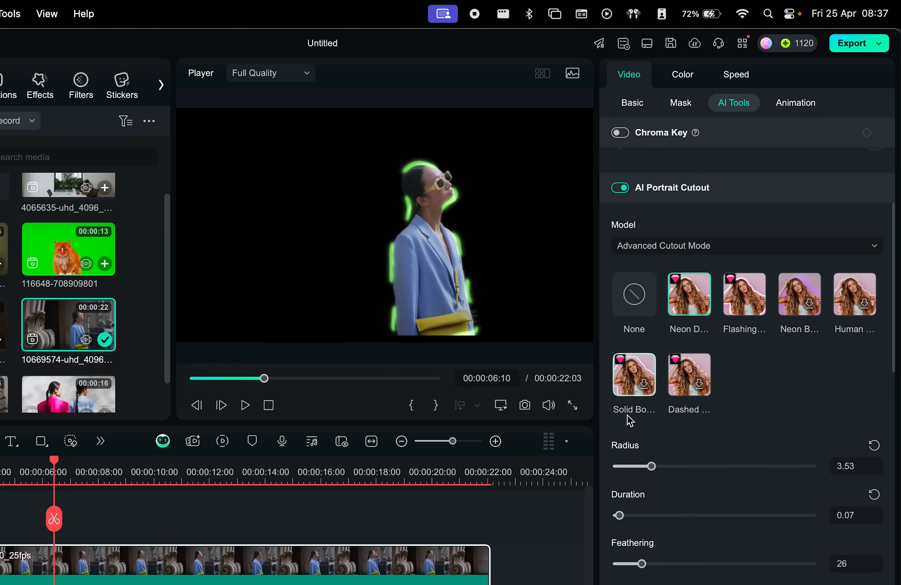
{"action": "scroll", "scroll_direction": "down", "scroll_amount": 3}
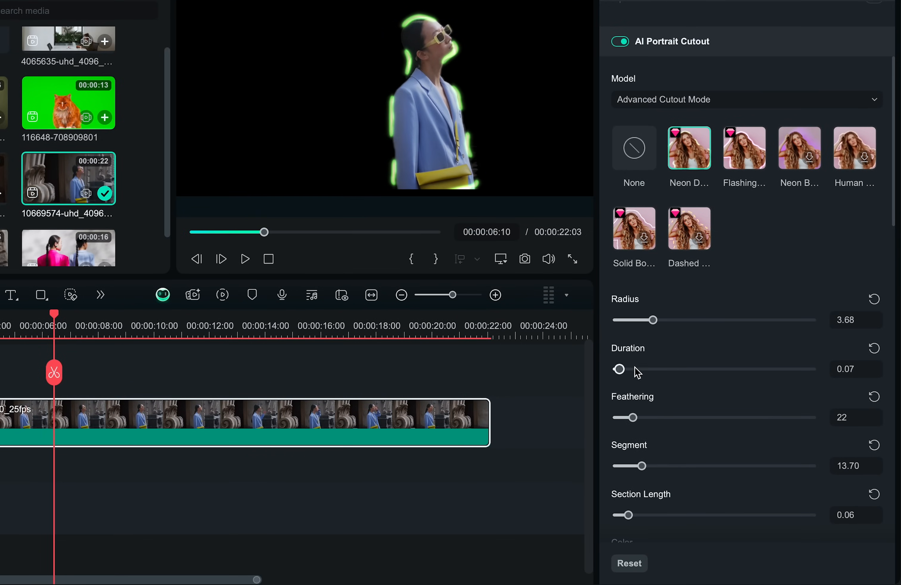
{"action": "scroll", "scroll_direction": "down", "scroll_amount": 3}
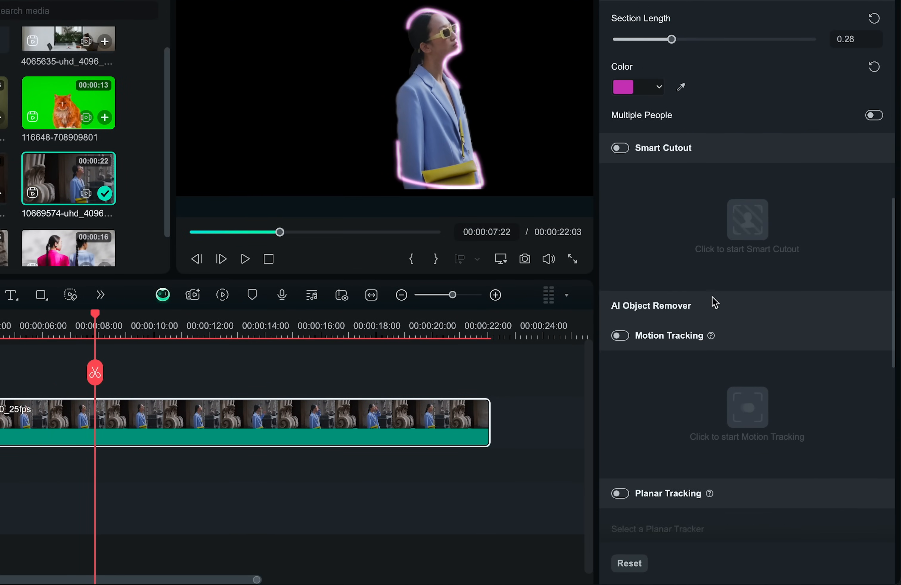
{"action": "left_click", "coordinate": [689, 337]}
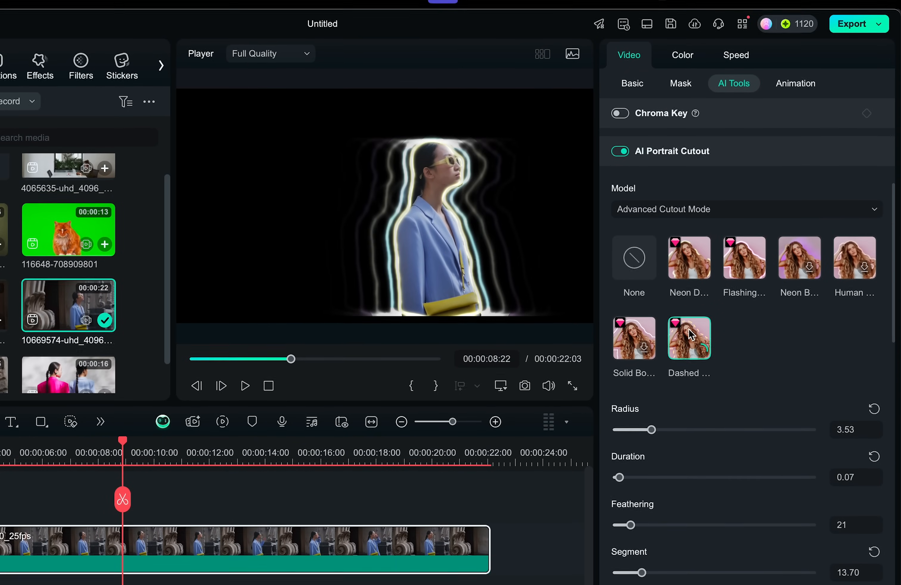
{"action": "left_click", "coordinate": [688, 337]}
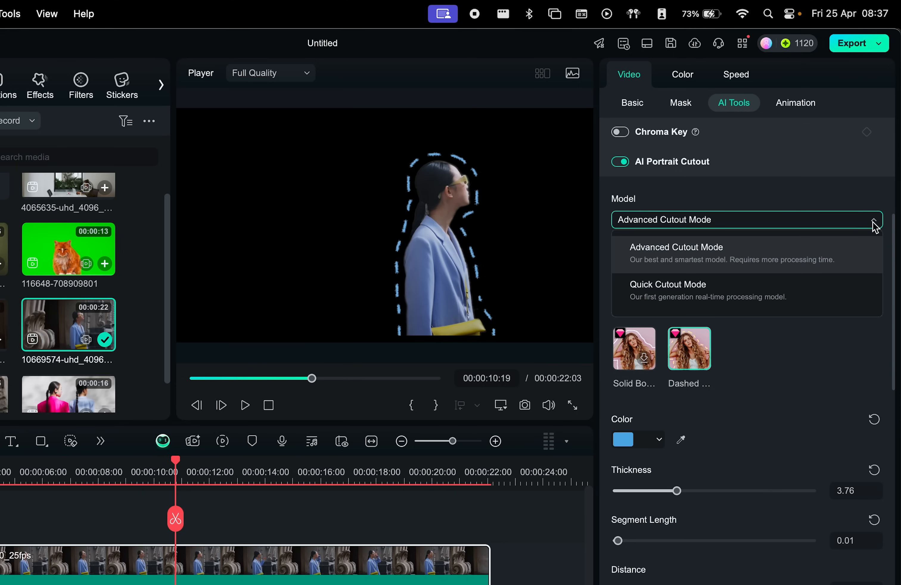
{"action": "left_click", "coordinate": [667, 291]}
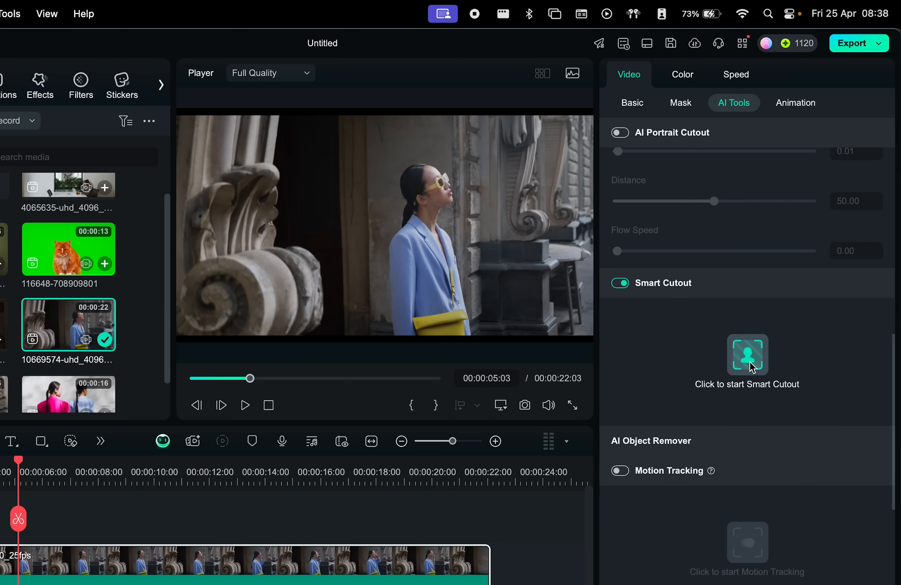
Run Smart Cutout on the woman, refine it at full magnification, and save the cutout.
{"action": "left_click", "coordinate": [747, 354]}
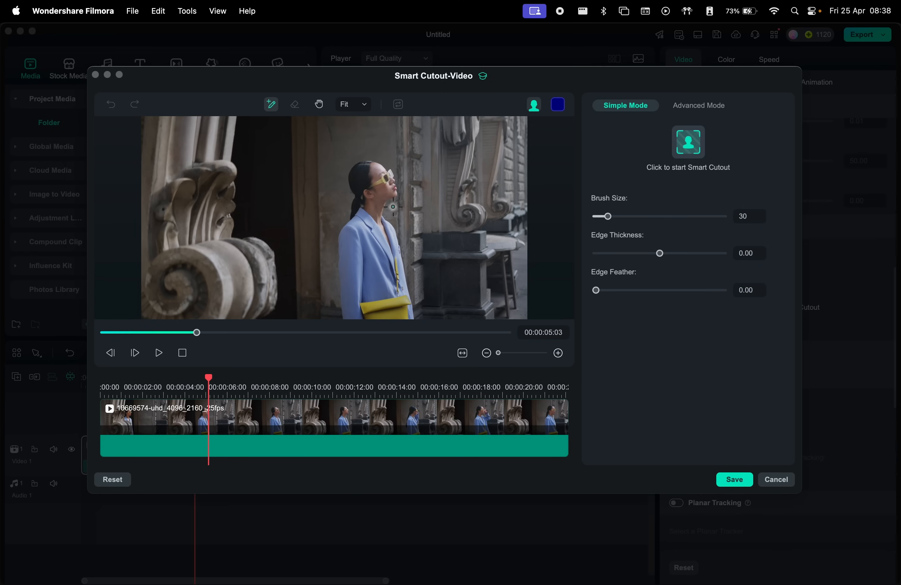
{"action": "mouse_move", "coordinate": [389, 191]}
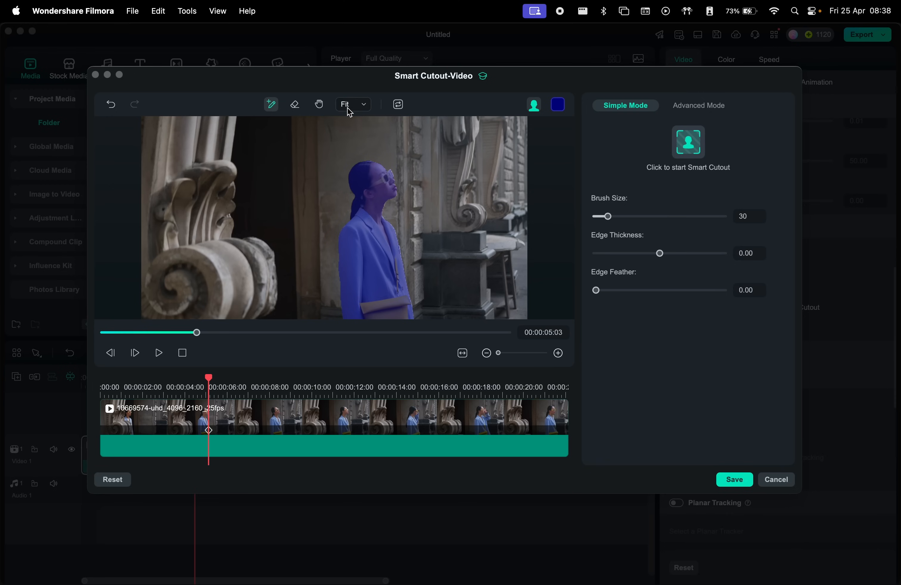
{"action": "left_click", "coordinate": [351, 104]}
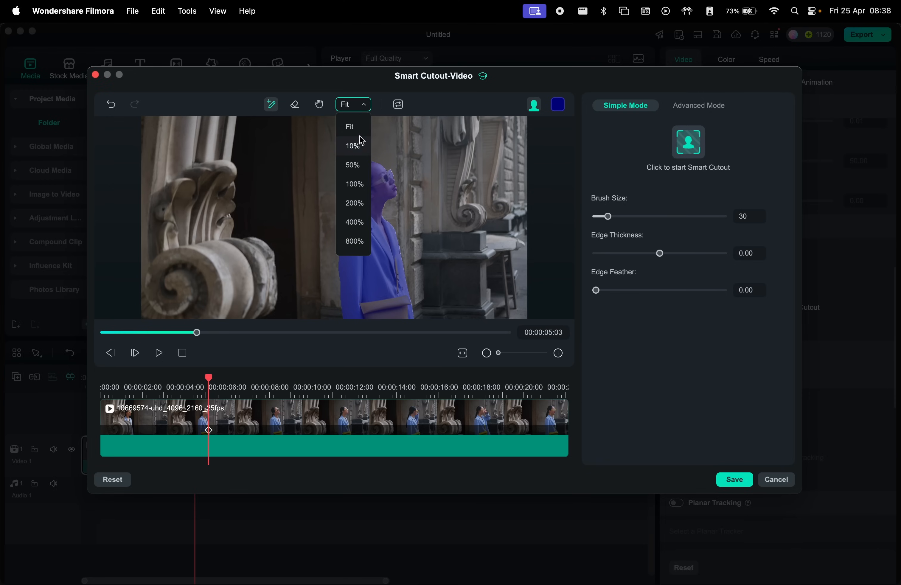
{"action": "left_click", "coordinate": [354, 184]}
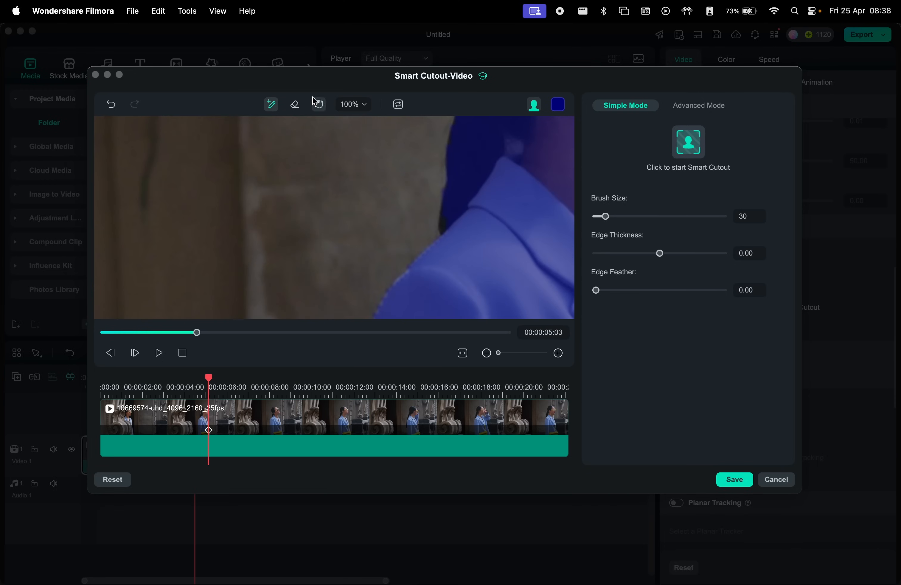
{"action": "left_click", "coordinate": [319, 104]}
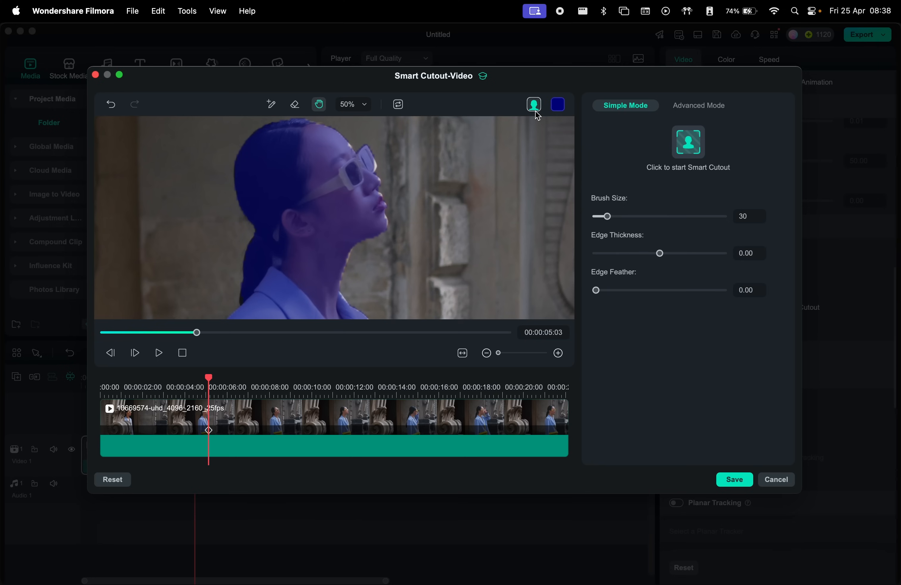
{"action": "left_click", "coordinate": [533, 105]}
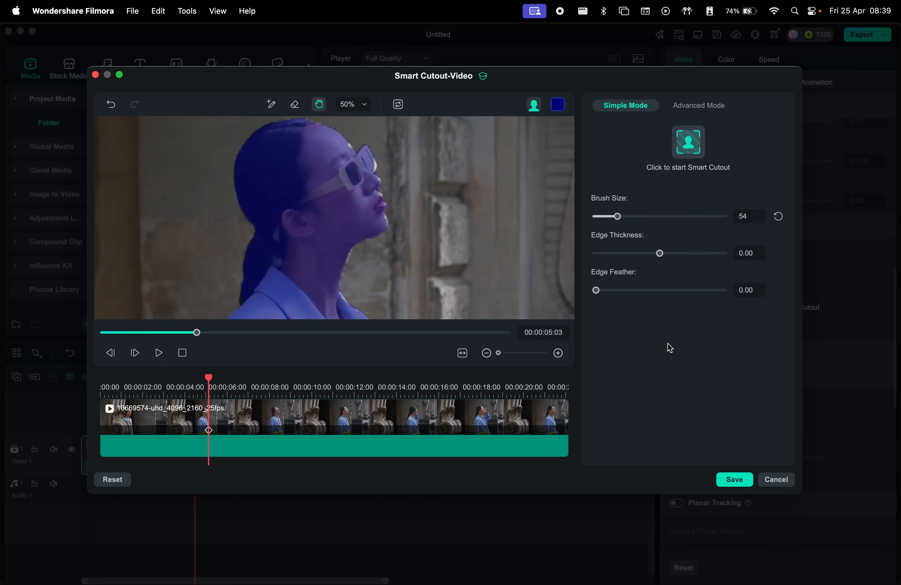
{"action": "left_click", "coordinate": [687, 142]}
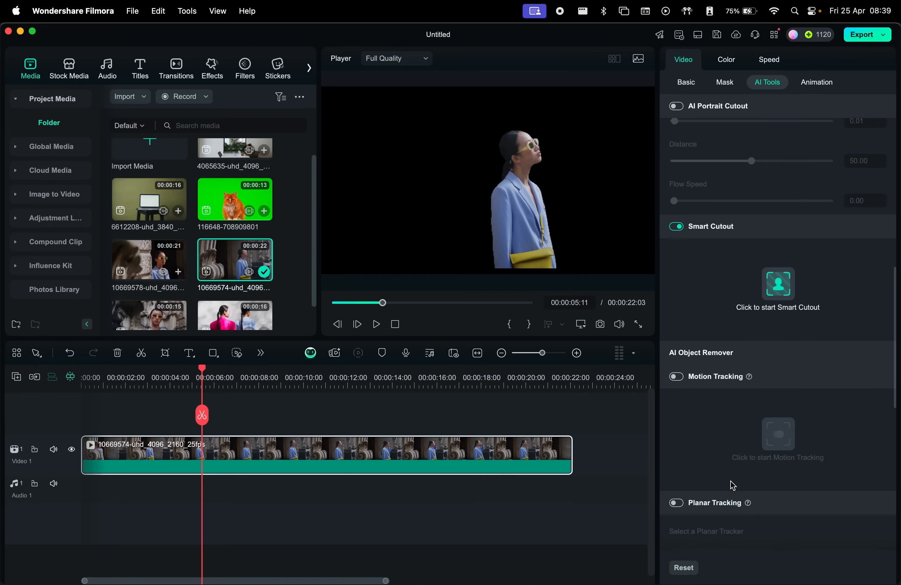
Place the laptop-on-stool clip after the woman and refine its Smart Cutout selection around the stool edges.
{"action": "left_click", "coordinate": [376, 324]}
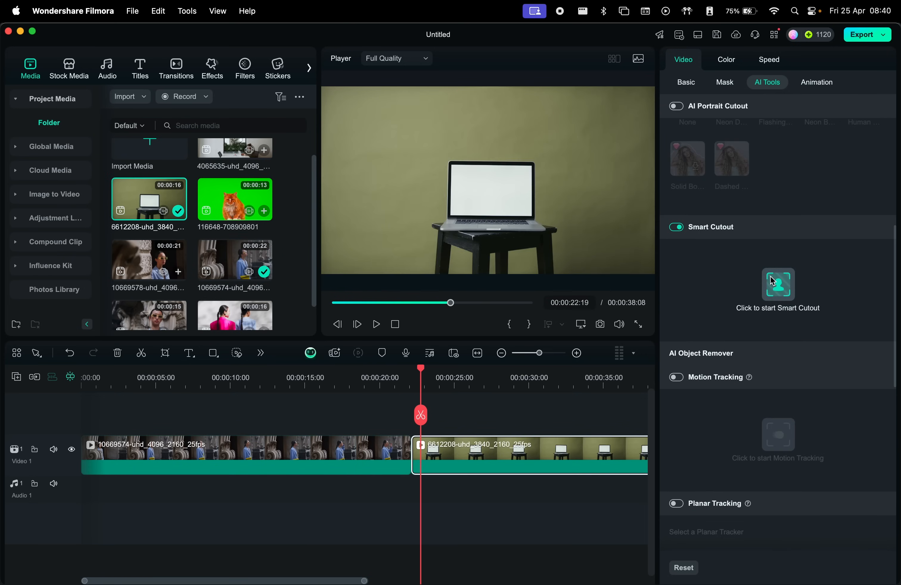
{"action": "left_click", "coordinate": [777, 284]}
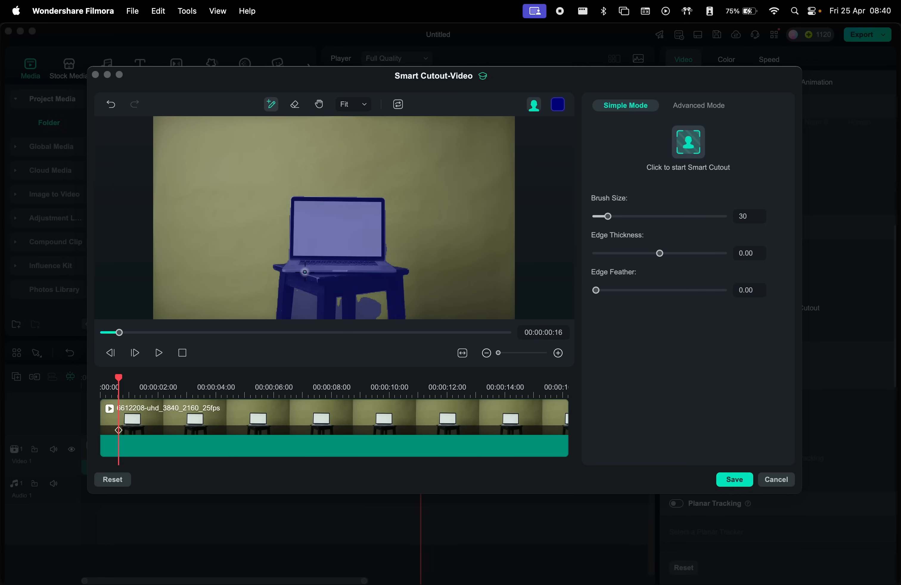
{"action": "left_click", "coordinate": [295, 104]}
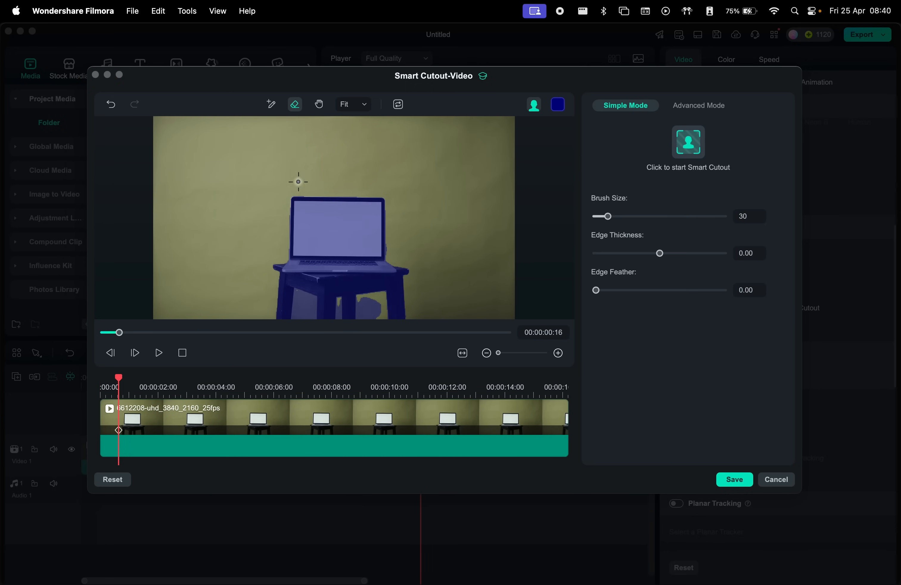
{"action": "left_click", "coordinate": [318, 104]}
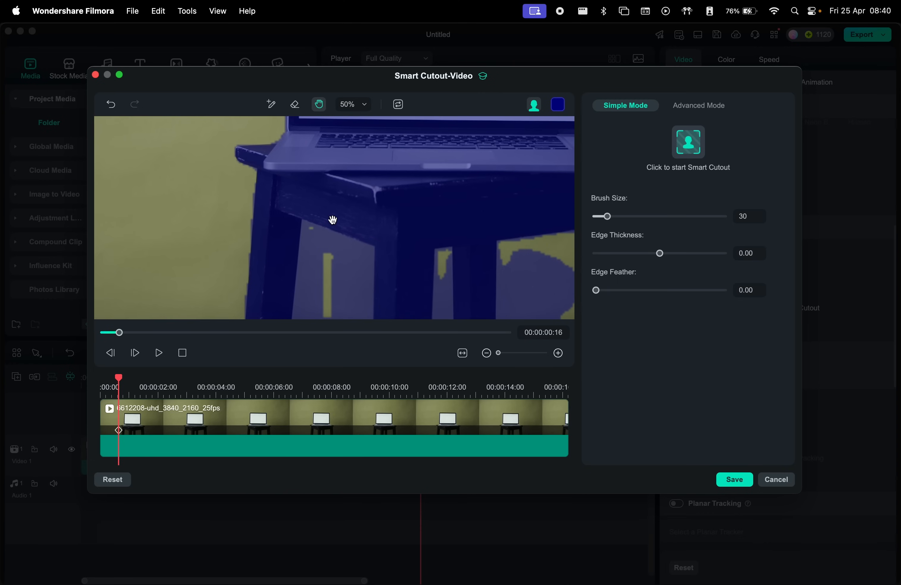
{"action": "left_click", "coordinate": [295, 104]}
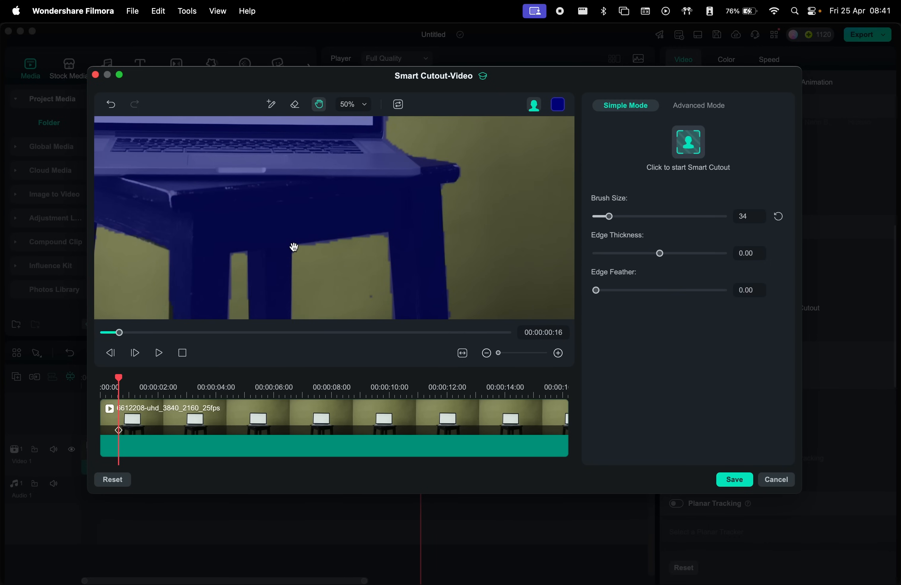
{"action": "left_click", "coordinate": [351, 104]}
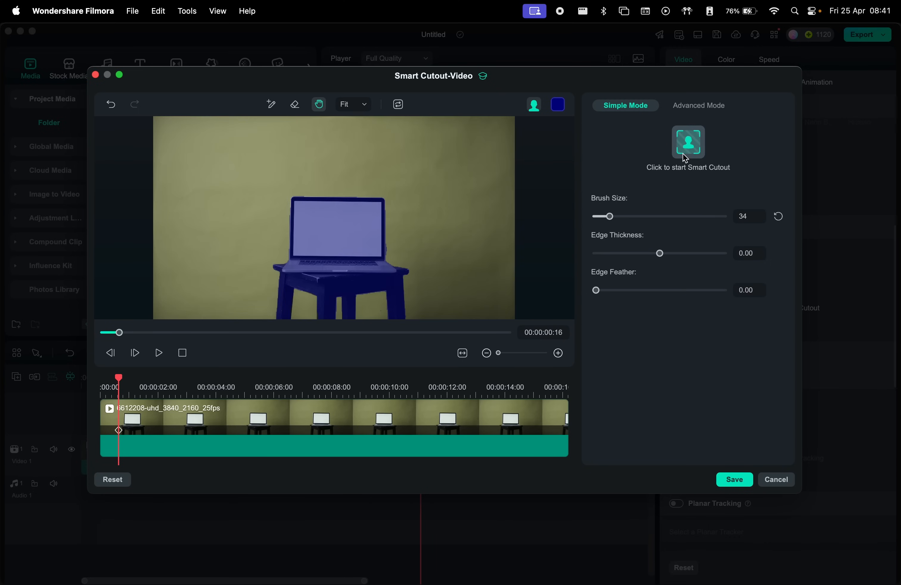
Generate the laptop-and-stool cutout, track it forward through the clip and save it.
{"action": "left_click", "coordinate": [687, 142]}
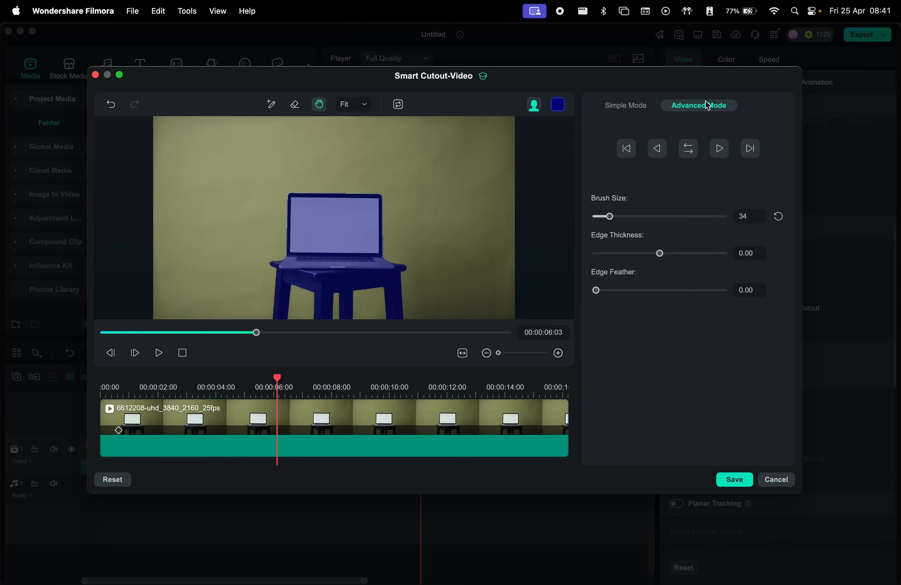
{"action": "mouse_move", "coordinate": [656, 148]}
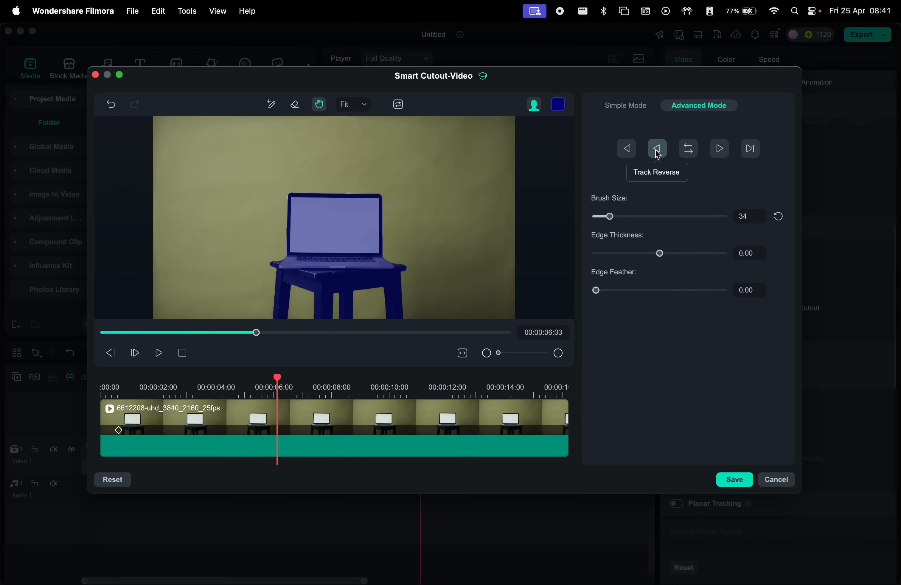
{"action": "mouse_move", "coordinate": [719, 149]}
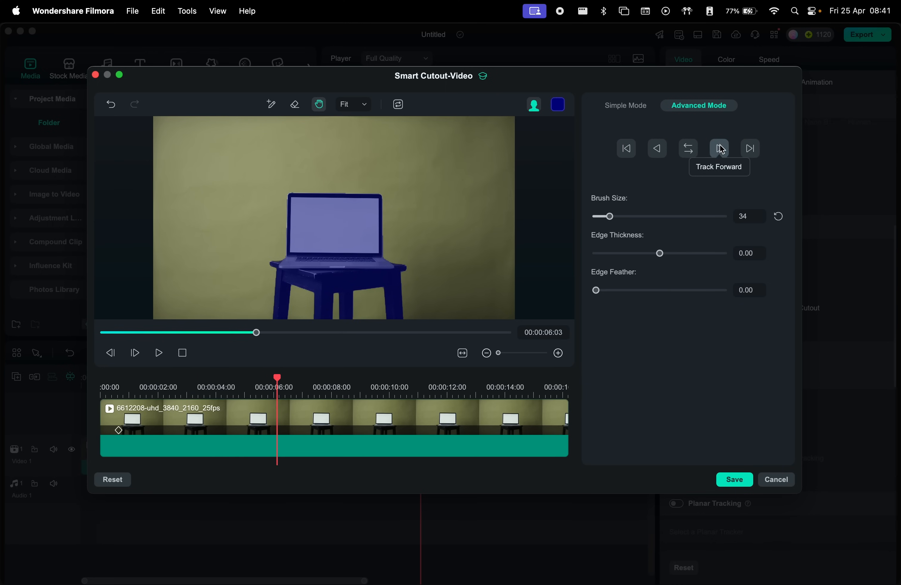
{"action": "left_click", "coordinate": [625, 106]}
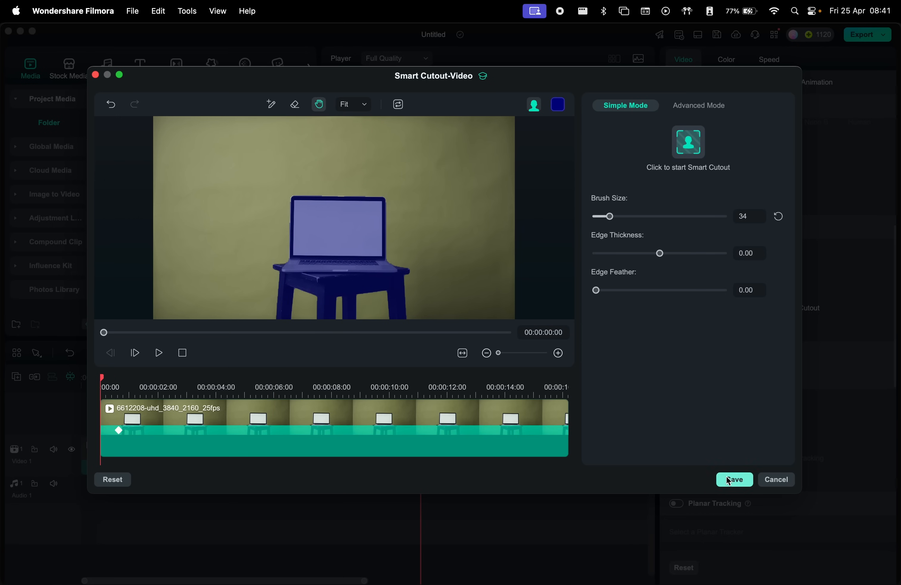
{"action": "left_click", "coordinate": [733, 480]}
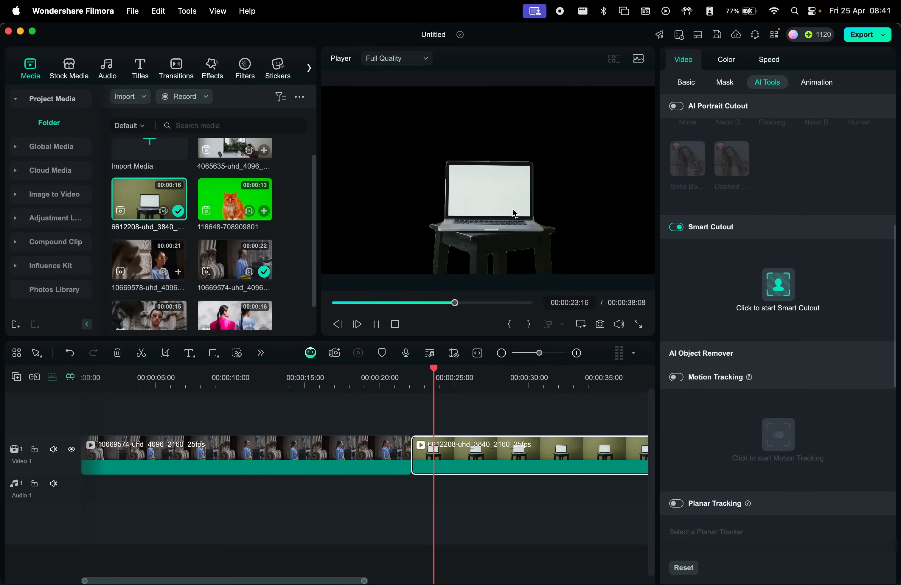
Switch Smart Cutout off on the laptop clip and enable Motion Tracking instead.
{"action": "left_click", "coordinate": [778, 283]}
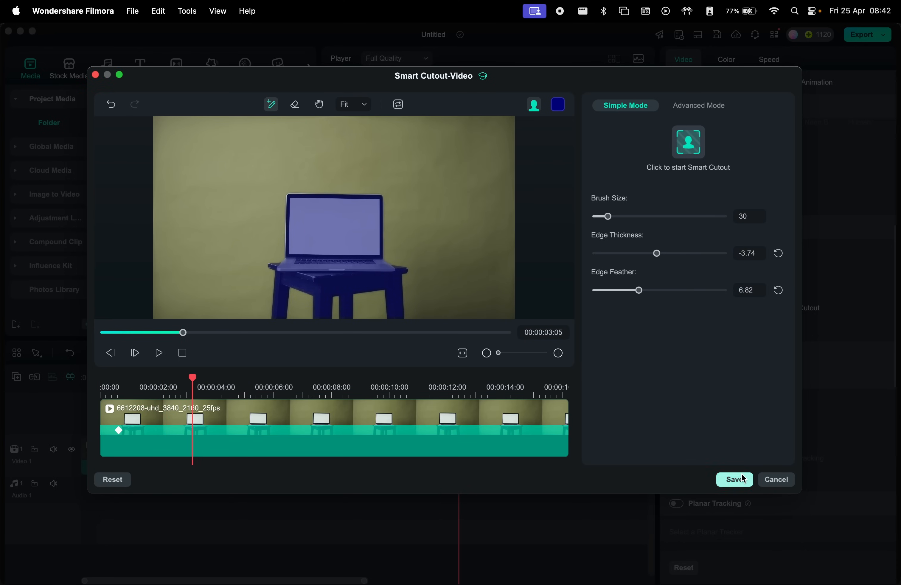
{"action": "left_click", "coordinate": [733, 480]}
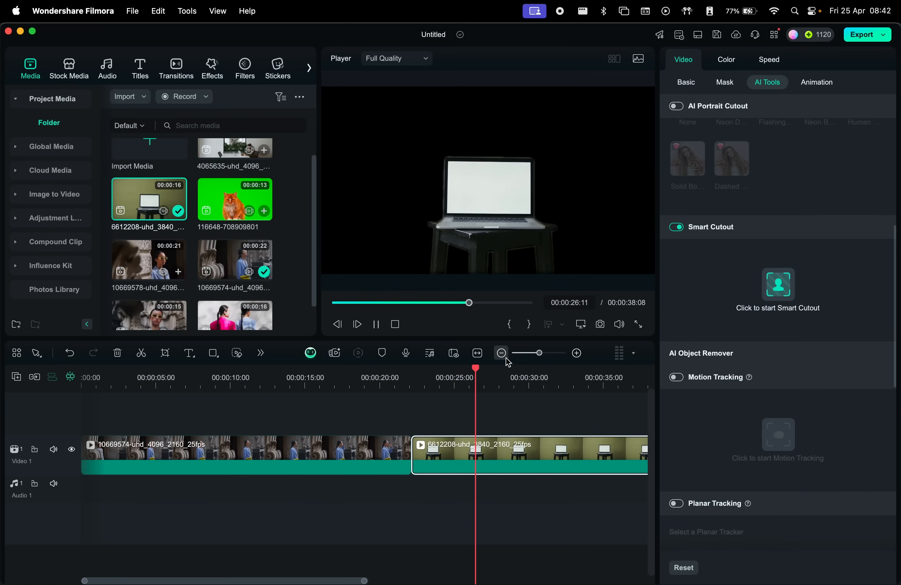
{"action": "left_click", "coordinate": [778, 284]}
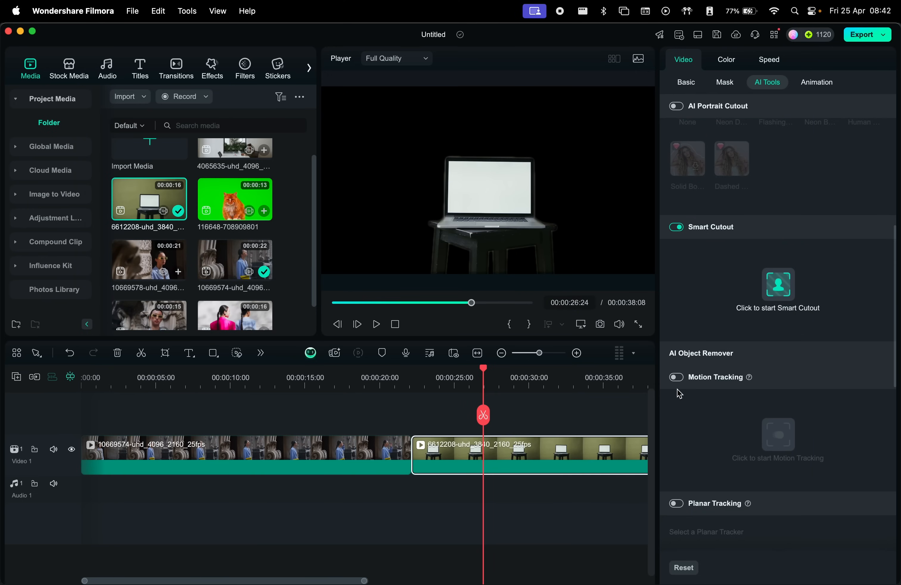
{"action": "left_click", "coordinate": [376, 324]}
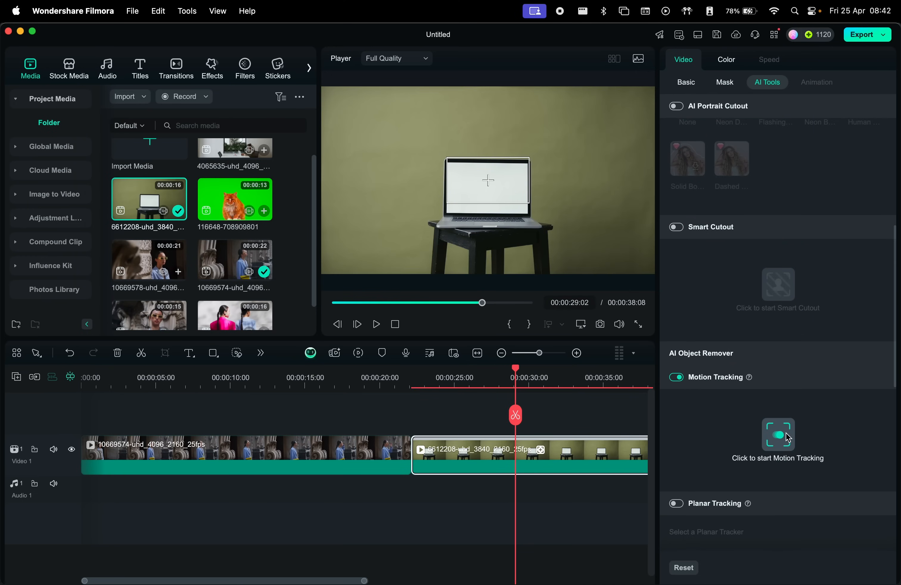
Start motion tracking, accept the notice and track the laptop screen through the clip.
{"action": "left_click", "coordinate": [777, 434]}
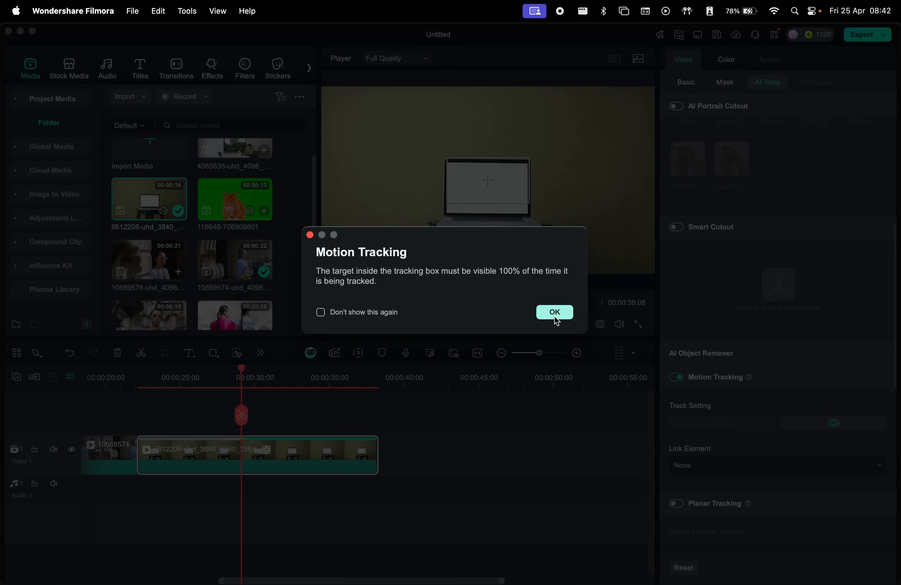
{"action": "left_click", "coordinate": [554, 313]}
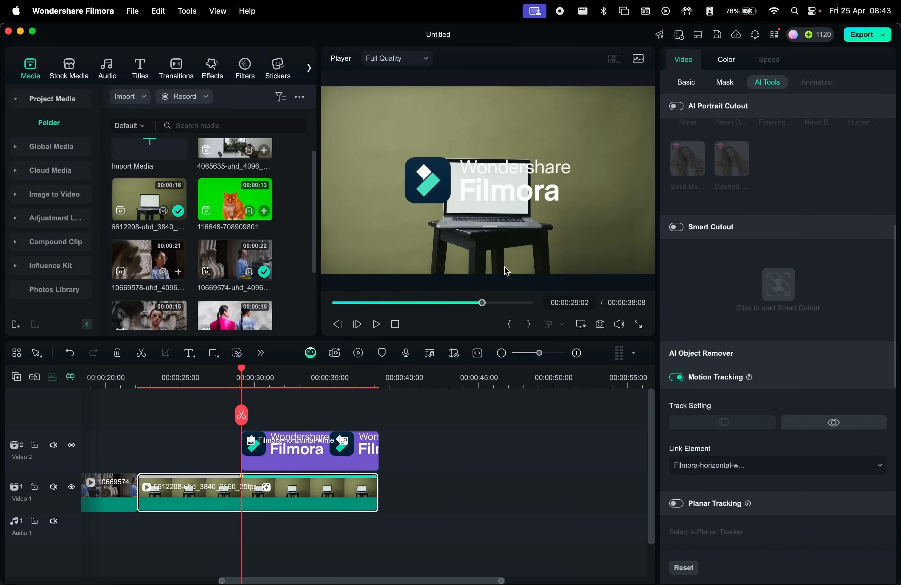
{"action": "left_click", "coordinate": [376, 324]}
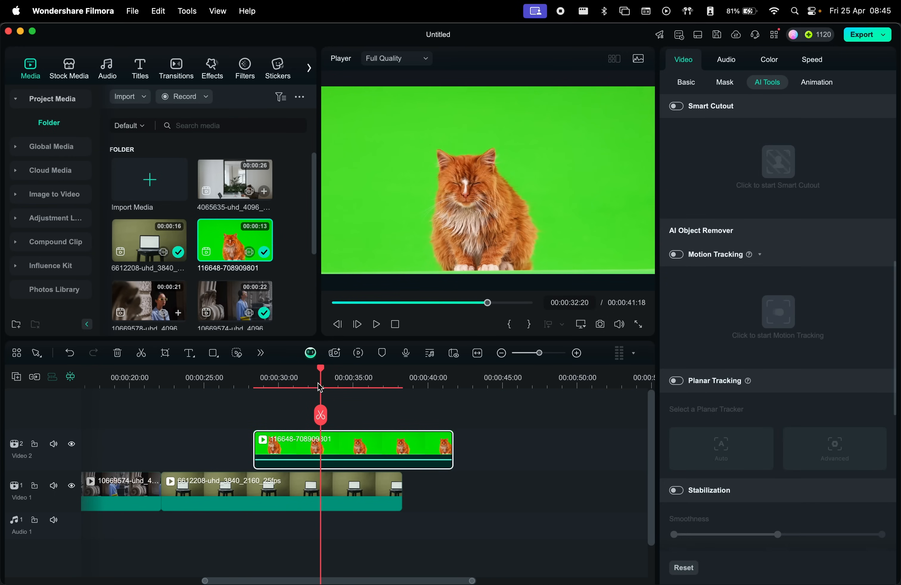
{"action": "left_click", "coordinate": [675, 105]}
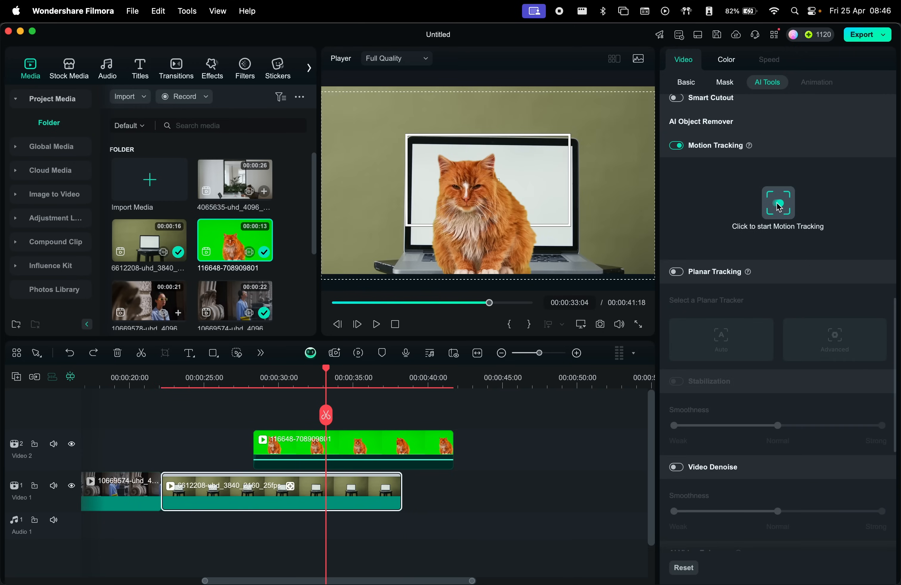
{"action": "left_click", "coordinate": [777, 202]}
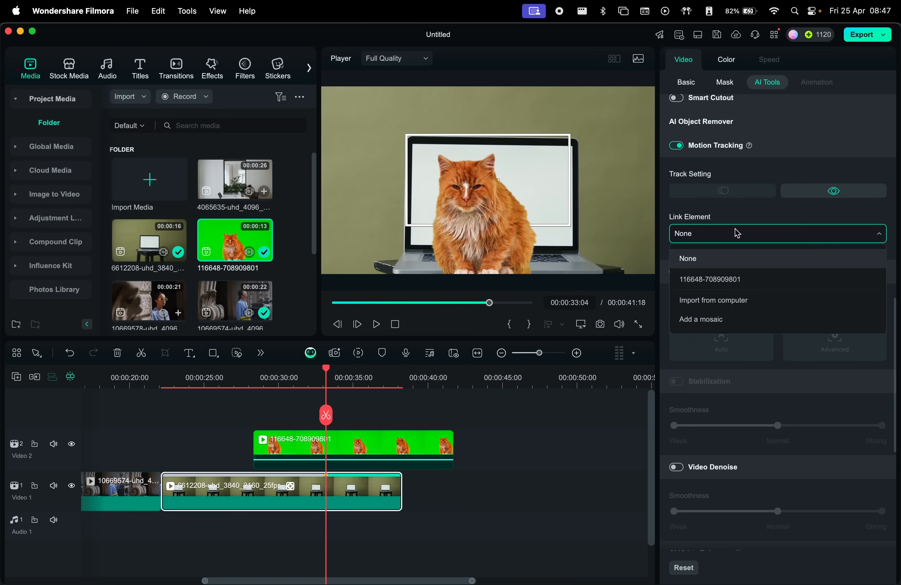
{"action": "left_click", "coordinate": [710, 280]}
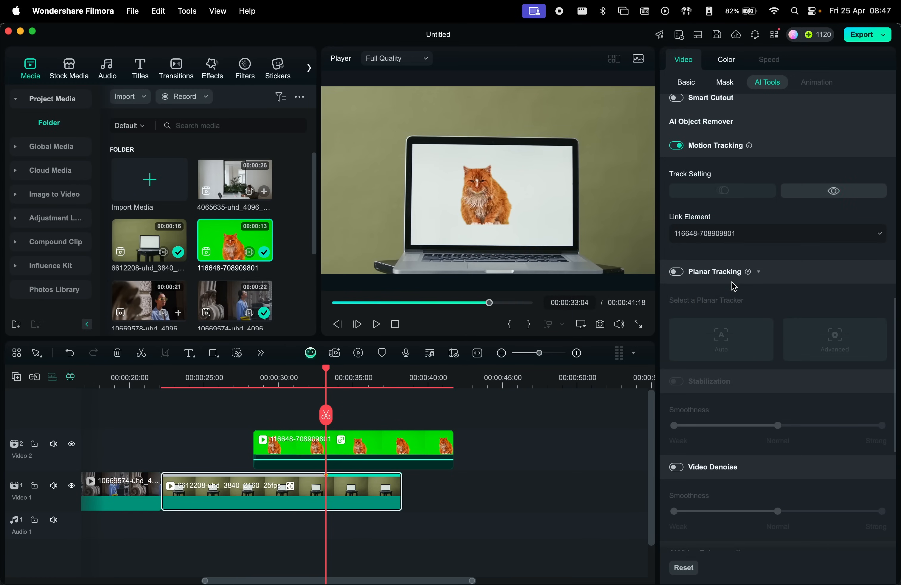
{"action": "left_click", "coordinate": [685, 82]}
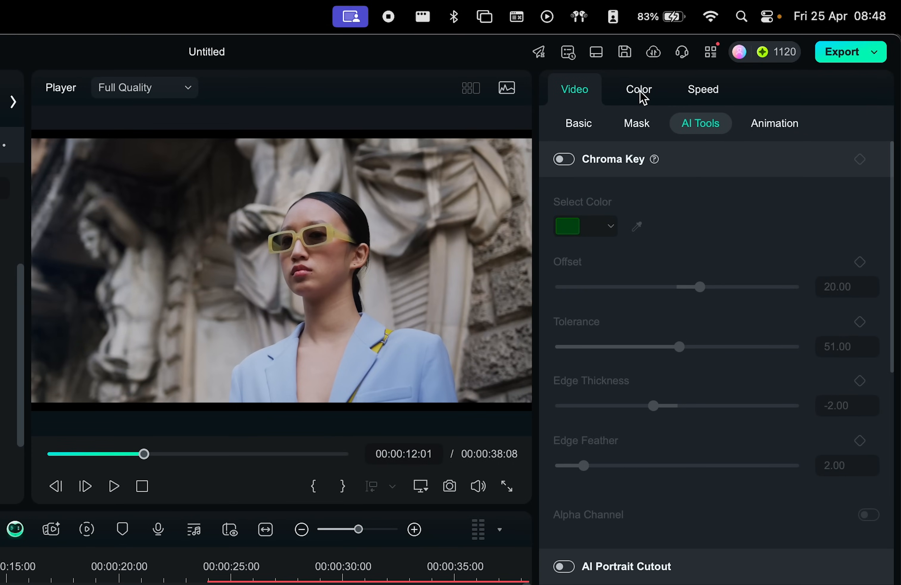
Grade the woman's clip with the GPLog 709 Style LUT at Strength 68 and Protect Skin Tones 87.
{"action": "left_click", "coordinate": [638, 89]}
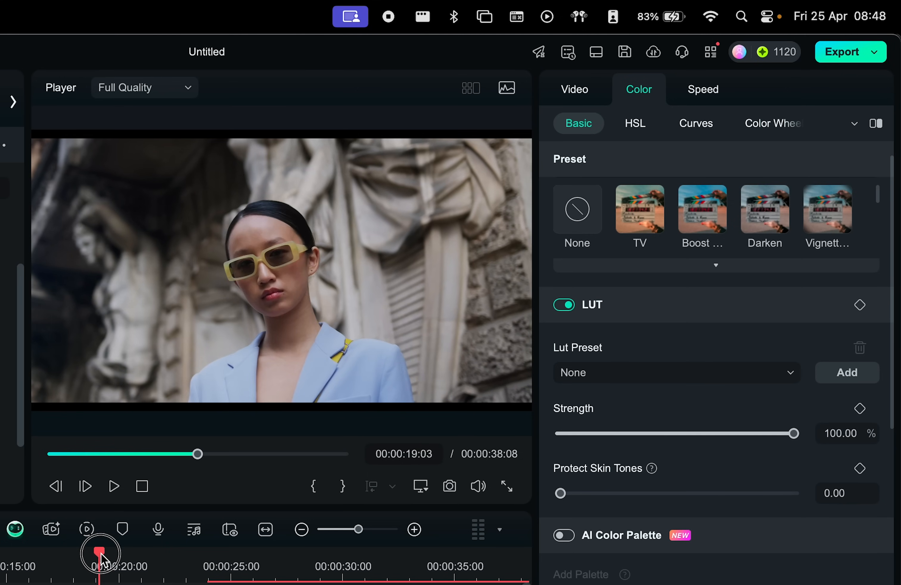
{"action": "scroll", "scroll_direction": "down", "scroll_amount": 3}
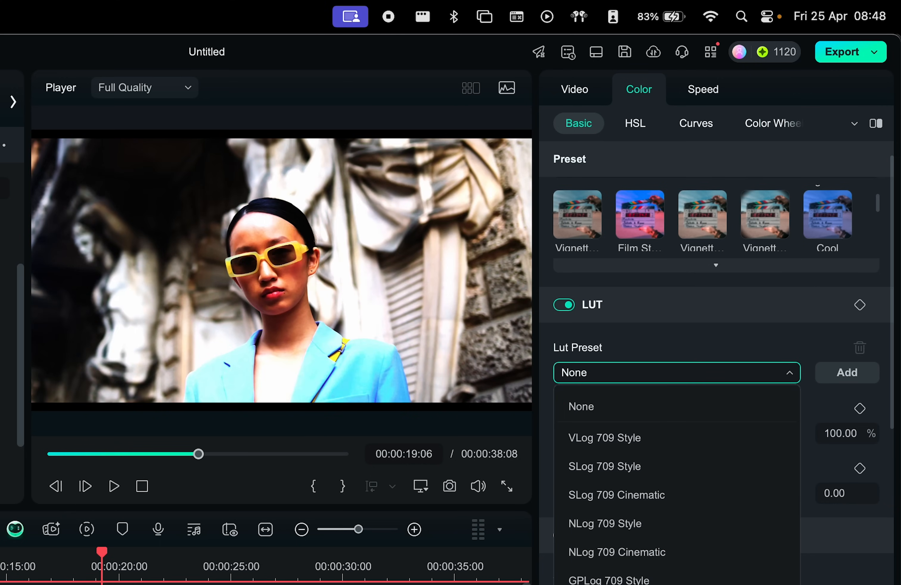
{"action": "left_click", "coordinate": [617, 578]}
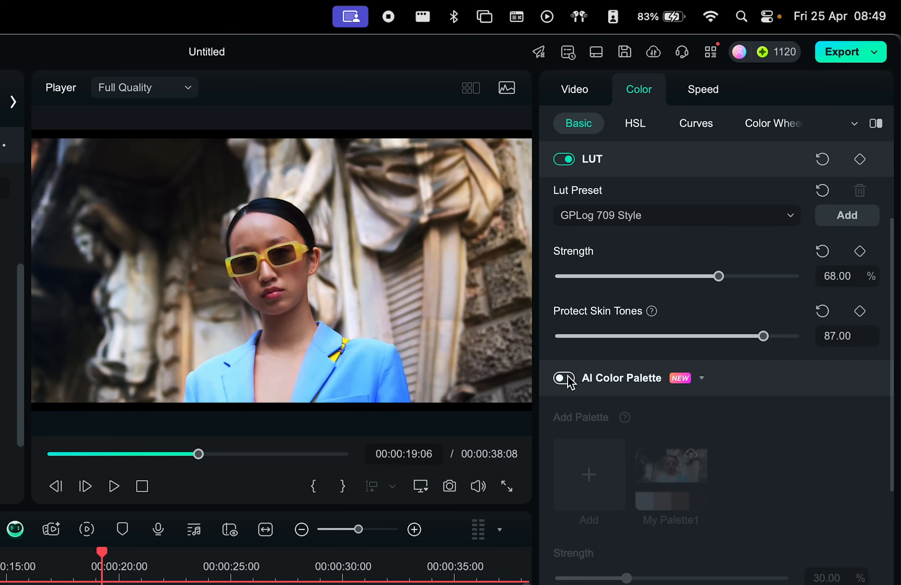
Enable AI Color Palette and generate a new palette from a reference frame.
{"action": "left_click", "coordinate": [564, 379]}
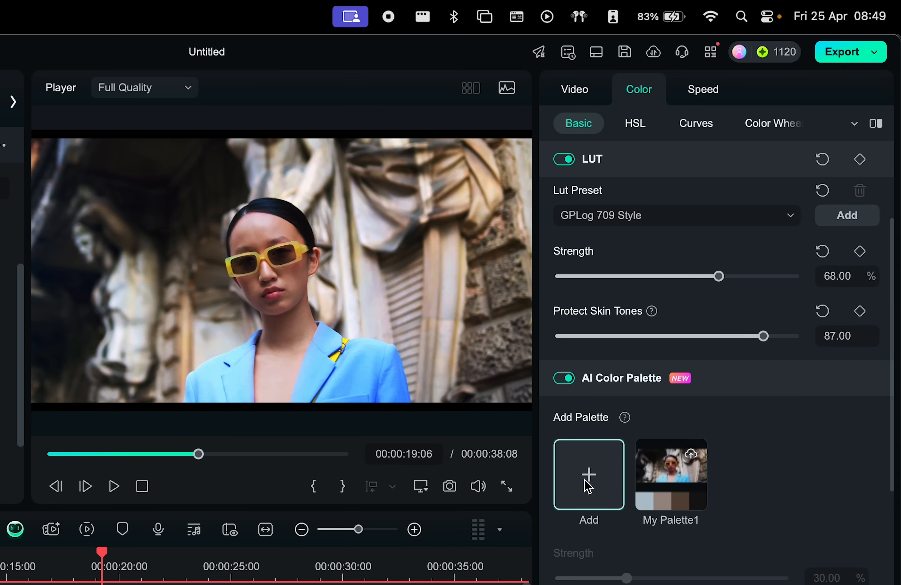
{"action": "left_click", "coordinate": [588, 474]}
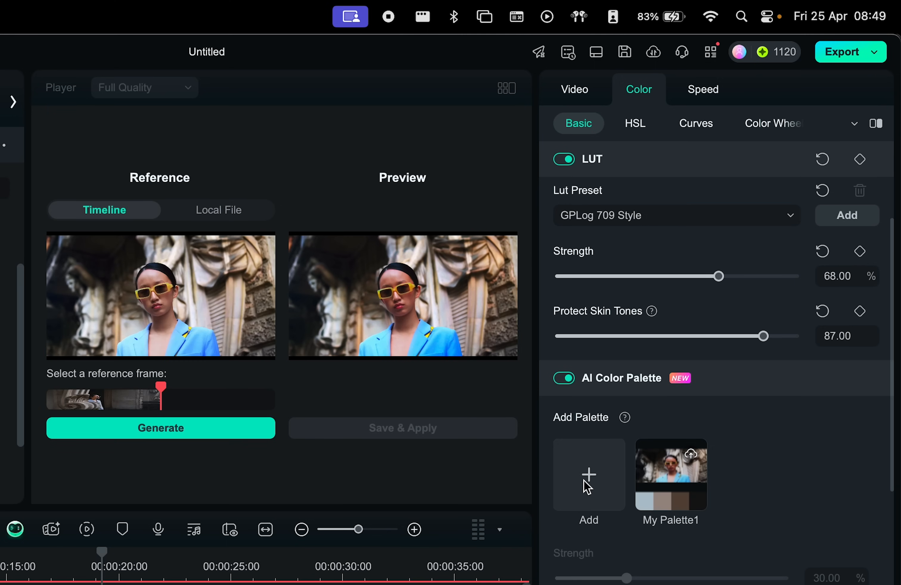
{"action": "left_click", "coordinate": [160, 428]}
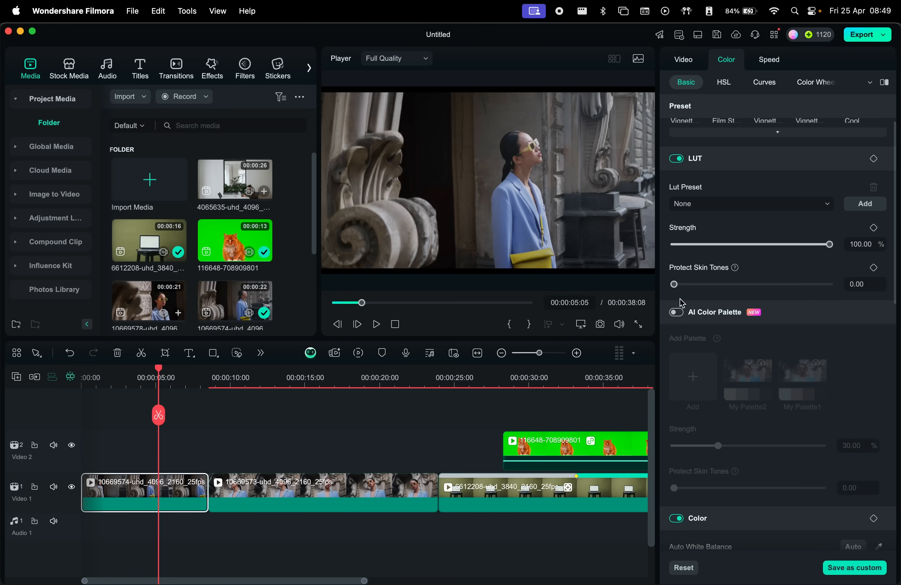
Apply My Palette2 to the first clip and set the second clip's vibrance +13, saturation −12, light and sharpen −50.
{"action": "left_click", "coordinate": [676, 313]}
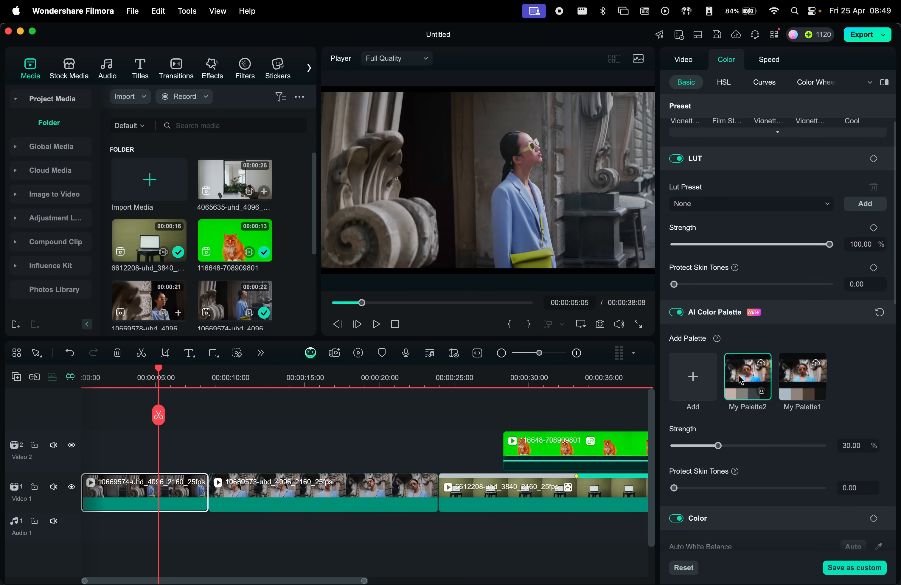
{"action": "mouse_move", "coordinate": [555, 165]}
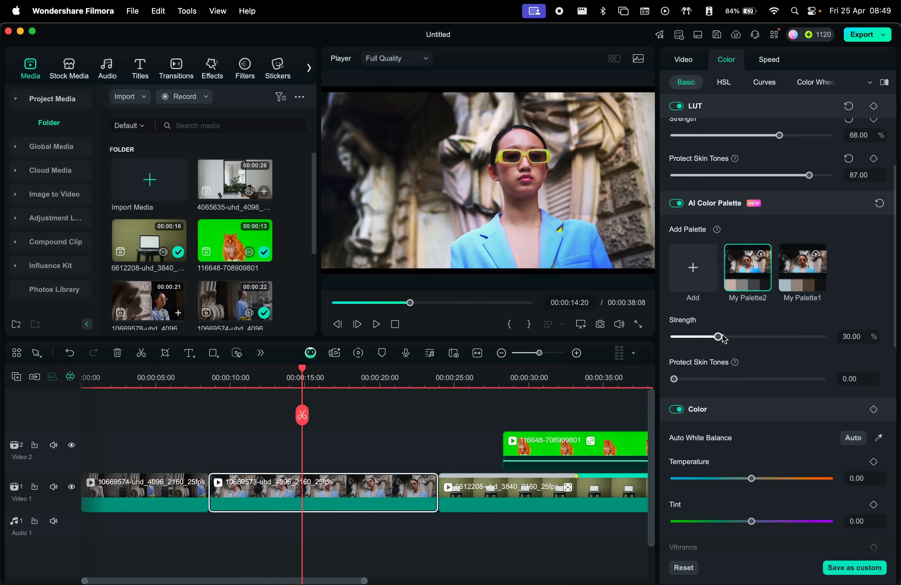
{"action": "scroll", "scroll_direction": "down", "scroll_amount": 3}
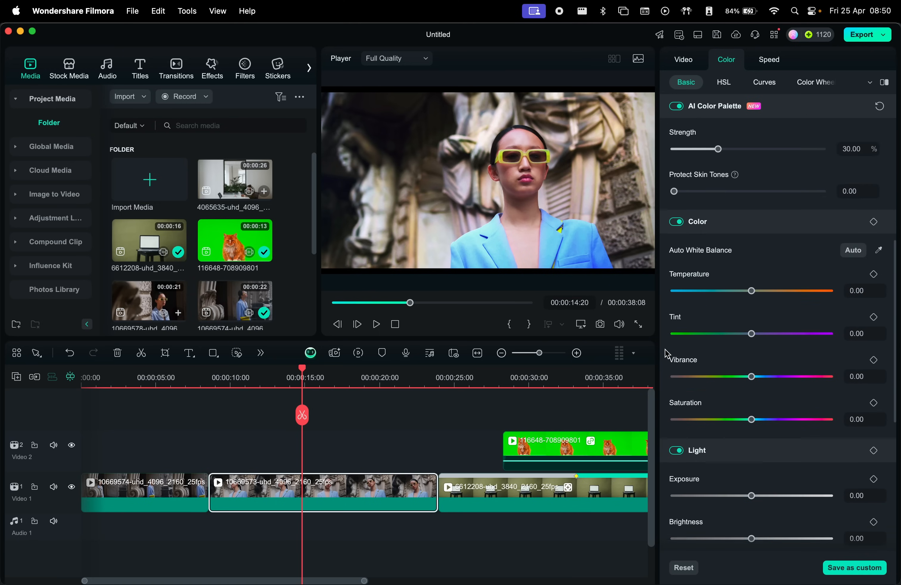
{"action": "scroll", "scroll_direction": "down", "scroll_amount": 3}
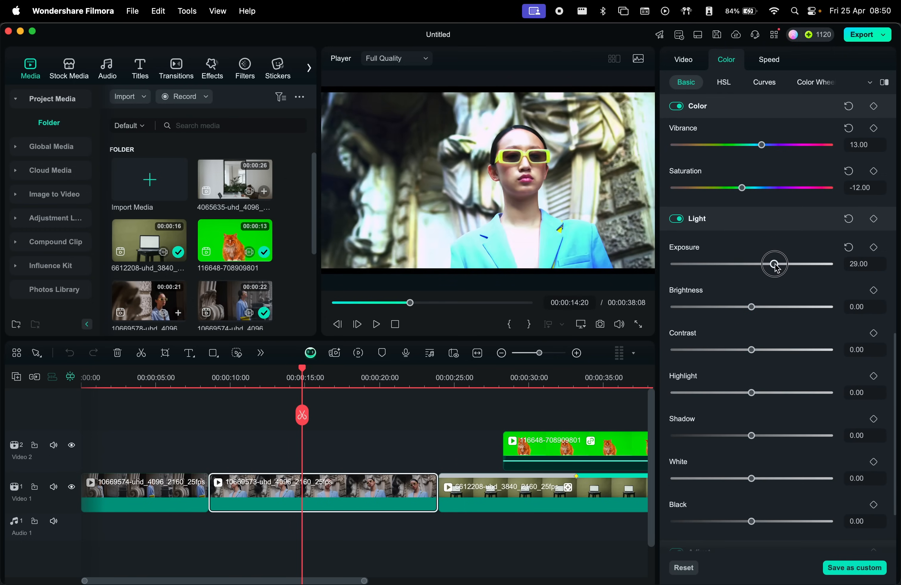
{"action": "scroll", "scroll_direction": "down", "scroll_amount": 3}
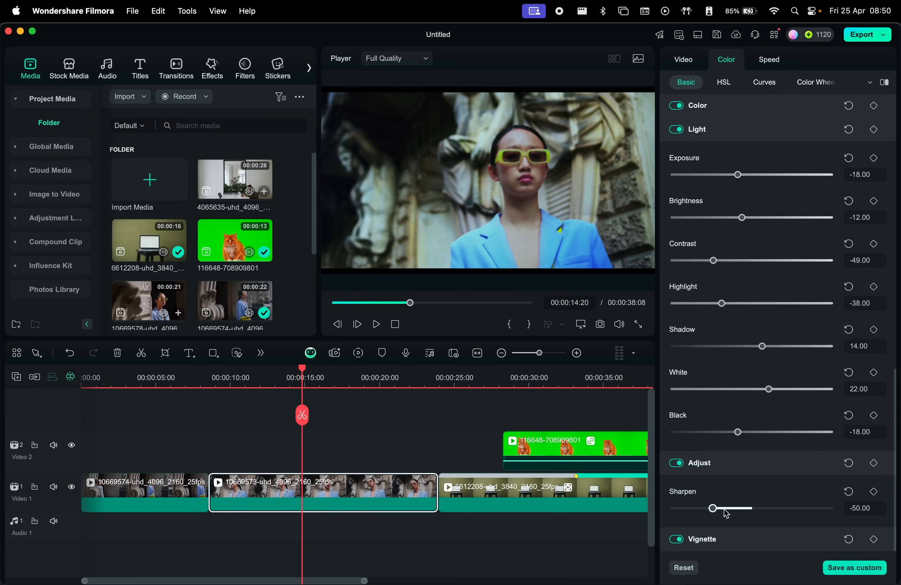
{"action": "scroll", "scroll_direction": "down", "scroll_amount": 3}
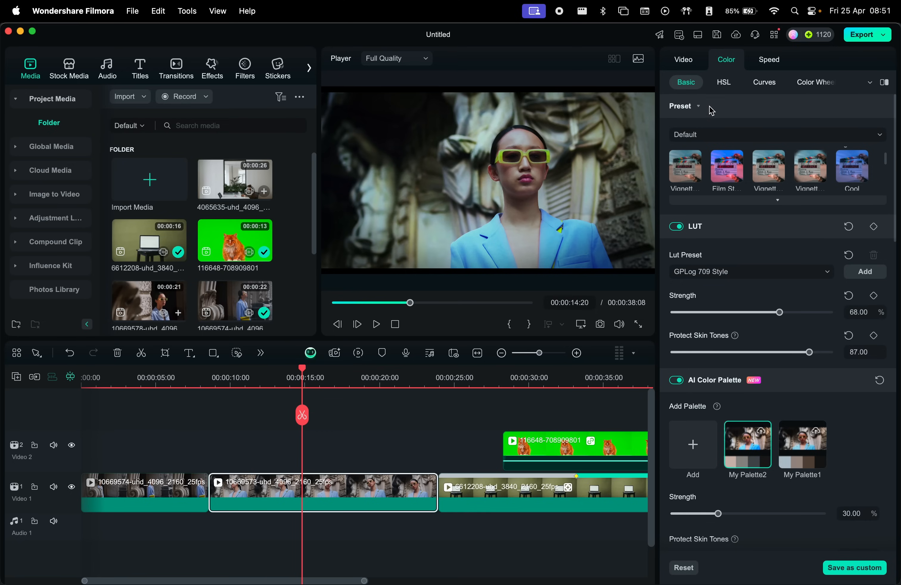
In HSL, lower the cyan tones' Saturation and Luminance on the second clip.
{"action": "left_click", "coordinate": [723, 82]}
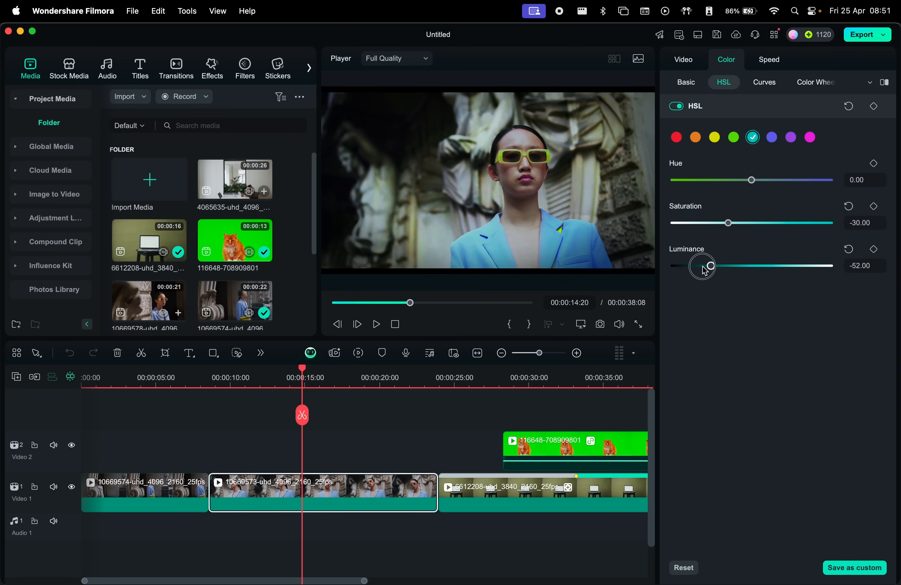
{"action": "left_click", "coordinate": [732, 137]}
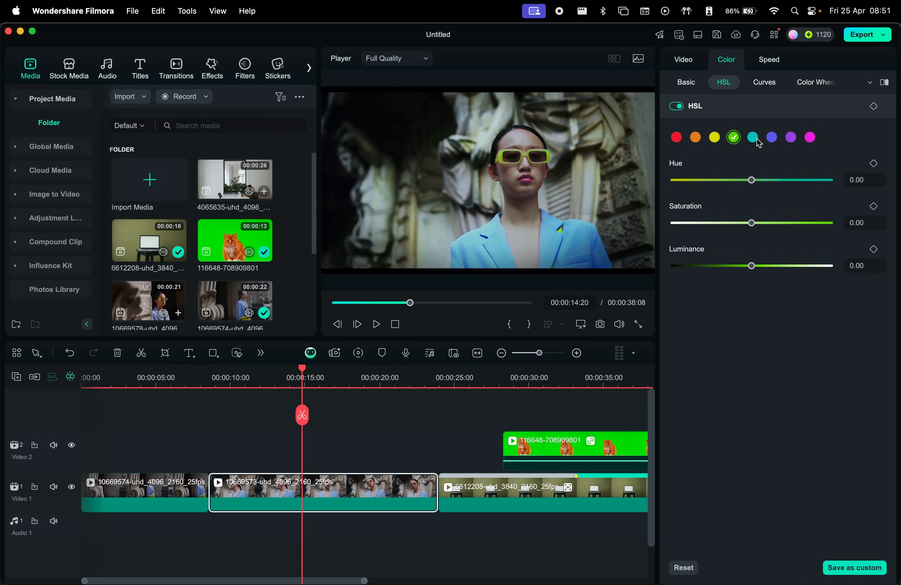
Enable Curves with an S-curve on luminance, then tint Highlights and Midtones in Color Wheels.
{"action": "left_click", "coordinate": [763, 82]}
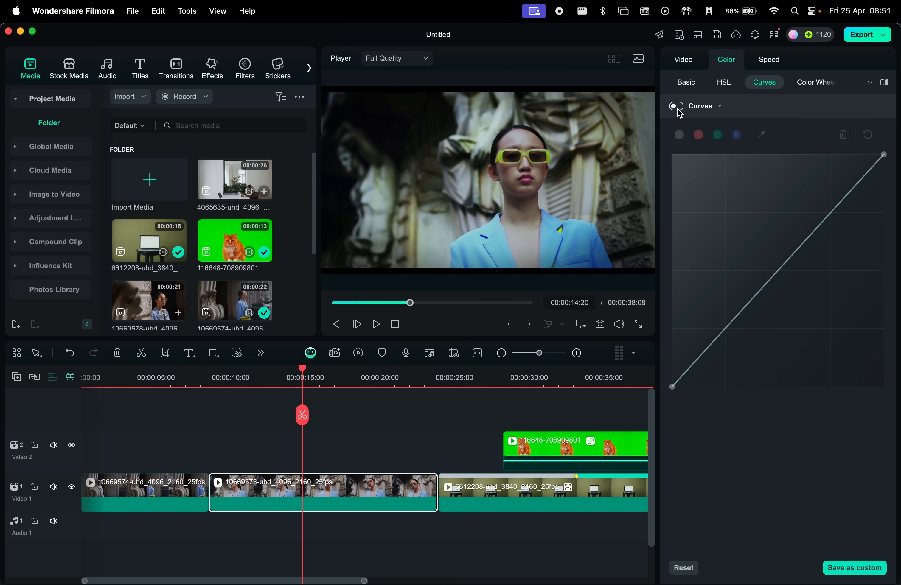
{"action": "left_click", "coordinate": [676, 105]}
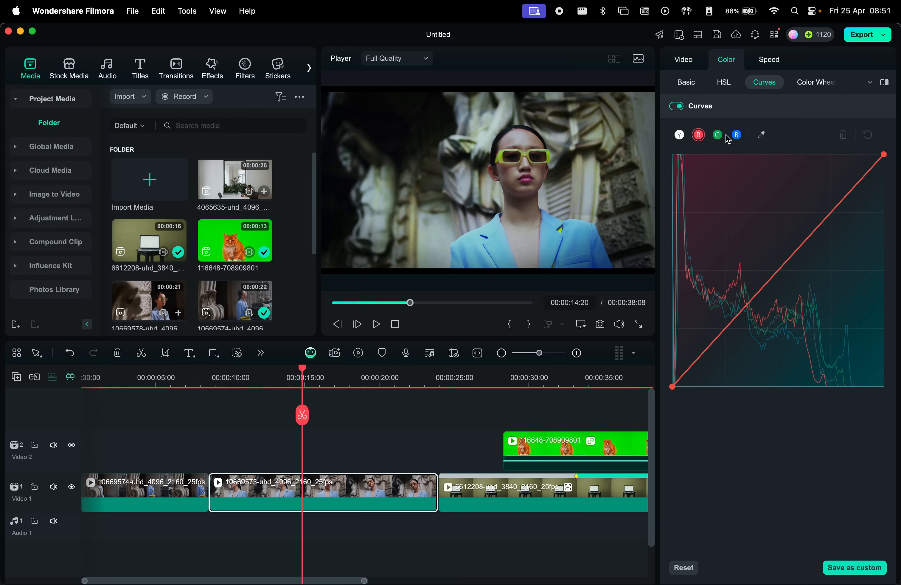
{"action": "left_click", "coordinate": [678, 135]}
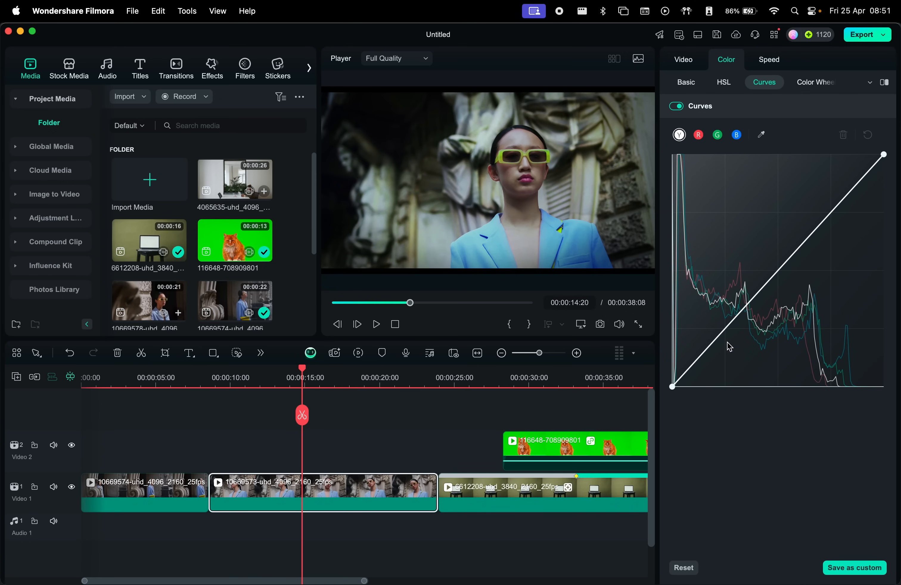
{"action": "mouse_move", "coordinate": [739, 186]}
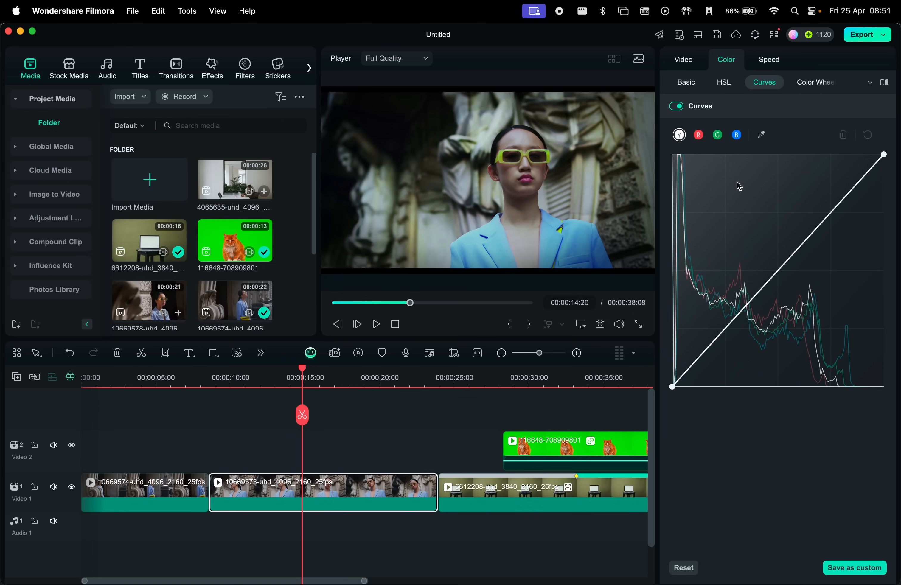
{"action": "mouse_move", "coordinate": [810, 311]}
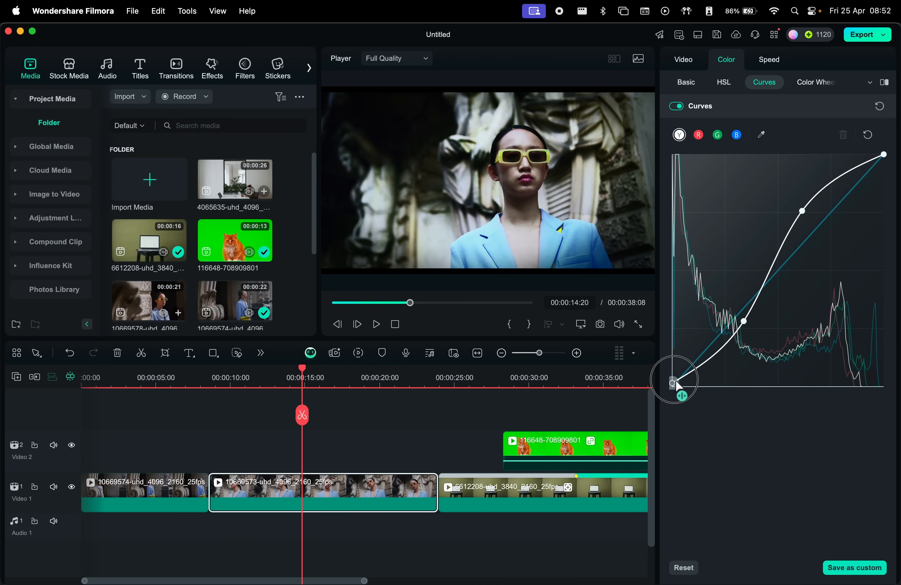
{"action": "left_click", "coordinate": [813, 82]}
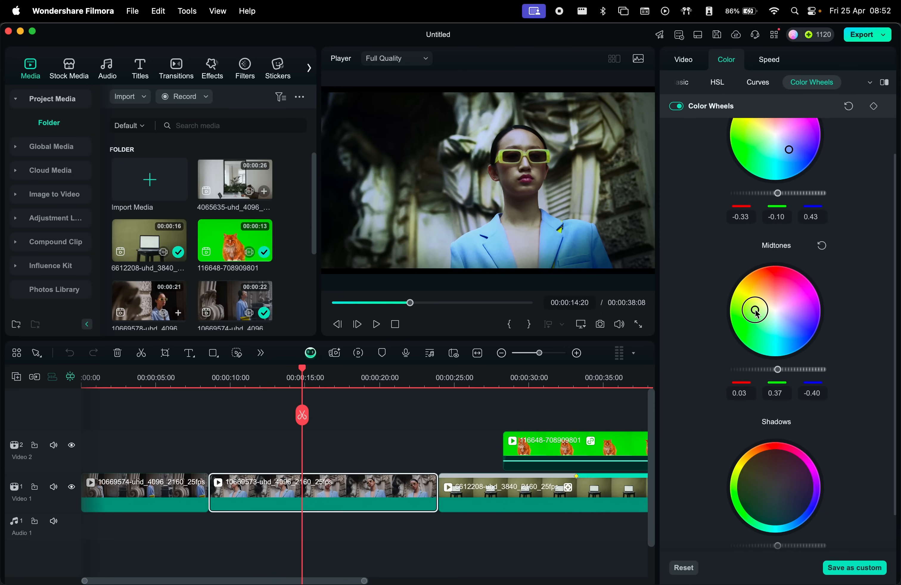
{"action": "scroll", "scroll_direction": "up", "scroll_amount": 3}
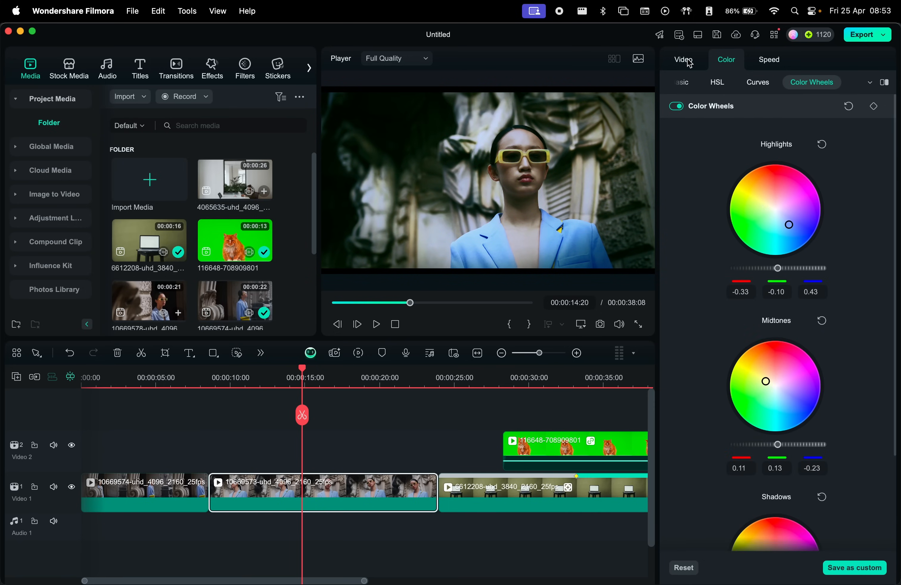
{"action": "left_click", "coordinate": [683, 59]}
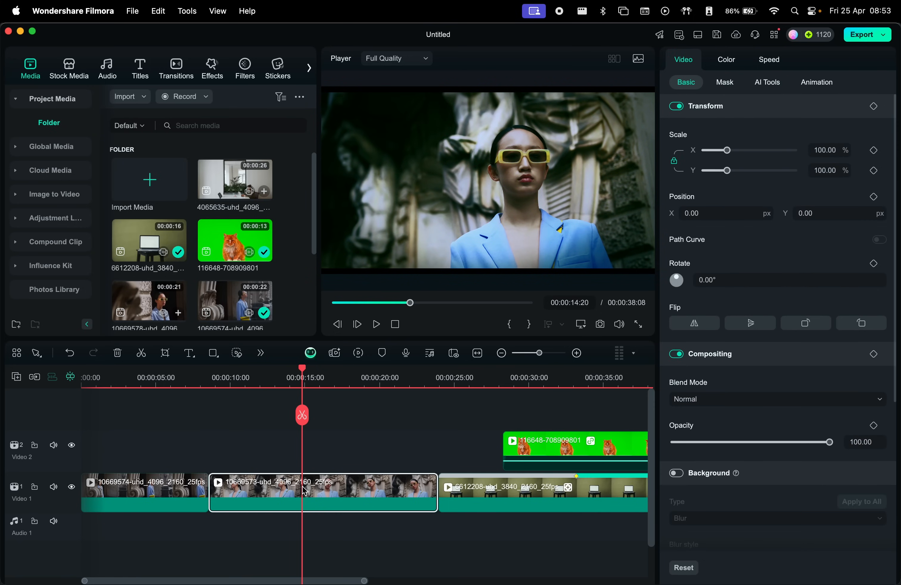
{"action": "right_click", "coordinate": [305, 492]}
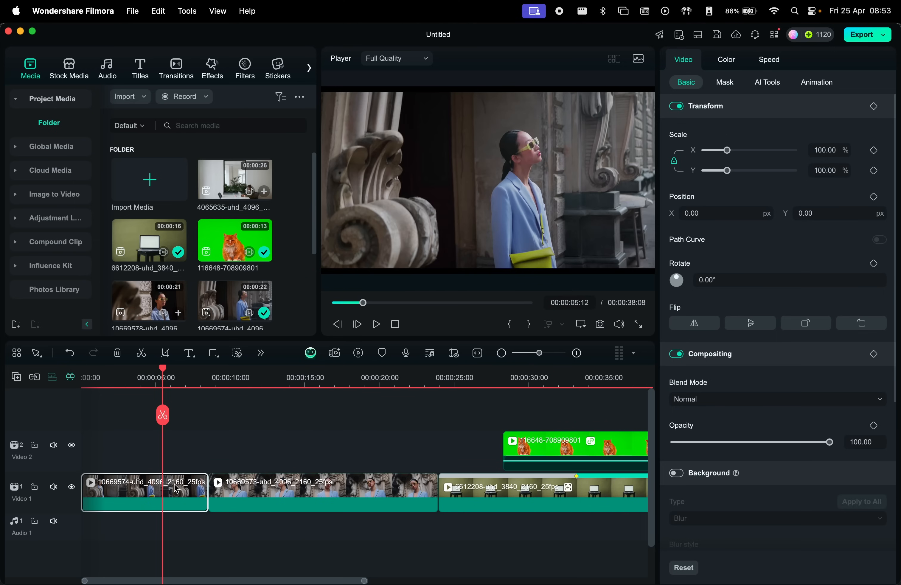
{"action": "right_click", "coordinate": [144, 491]}
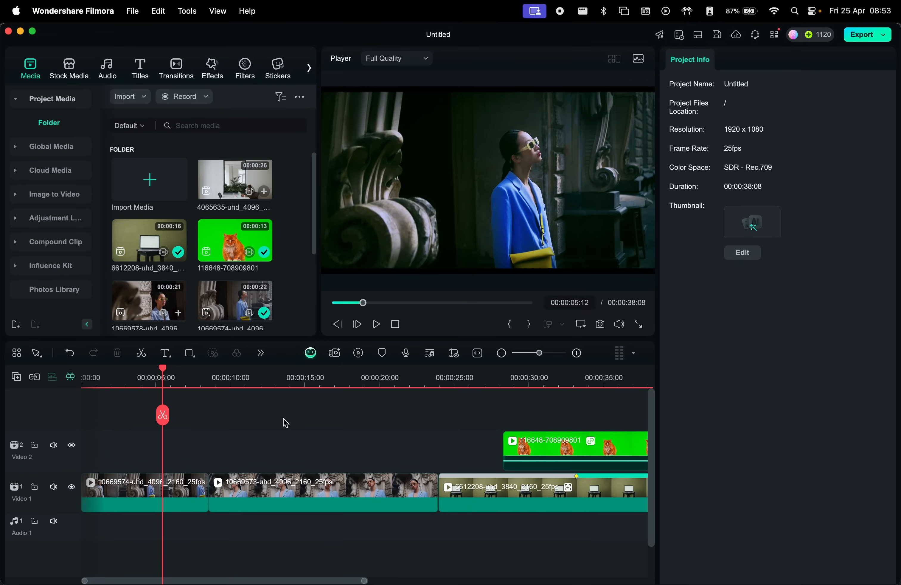
{"action": "left_click", "coordinate": [376, 324]}
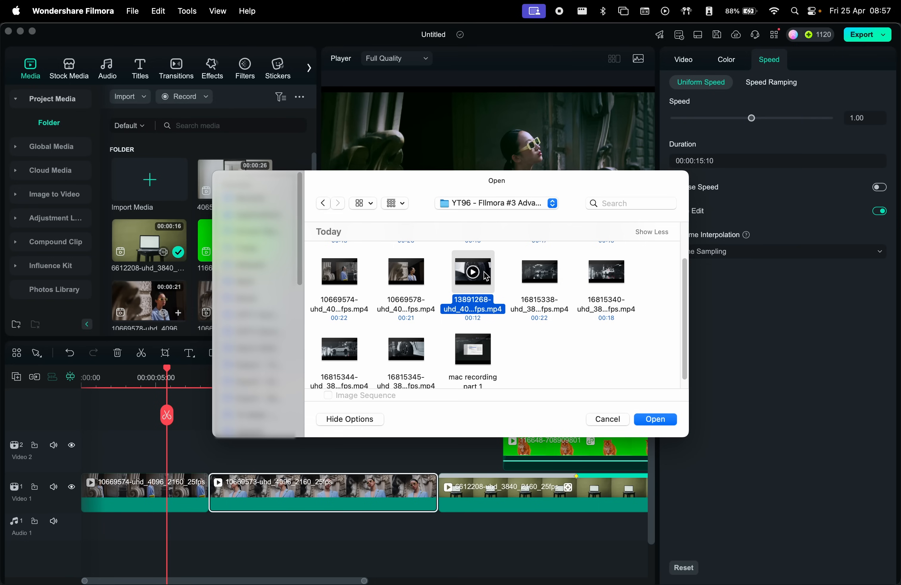
Import the multi-selected car video files into project media, declining proxy file creation.
{"action": "left_click", "coordinate": [605, 271]}
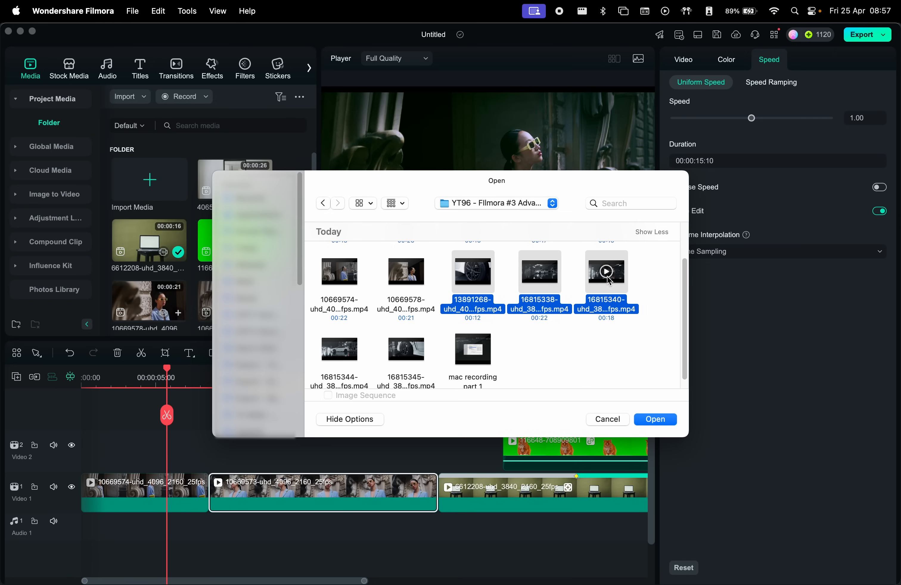
{"action": "left_click", "coordinate": [654, 419]}
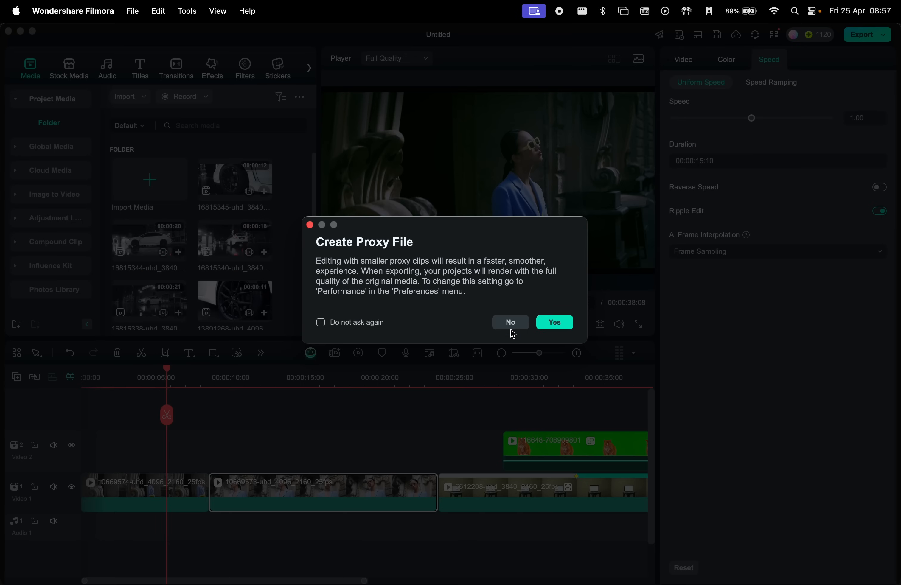
{"action": "left_click", "coordinate": [509, 321]}
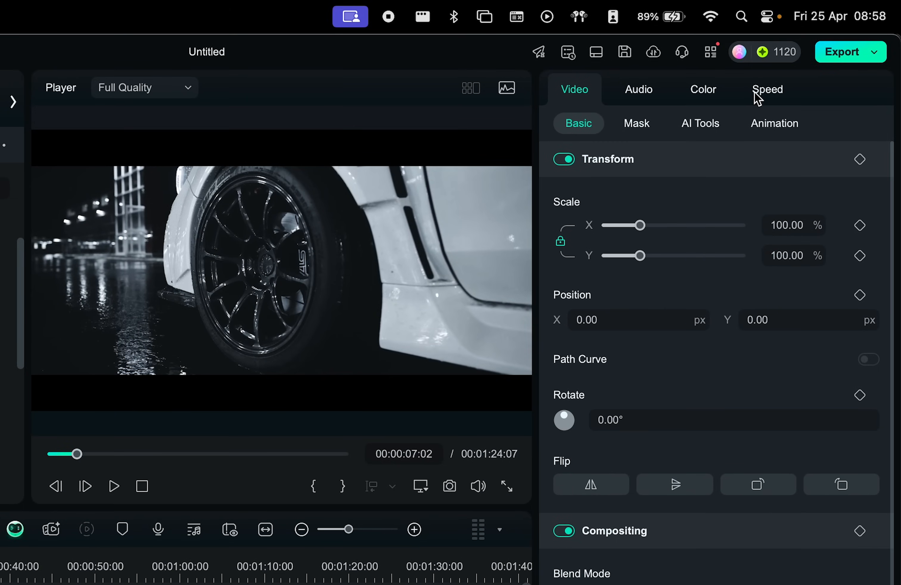
Try the Montage and Jumper speed ramping presets on the first car clip.
{"action": "left_click", "coordinate": [767, 89]}
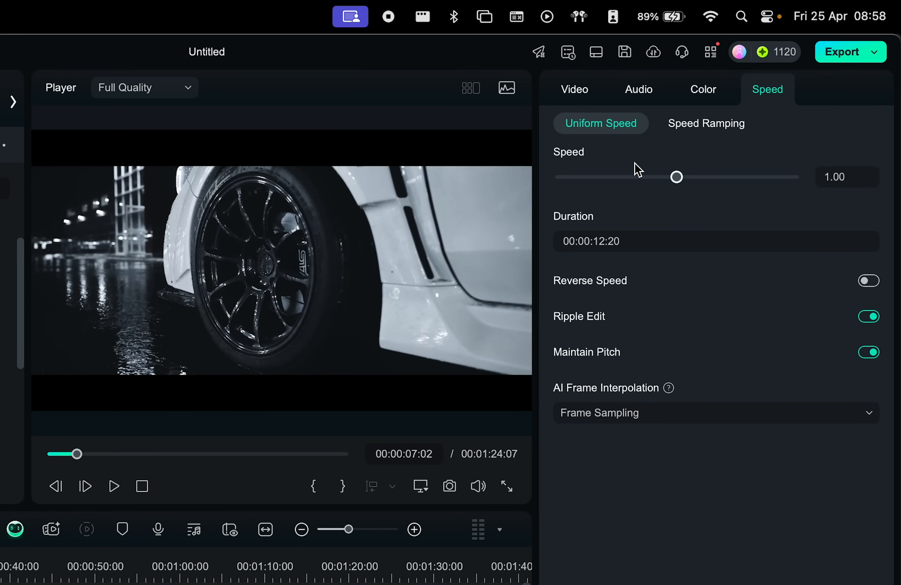
{"action": "mouse_move", "coordinate": [691, 129]}
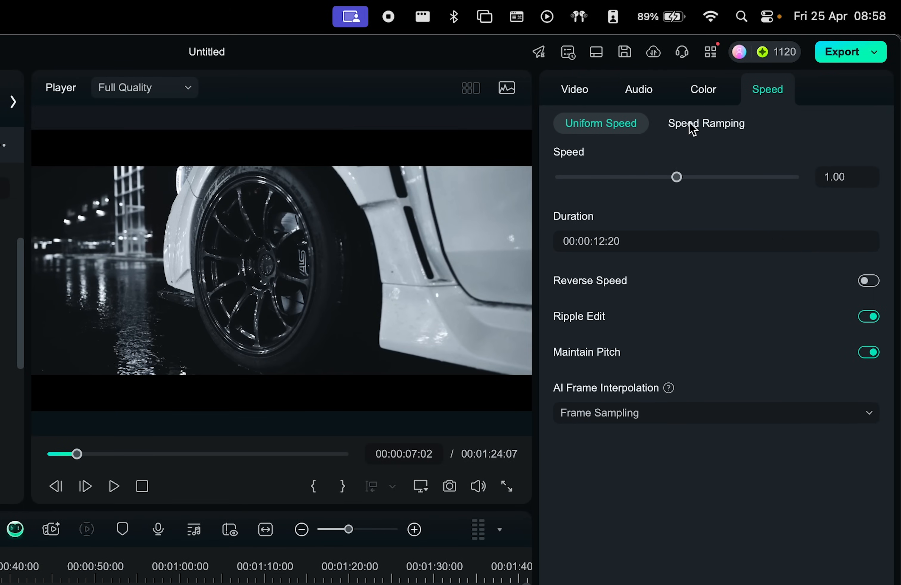
{"action": "left_click", "coordinate": [706, 123]}
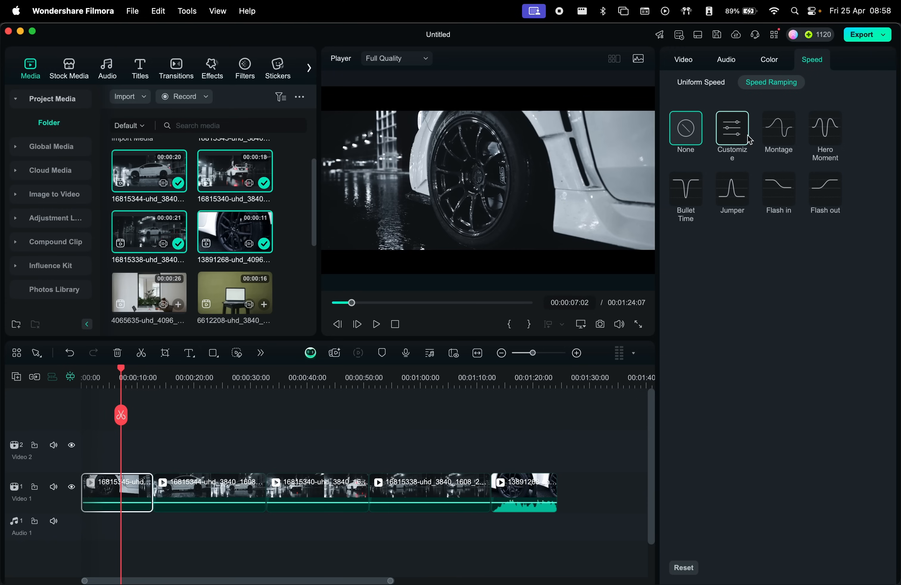
{"action": "left_click", "coordinate": [778, 128]}
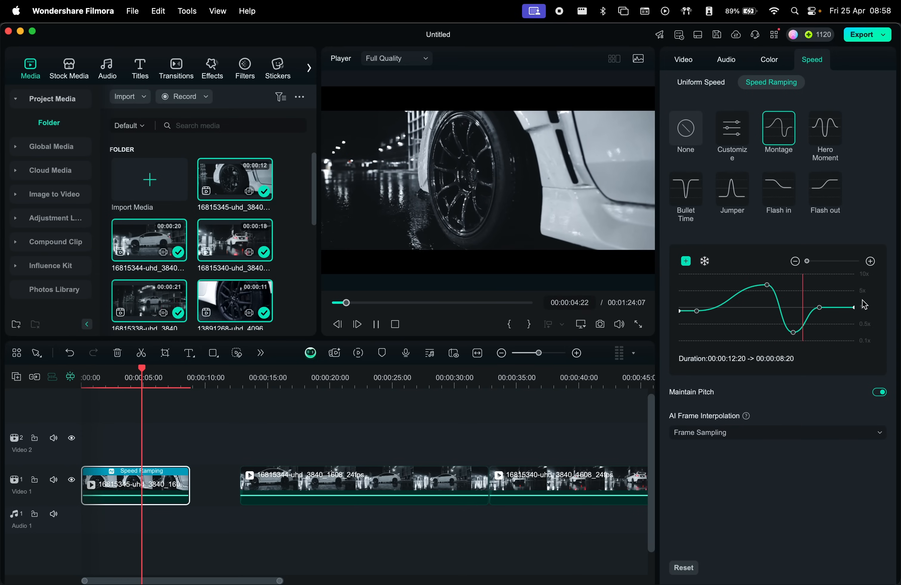
{"action": "left_click", "coordinate": [731, 189]}
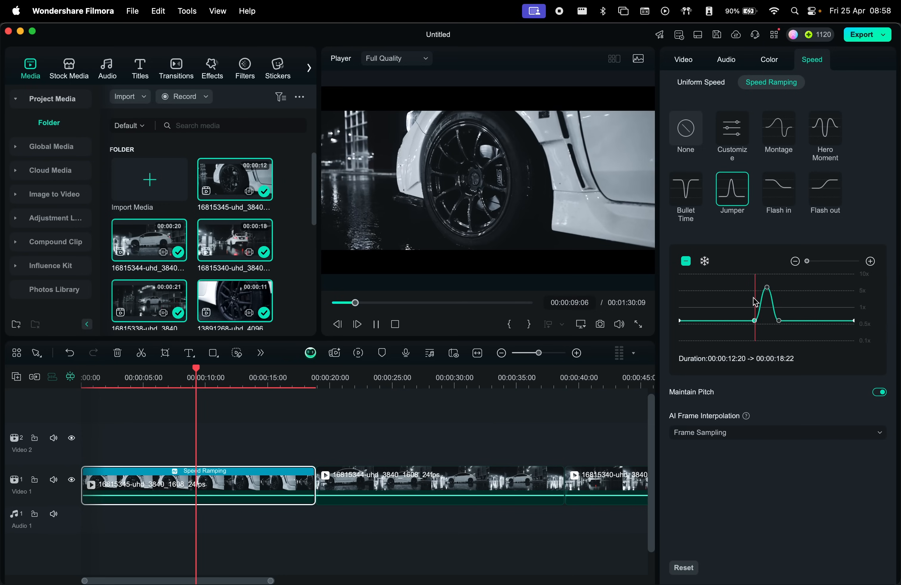
Shape a custom speed curve with a slow-motion middle and keep the audio pitch unchanged.
{"action": "left_click", "coordinate": [731, 129]}
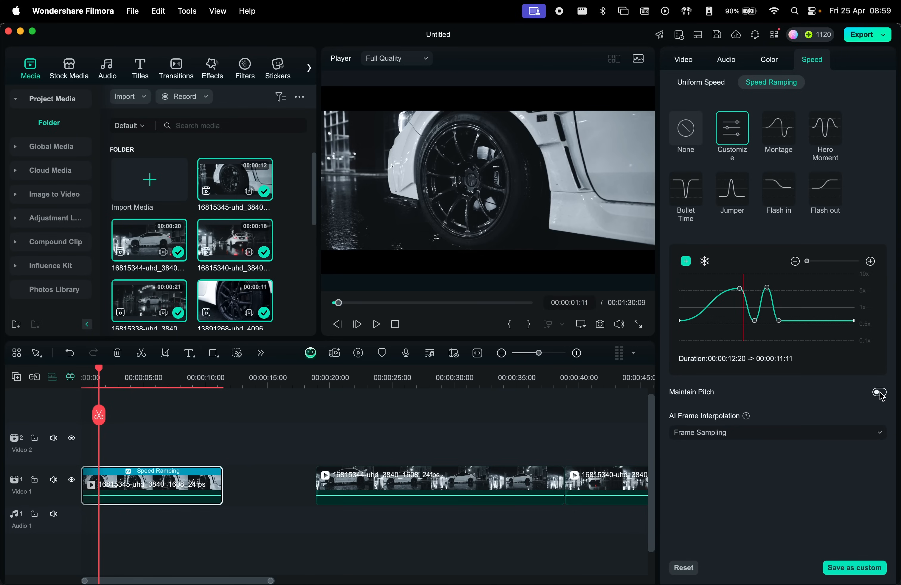
{"action": "left_click", "coordinate": [878, 392]}
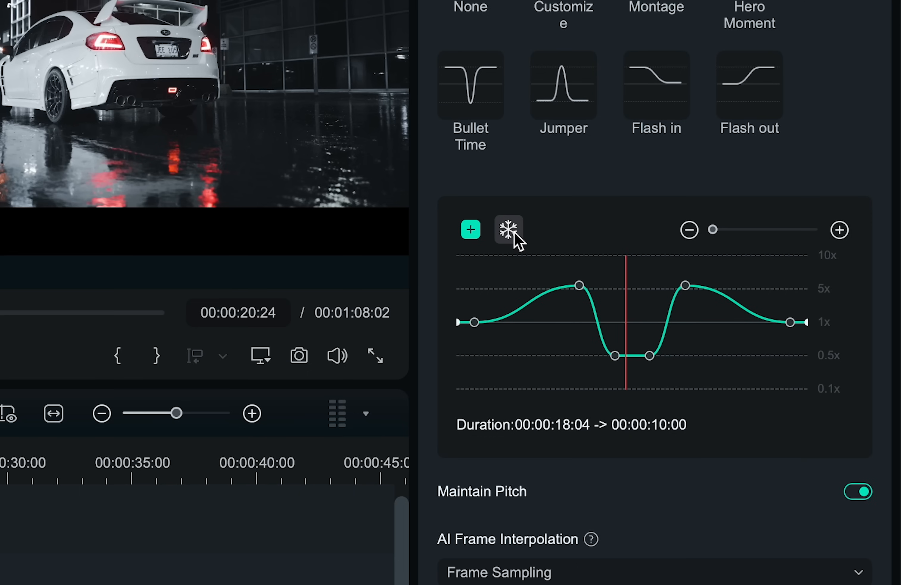
Add a 1.00 sec freeze to the third clip's ramp, choose Optical Flow interpolation and keep the ramp over uniform speed.
{"action": "left_click", "coordinate": [507, 229]}
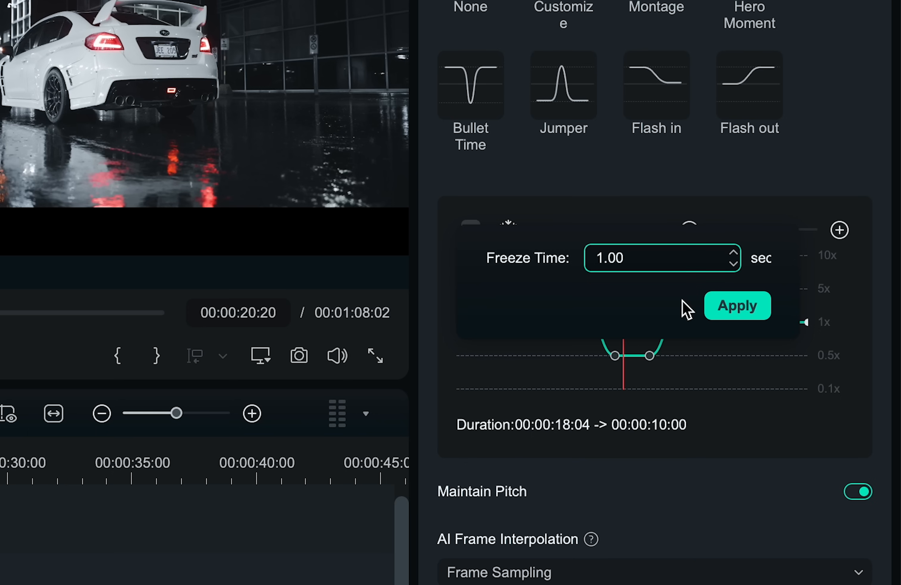
{"action": "left_click", "coordinate": [737, 305]}
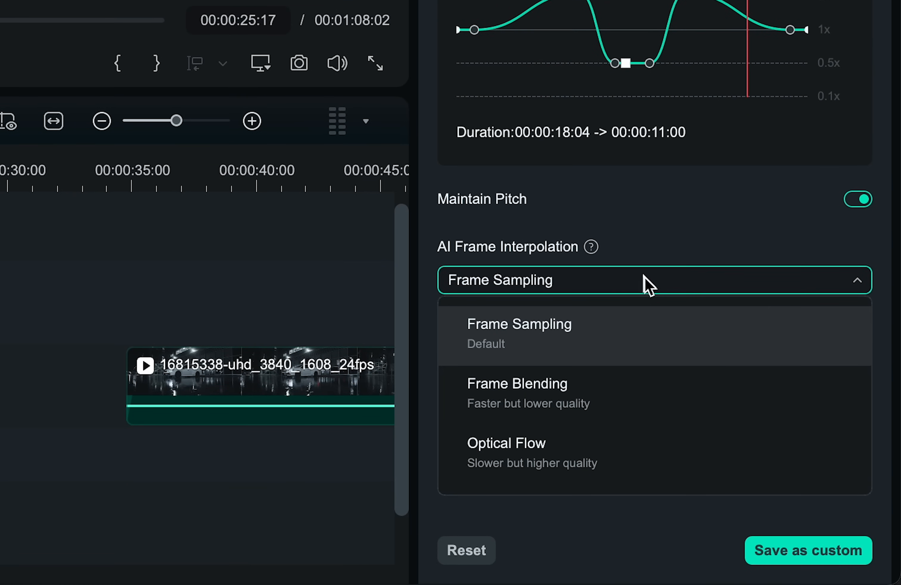
{"action": "mouse_move", "coordinate": [595, 450]}
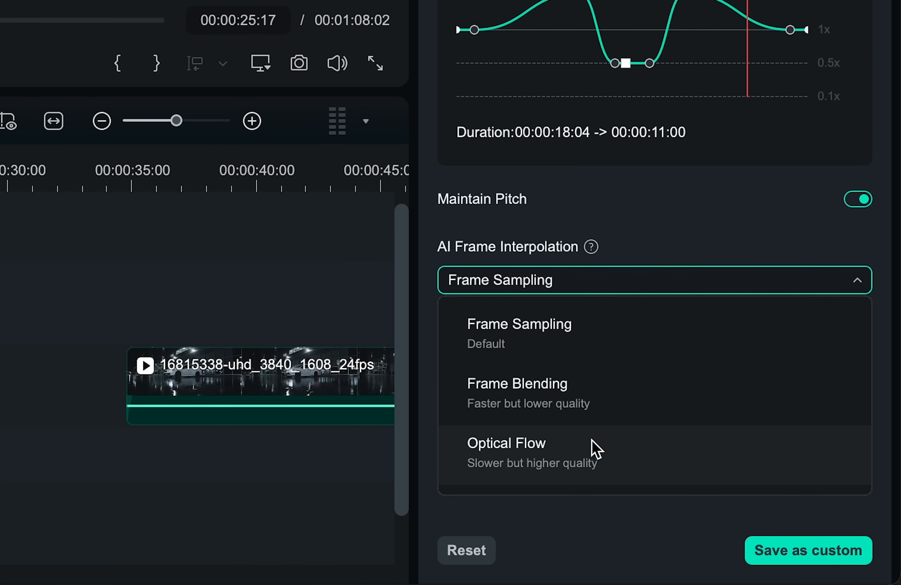
{"action": "left_click", "coordinate": [507, 444]}
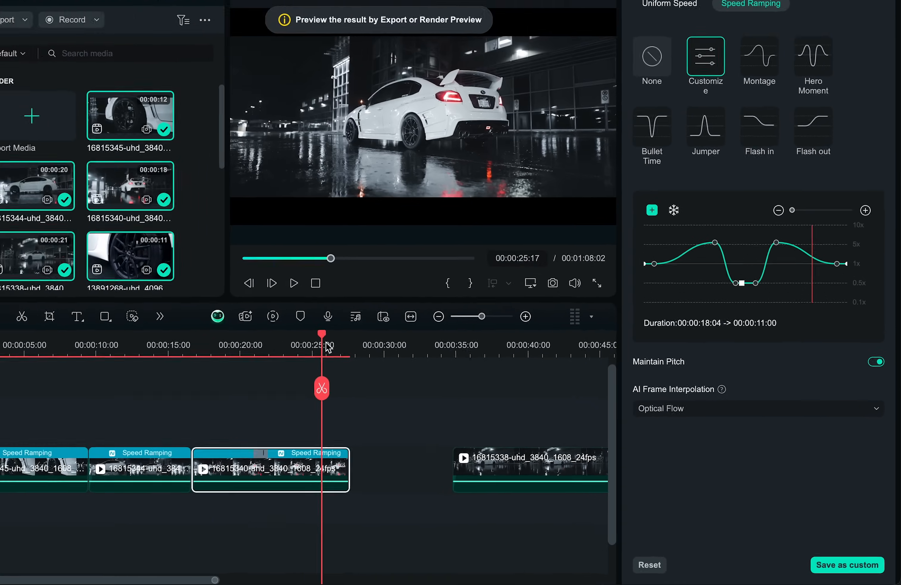
{"action": "left_click", "coordinate": [700, 82]}
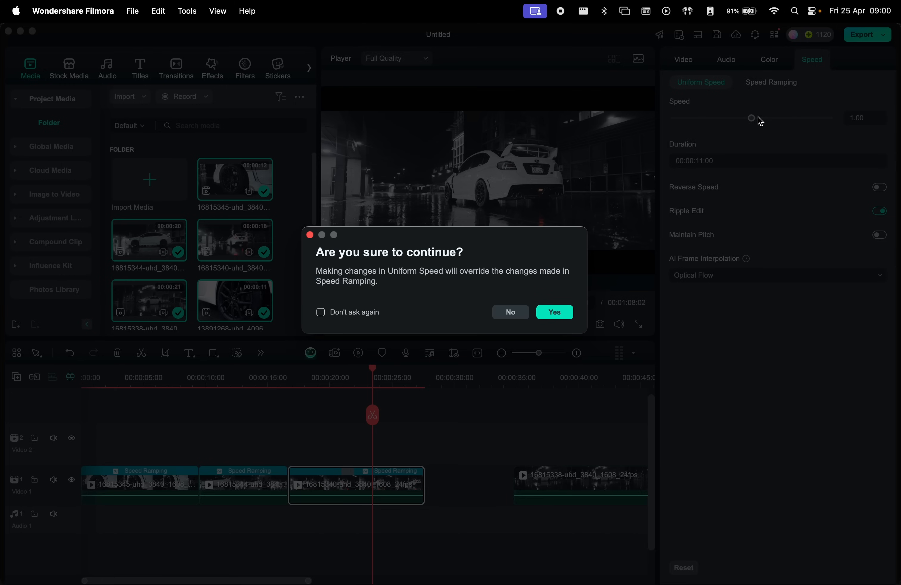
{"action": "mouse_move", "coordinate": [412, 272]}
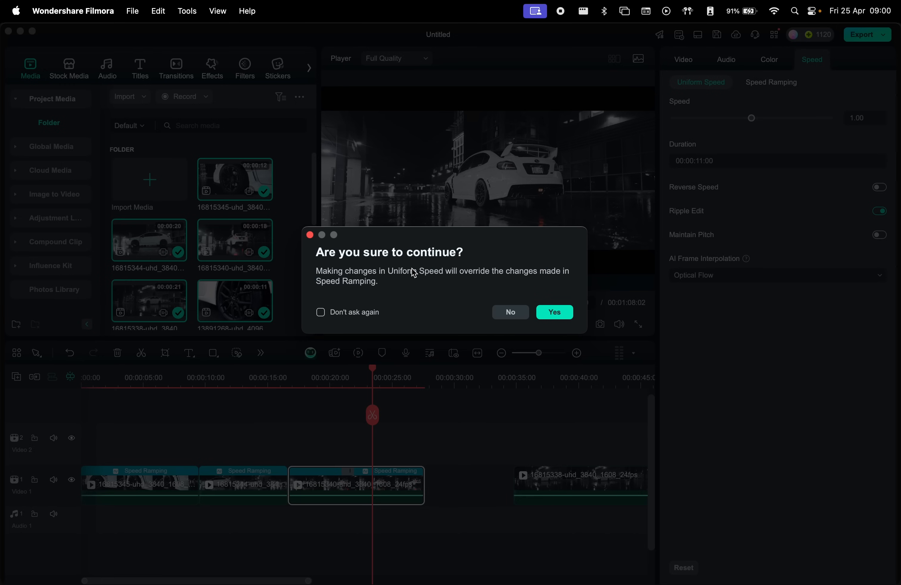
{"action": "left_click", "coordinate": [553, 312]}
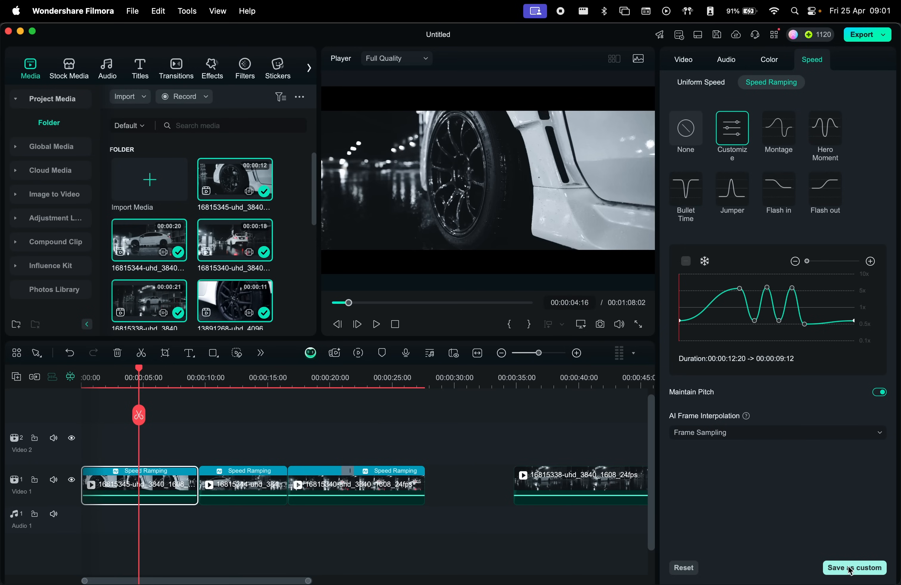
Save the speed curve as Custom Preset 1 and deselect clips to show project details.
{"action": "left_click", "coordinate": [854, 568]}
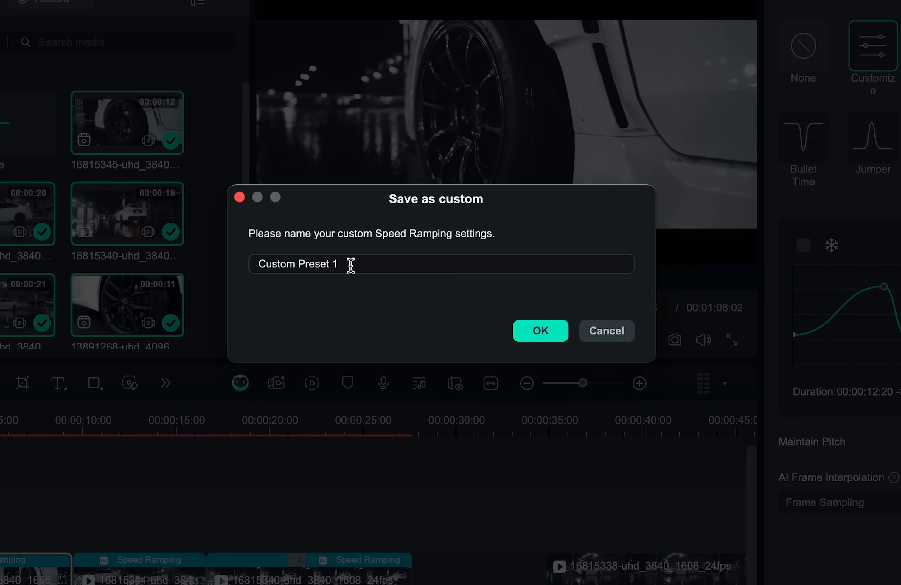
{"action": "left_click", "coordinate": [539, 331]}
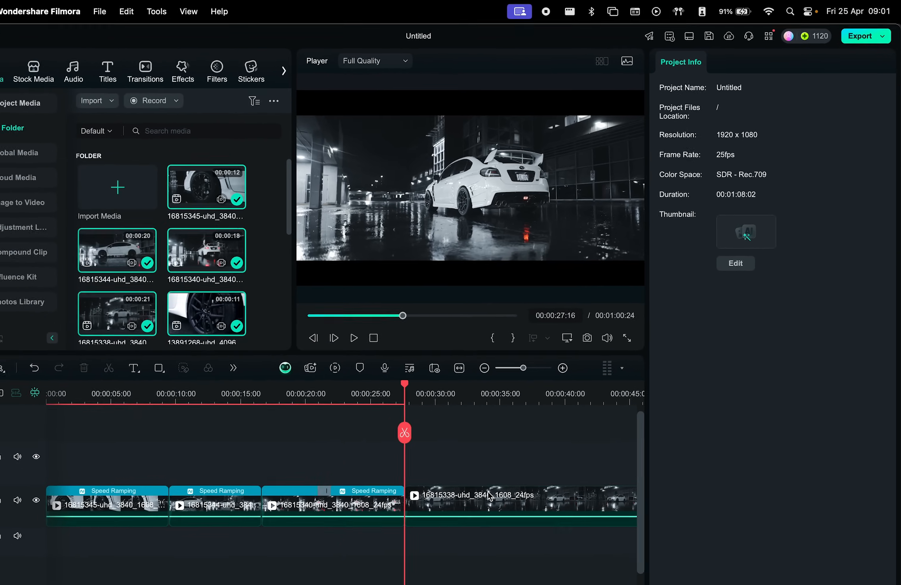
{"action": "left_click", "coordinate": [523, 485]}
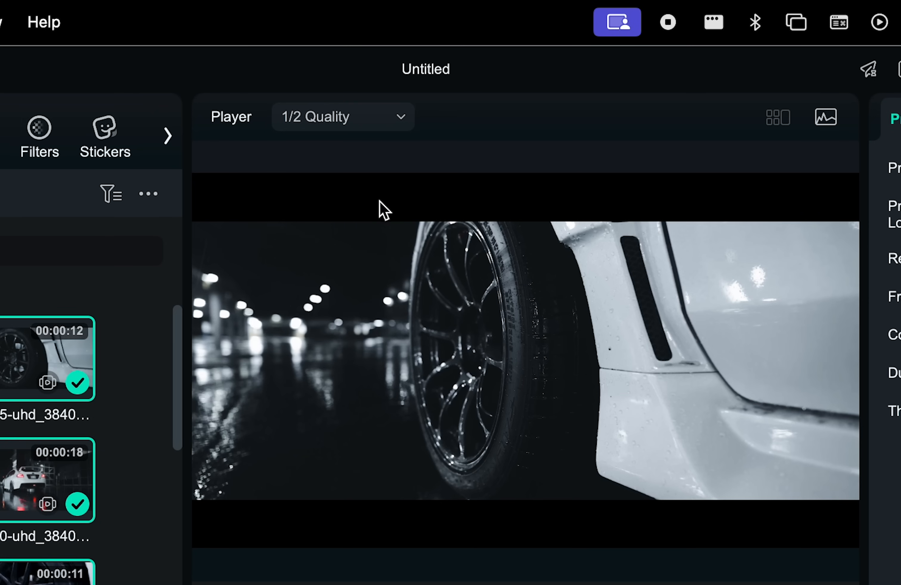
Try 1/4 Quality preview, then restore Full Quality and reach the clip insert options.
{"action": "left_click", "coordinate": [342, 117]}
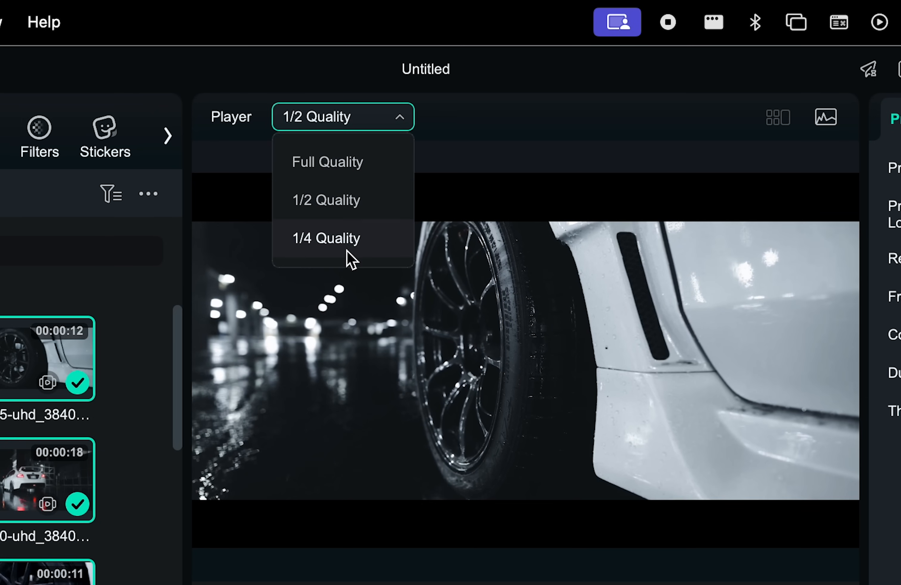
{"action": "left_click", "coordinate": [326, 238]}
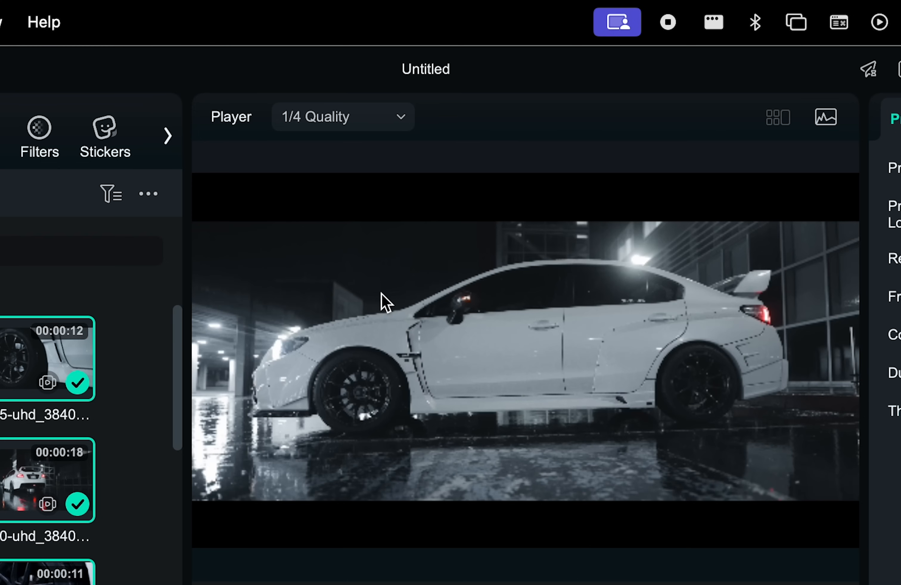
{"action": "left_click", "coordinate": [342, 117]}
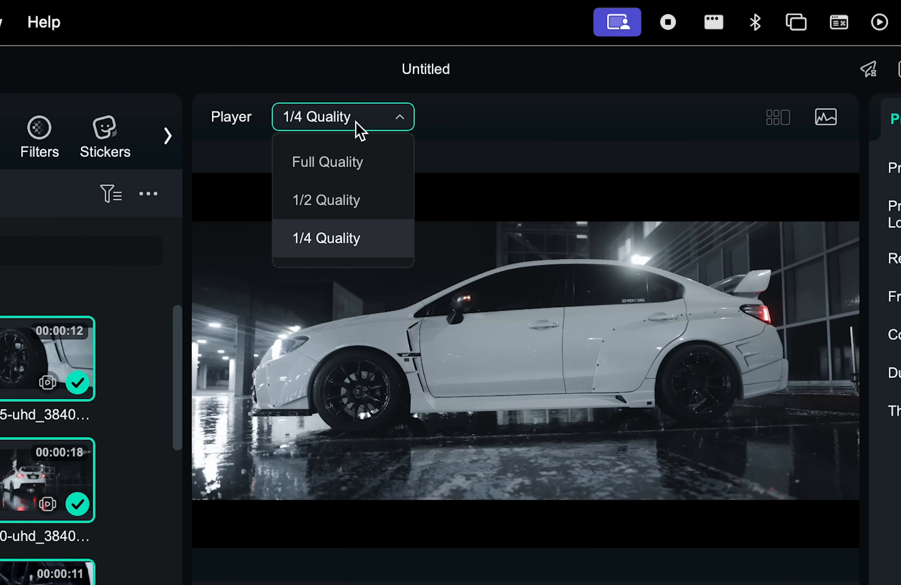
{"action": "mouse_move", "coordinate": [328, 170]}
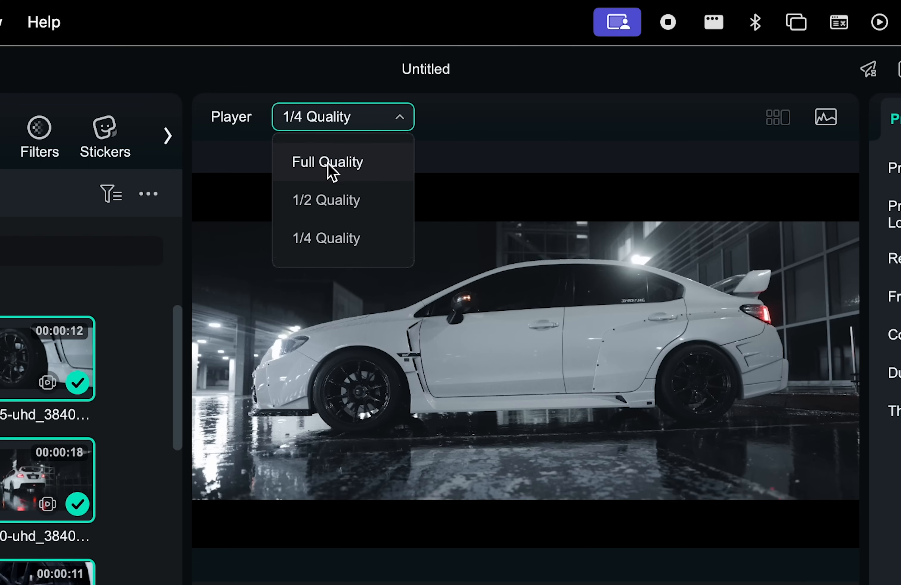
{"action": "left_click", "coordinate": [327, 161]}
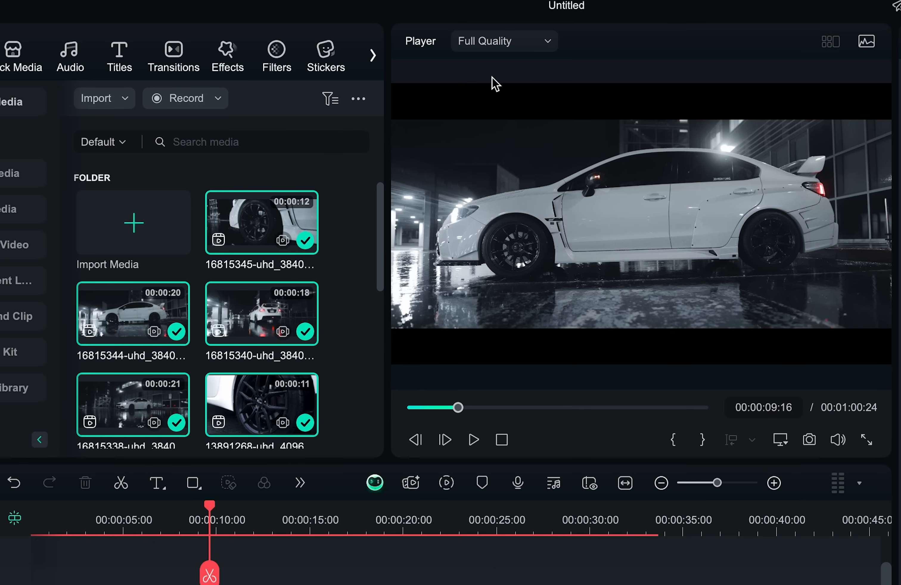
{"action": "mouse_move", "coordinate": [360, 333]}
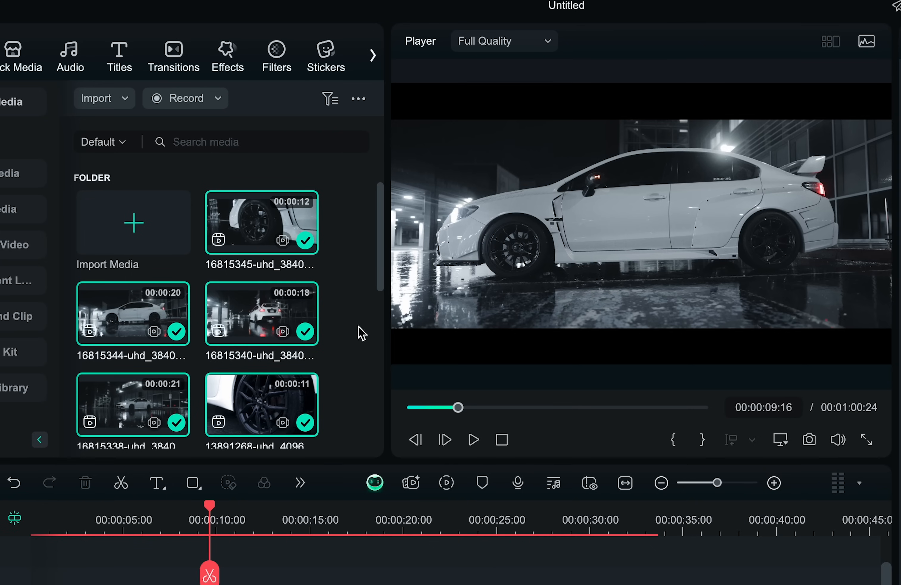
{"action": "left_click", "coordinate": [132, 404]}
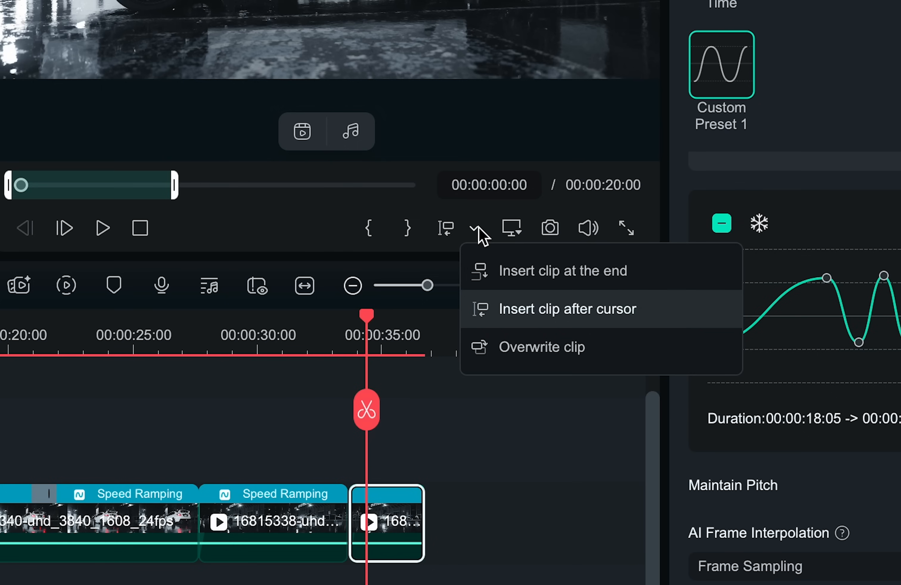
{"action": "mouse_move", "coordinate": [537, 282]}
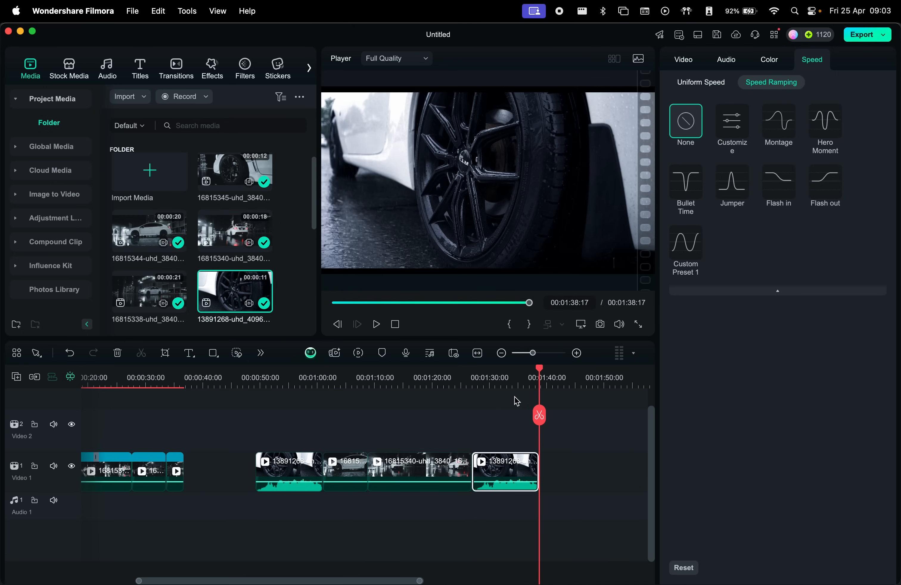
Insert the close-up wheel clip into the timeline after the playhead cursor.
{"action": "left_click", "coordinate": [376, 324]}
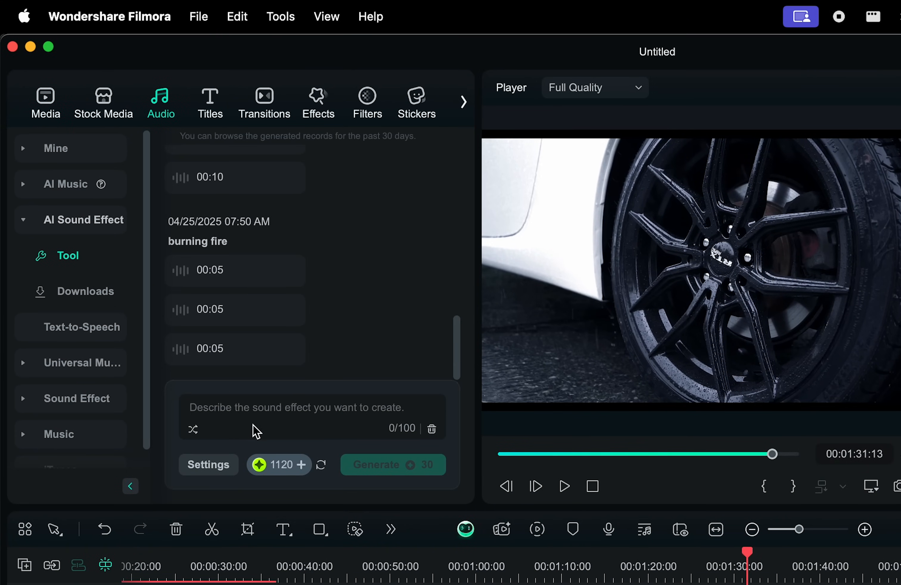
Generate AI sound effects from the prompt 'car engine rev'.
{"action": "left_click", "coordinate": [273, 407]}
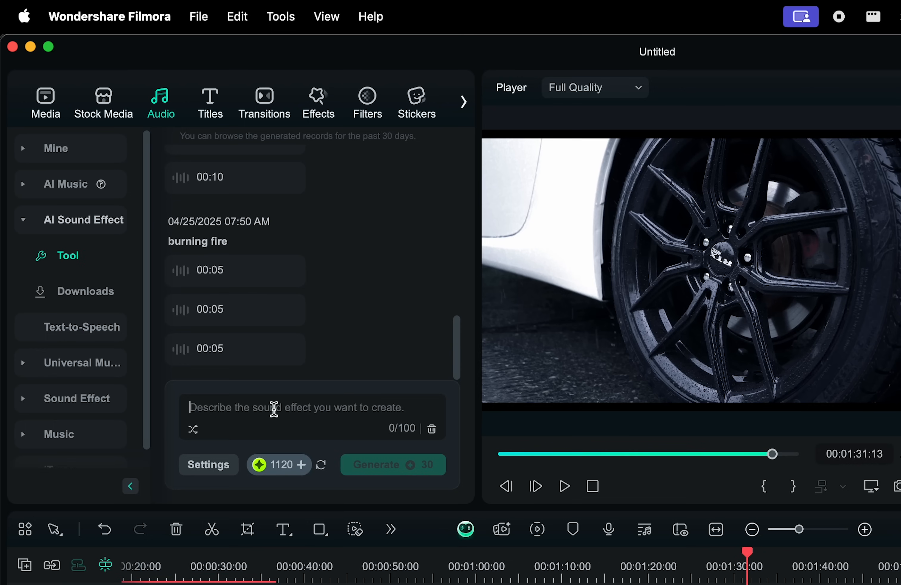
{"action": "type", "text": "car e"}
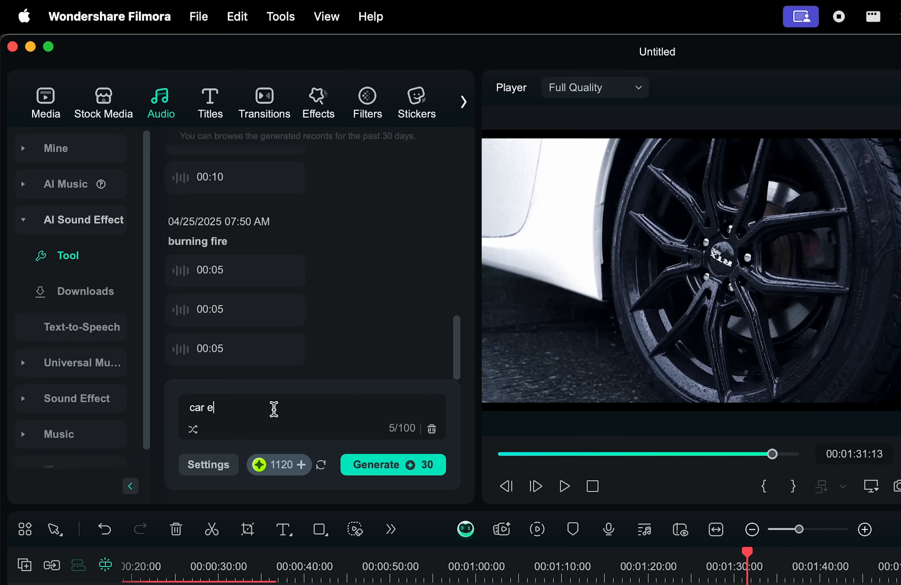
{"action": "type", "text": "ngine rev"}
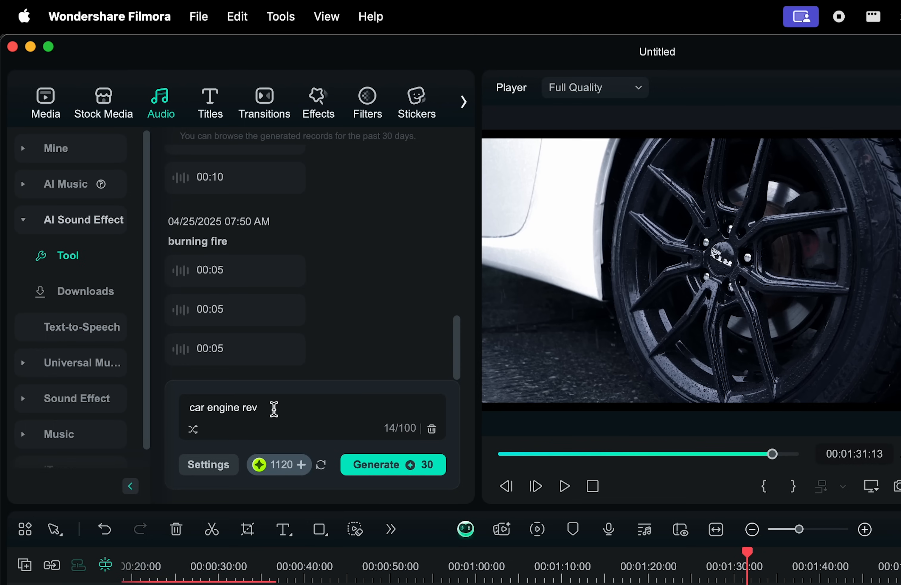
{"action": "mouse_move", "coordinate": [392, 464]}
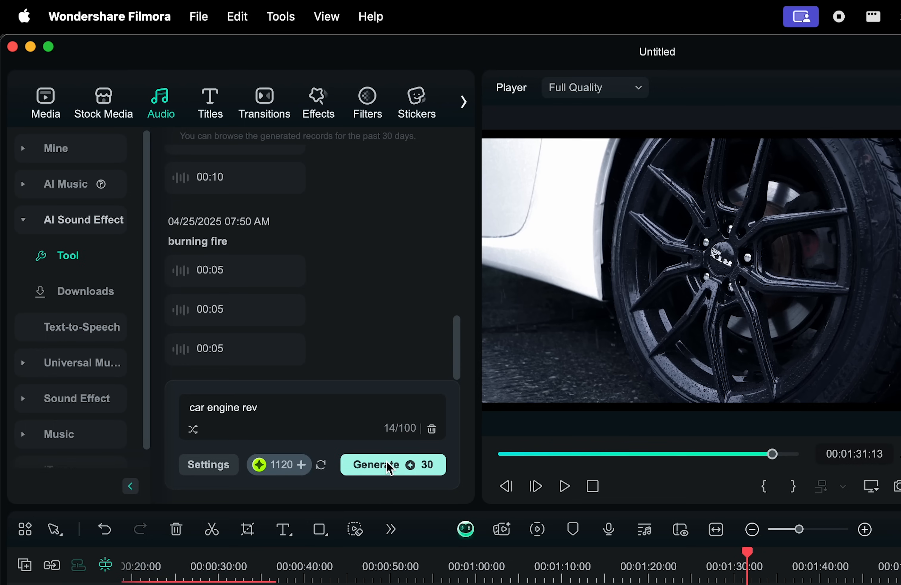
{"action": "left_click", "coordinate": [393, 464]}
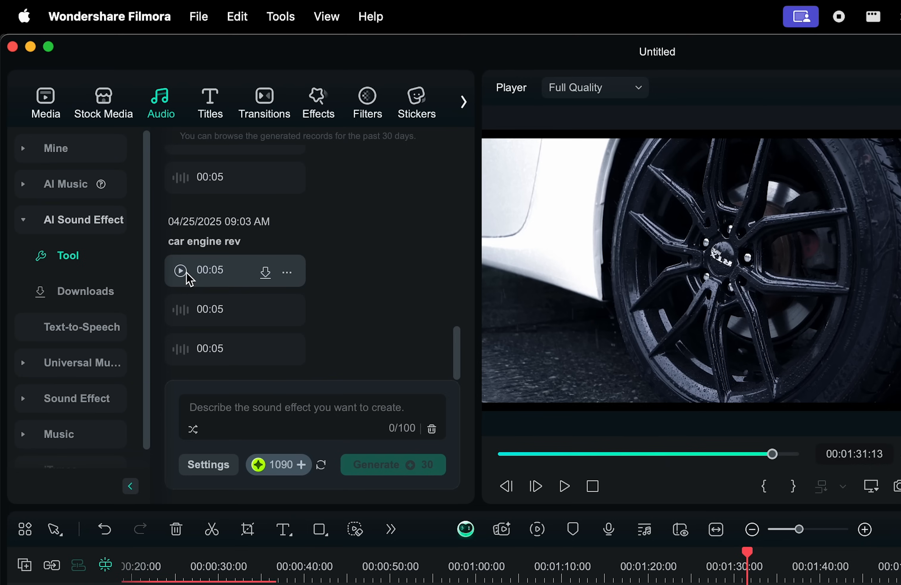
Audition each of the three car engine rev results, then collapse the AI Sound Effect category.
{"action": "left_click", "coordinate": [182, 269]}
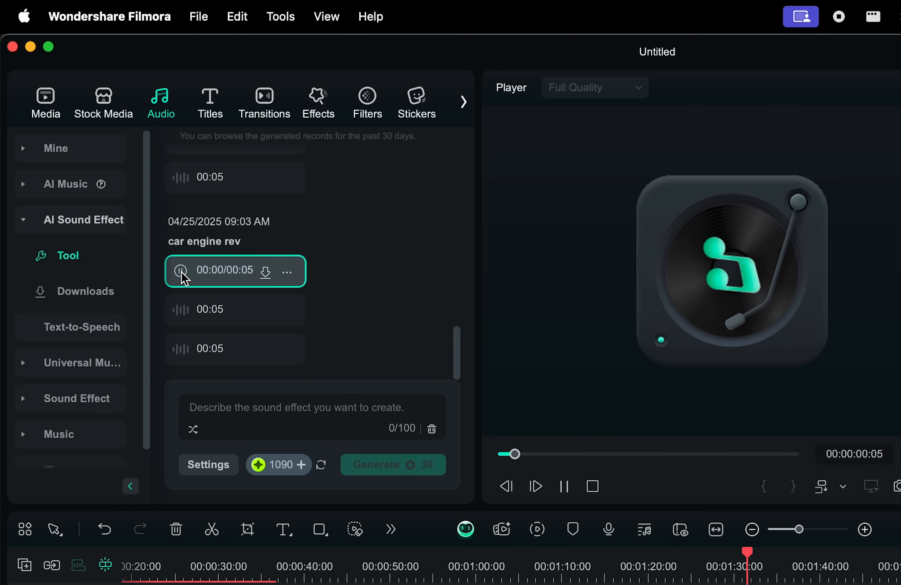
{"action": "left_click", "coordinate": [183, 270]}
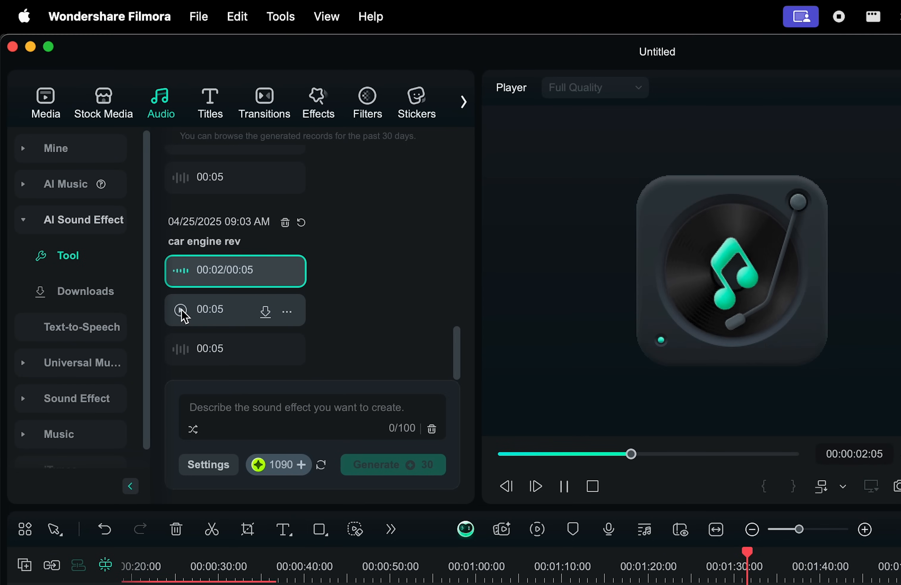
{"action": "left_click", "coordinate": [182, 310]}
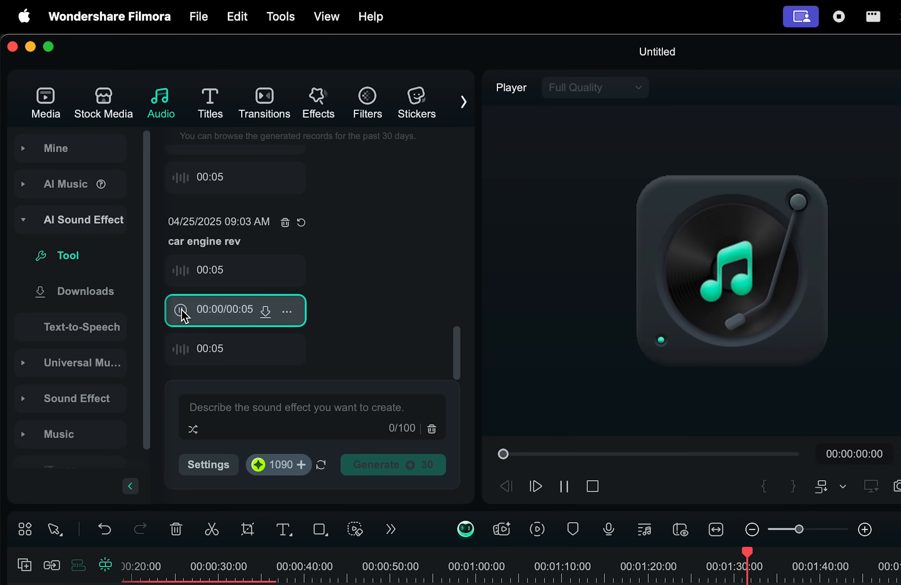
{"action": "left_click", "coordinate": [183, 316]}
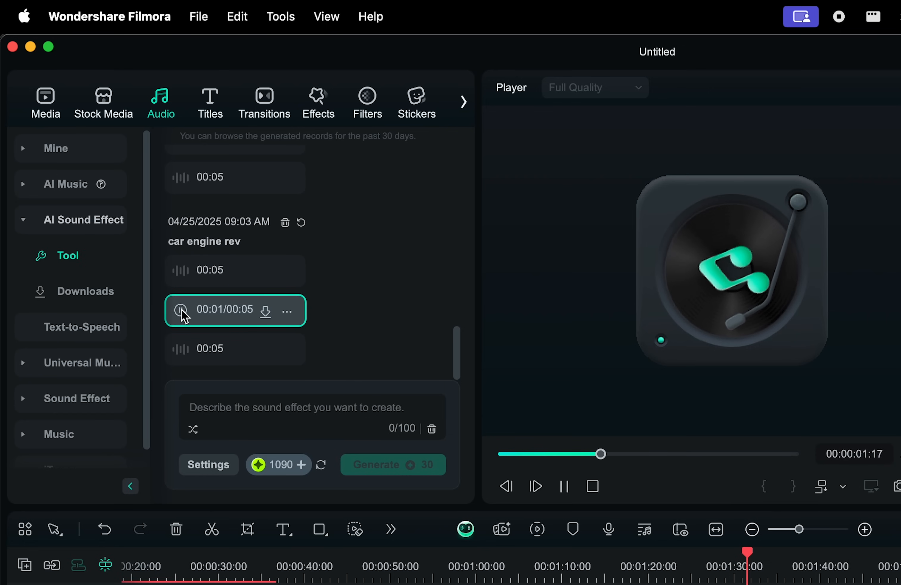
{"action": "left_click", "coordinate": [182, 309]}
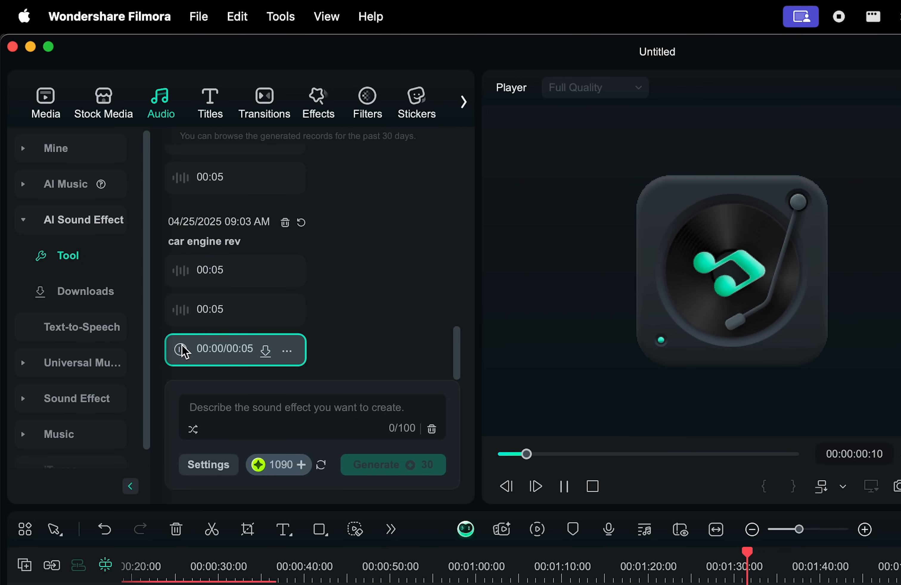
{"action": "left_click", "coordinate": [182, 349]}
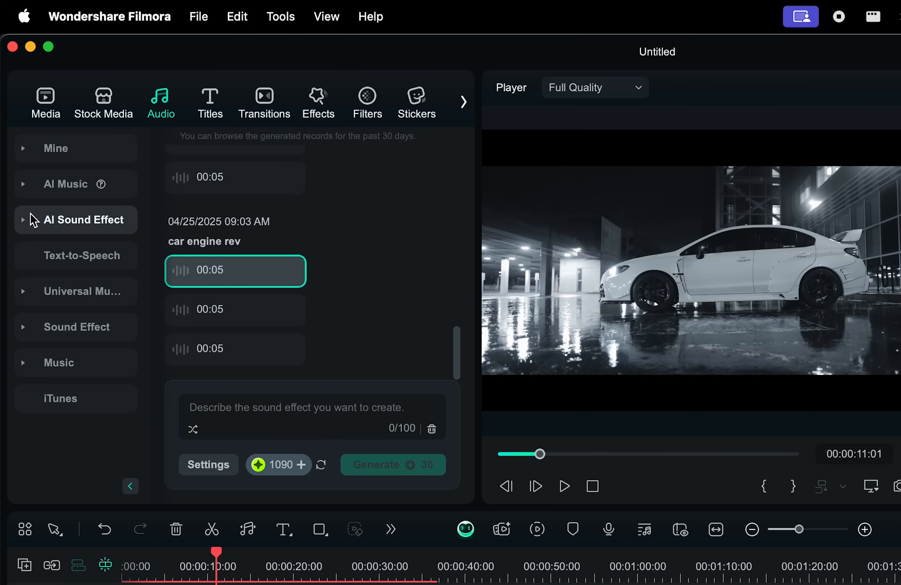
{"action": "mouse_move", "coordinate": [29, 193]}
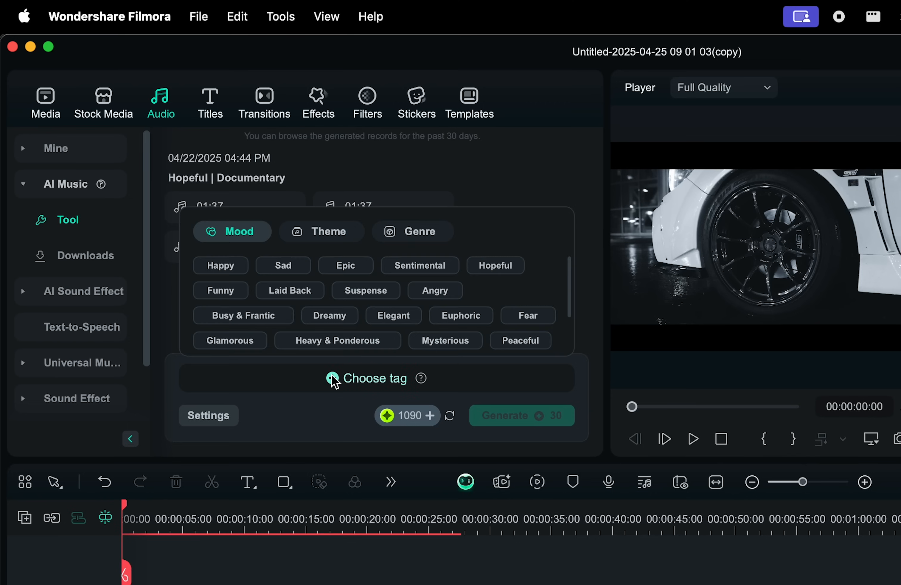
{"action": "mouse_move", "coordinate": [332, 264]}
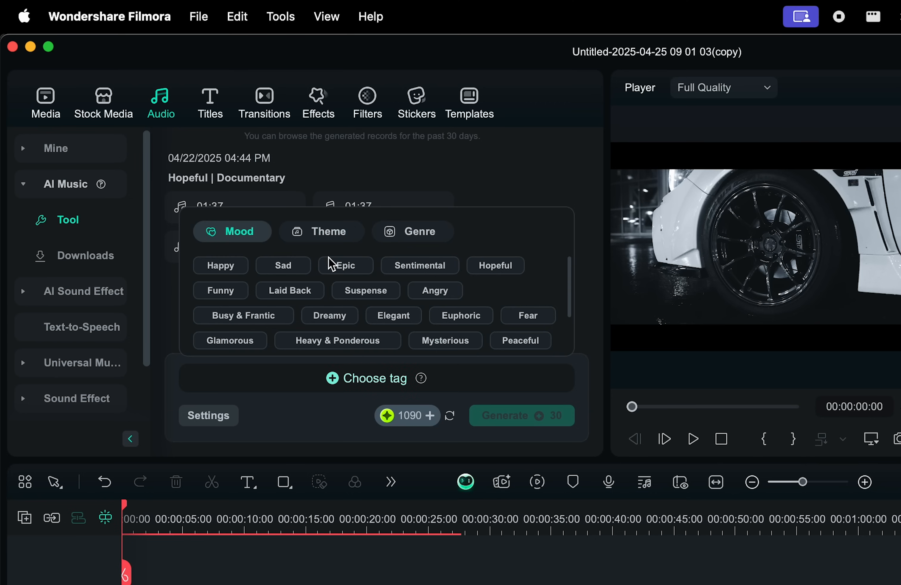
{"action": "mouse_move", "coordinate": [220, 289]}
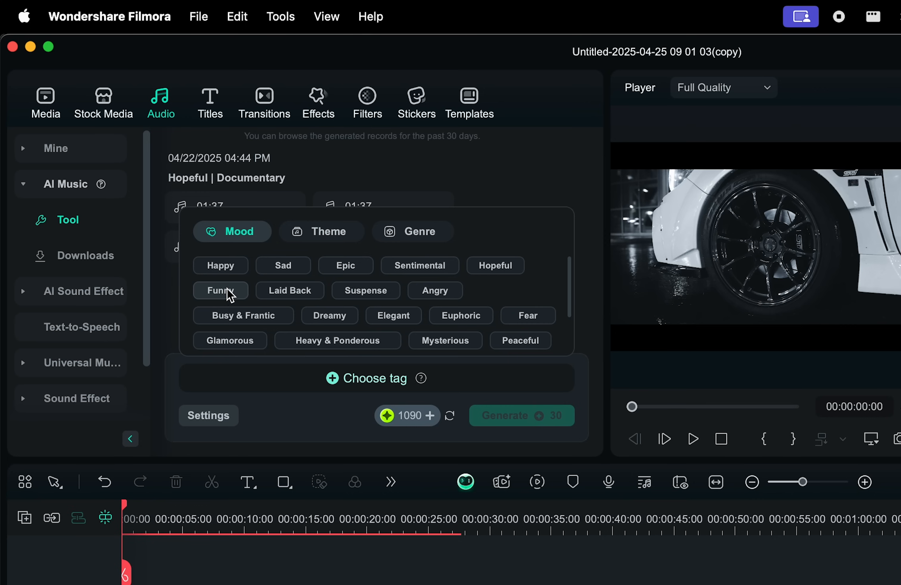
{"action": "mouse_move", "coordinate": [224, 316]}
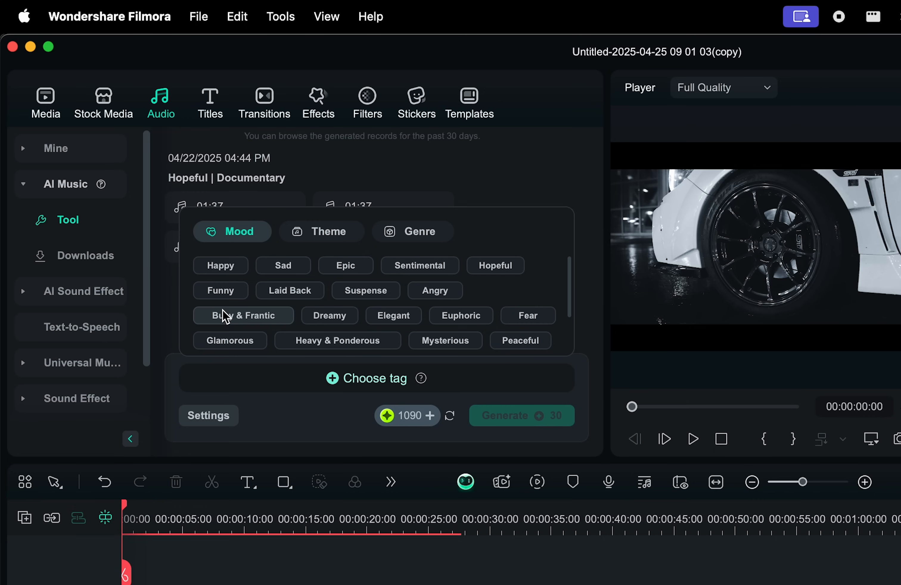
{"action": "mouse_move", "coordinate": [228, 315]}
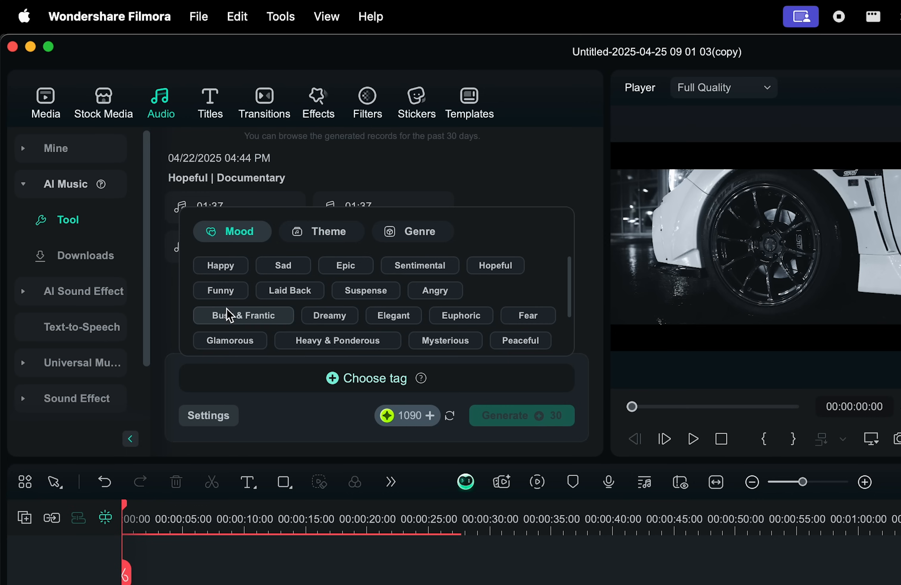
Finish tagging the AI music with Sports and HipHop and generate the tracks.
{"action": "left_click", "coordinate": [321, 232]}
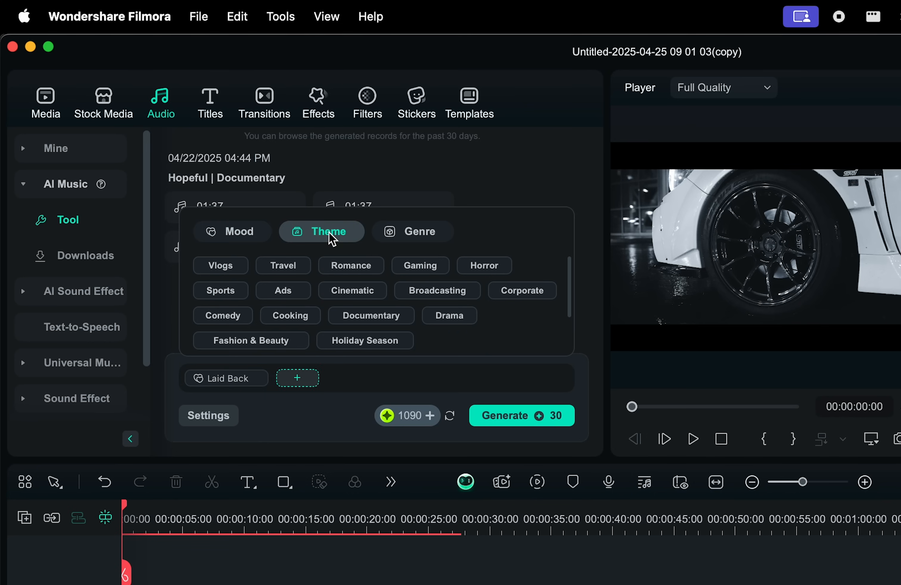
{"action": "mouse_move", "coordinate": [220, 290]}
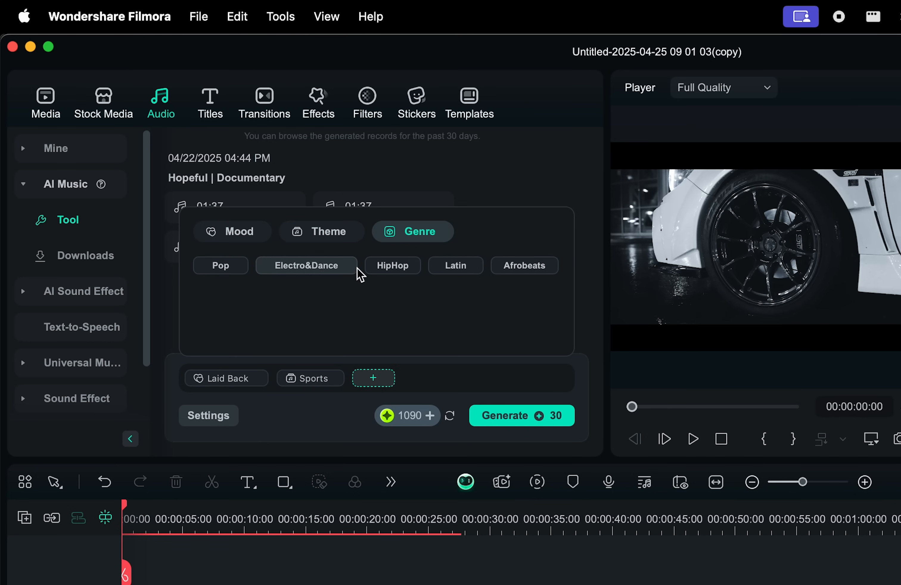
{"action": "left_click", "coordinate": [392, 265]}
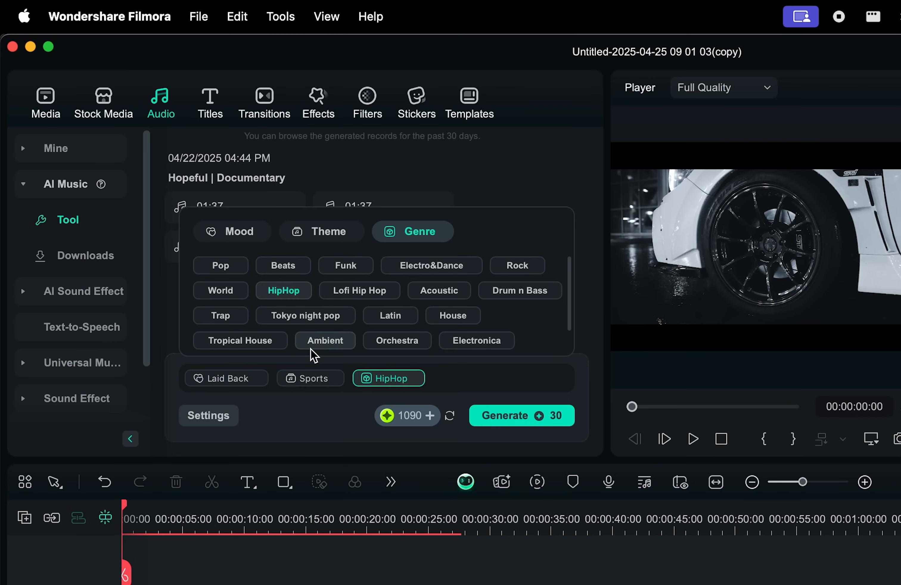
{"action": "mouse_move", "coordinate": [512, 424]}
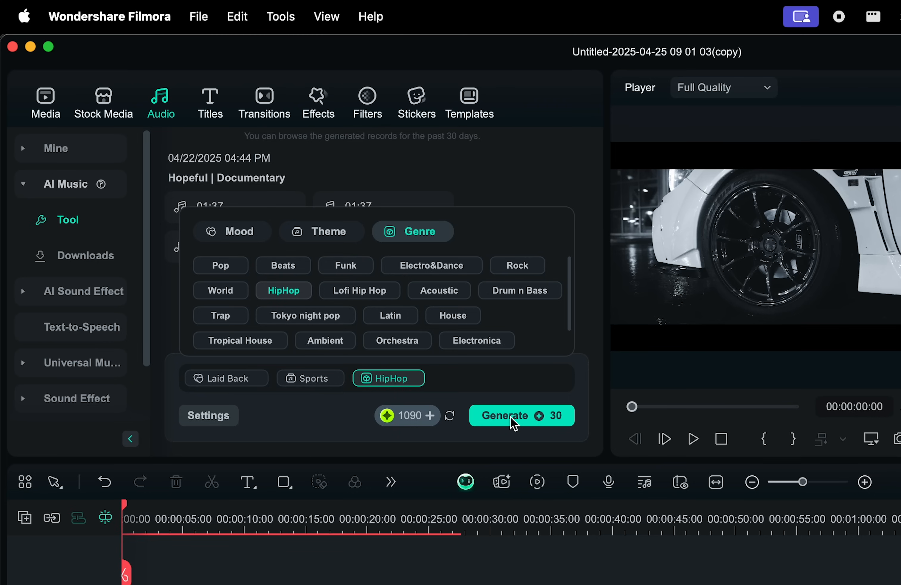
{"action": "left_click", "coordinate": [520, 415]}
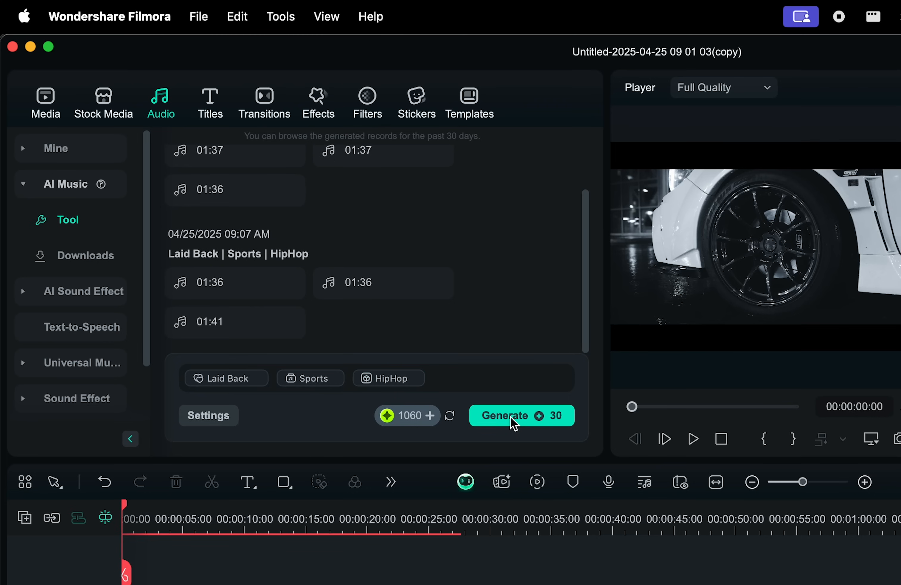
{"action": "mouse_move", "coordinate": [198, 270]}
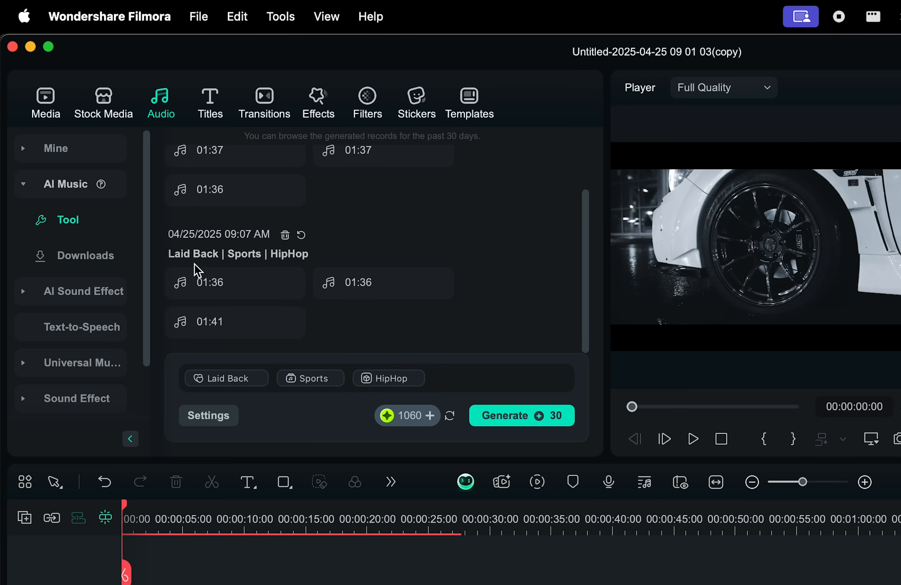
Audition the generated Laid Back, Sports, HipHop music tracks.
{"action": "left_click", "coordinate": [179, 282]}
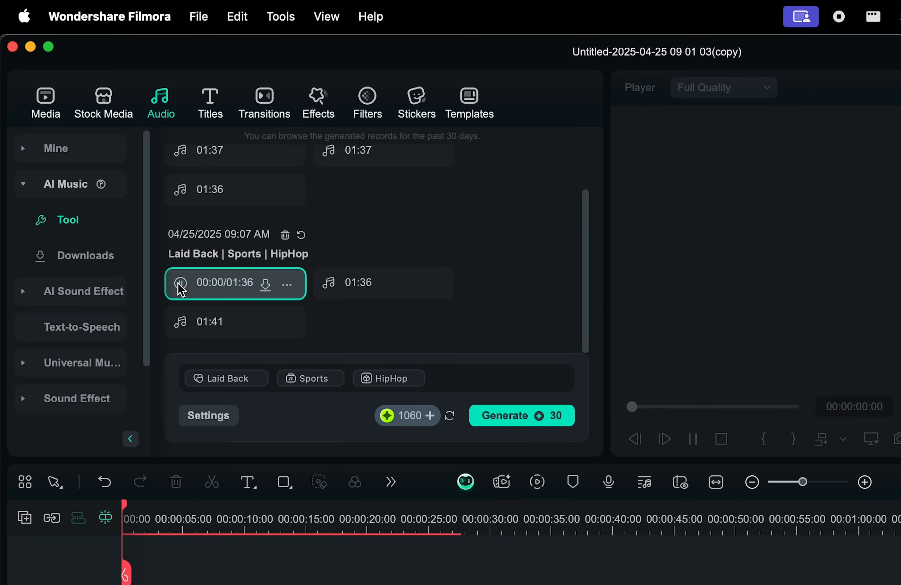
{"action": "left_click", "coordinate": [180, 282]}
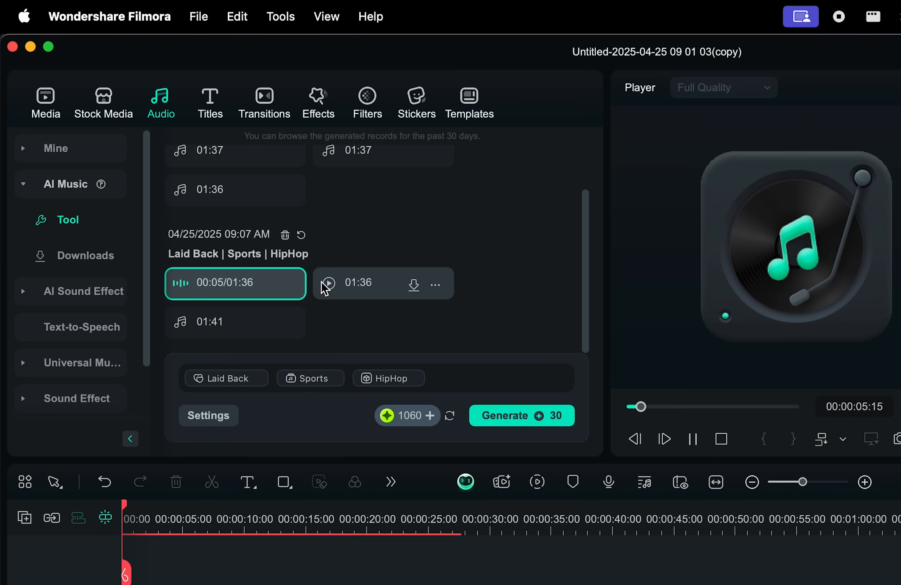
{"action": "left_click", "coordinate": [329, 283]}
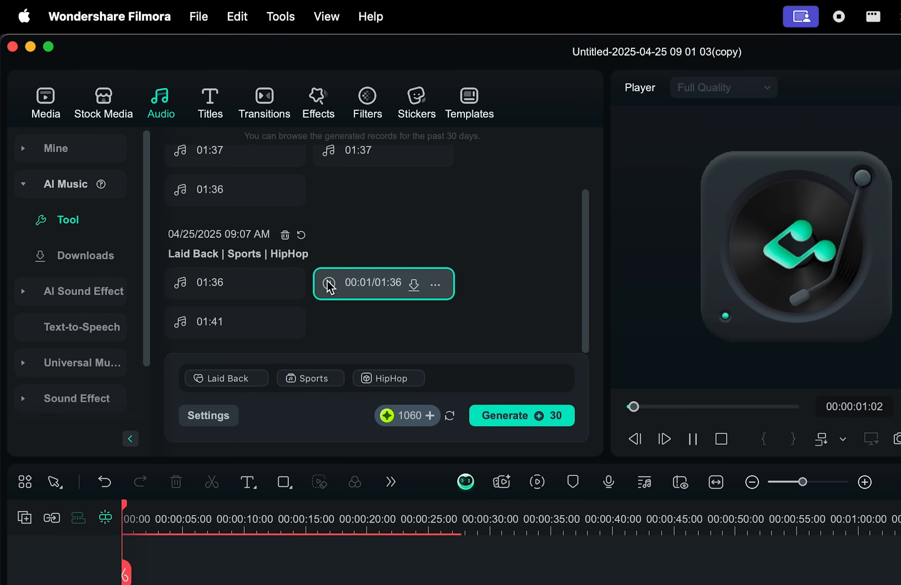
{"action": "left_click", "coordinate": [208, 322]}
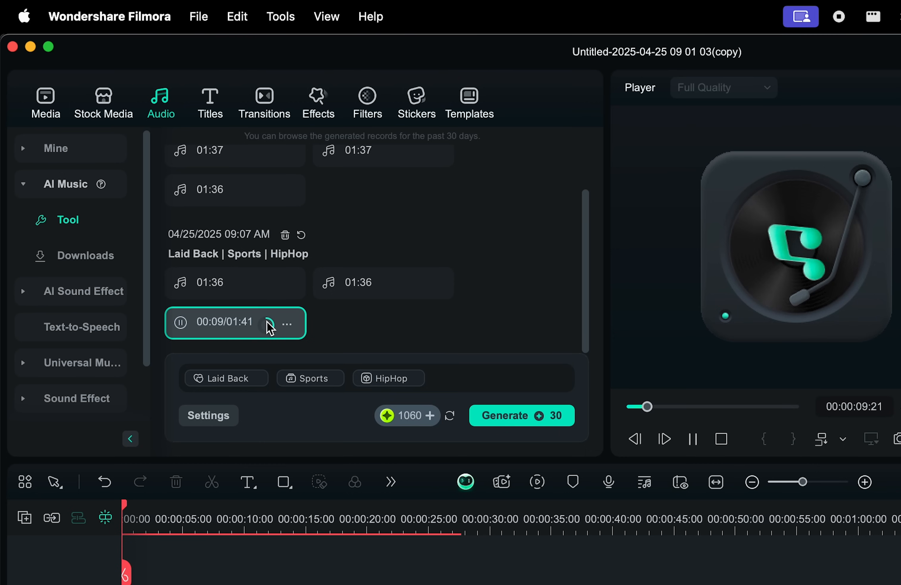
Download the 01:41 track and add it to the project.
{"action": "left_click", "coordinate": [84, 255]}
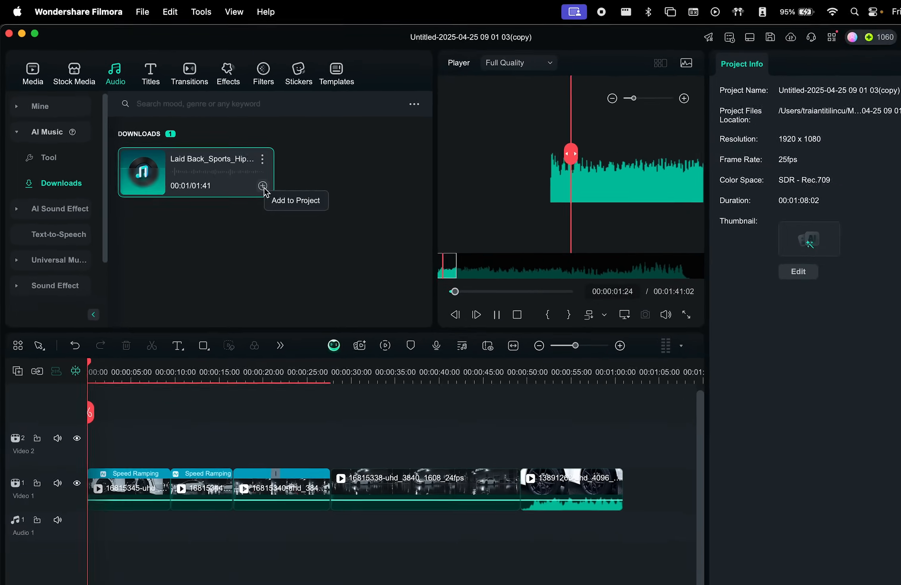
{"action": "left_click", "coordinate": [264, 186]}
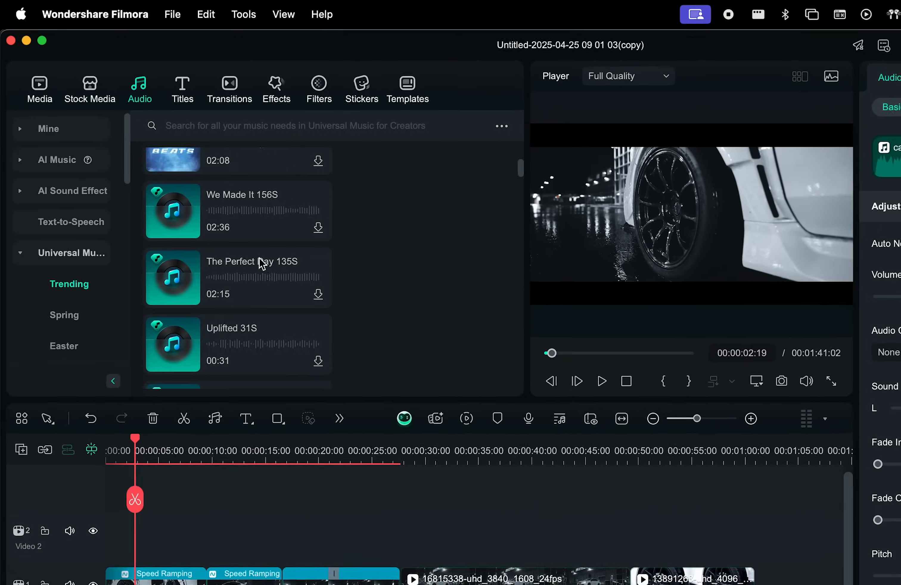
Browse the Sound Effect and Music categories, then switch to the Text-to-Speech section.
{"action": "left_click", "coordinate": [74, 327]}
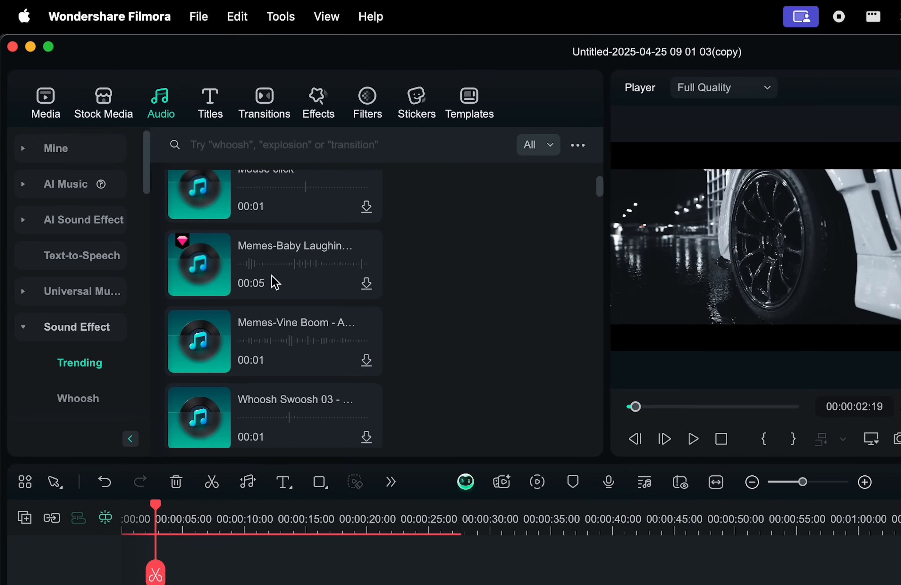
{"action": "left_click", "coordinate": [58, 363]}
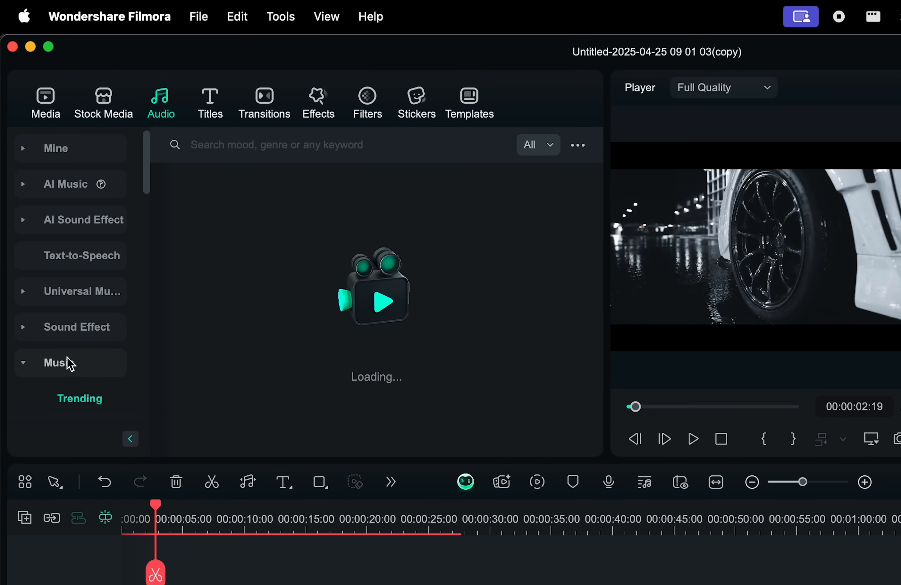
{"action": "left_click", "coordinate": [59, 363]}
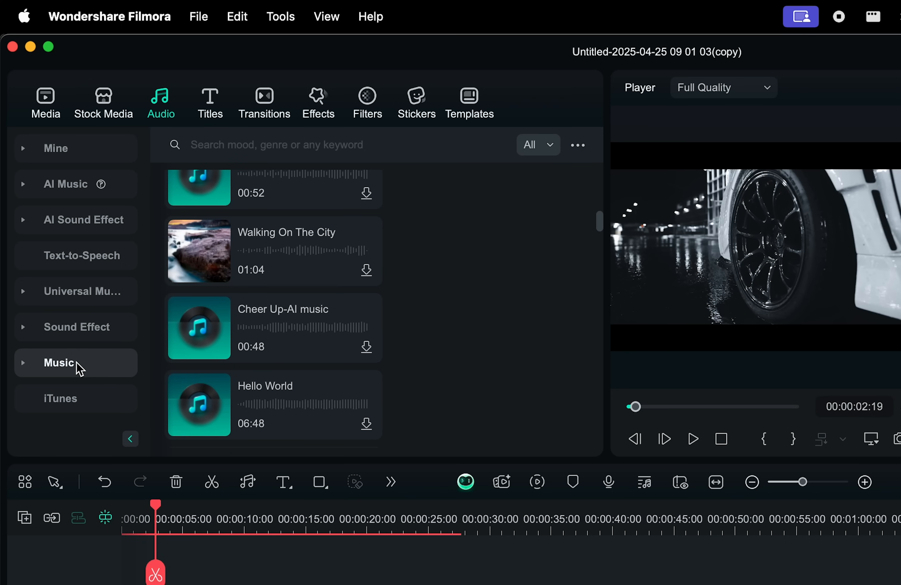
{"action": "left_click", "coordinate": [82, 255]}
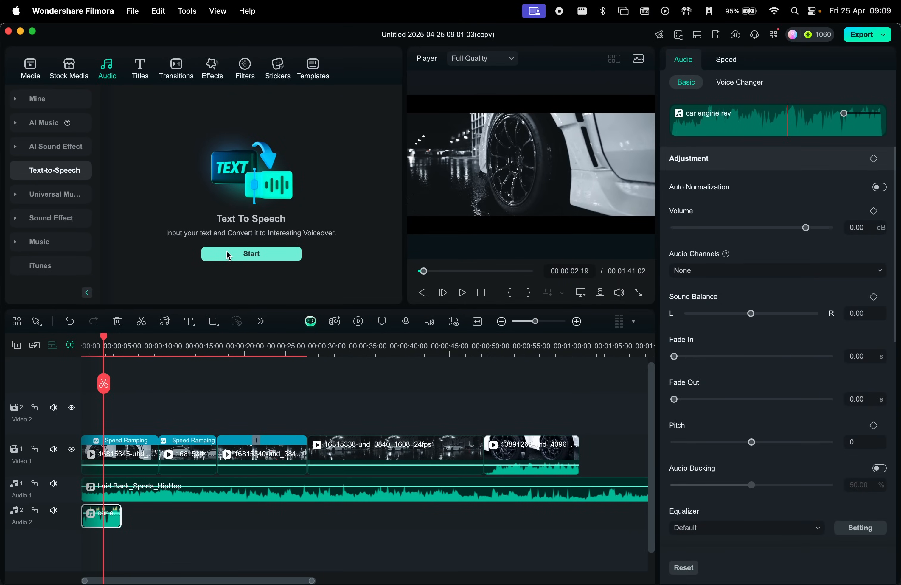
Enter the professional-tires script ending 'Made for speed enthusiasts.' and scroll the Voice Library for a voice.
{"action": "left_click", "coordinate": [251, 253]}
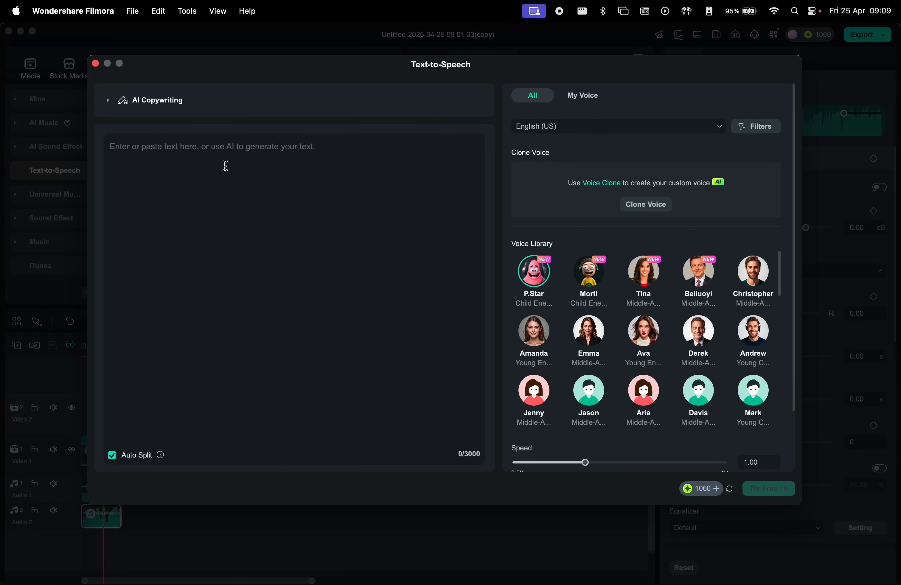
{"action": "type", "text": "Take your perfomance on the track to th"}
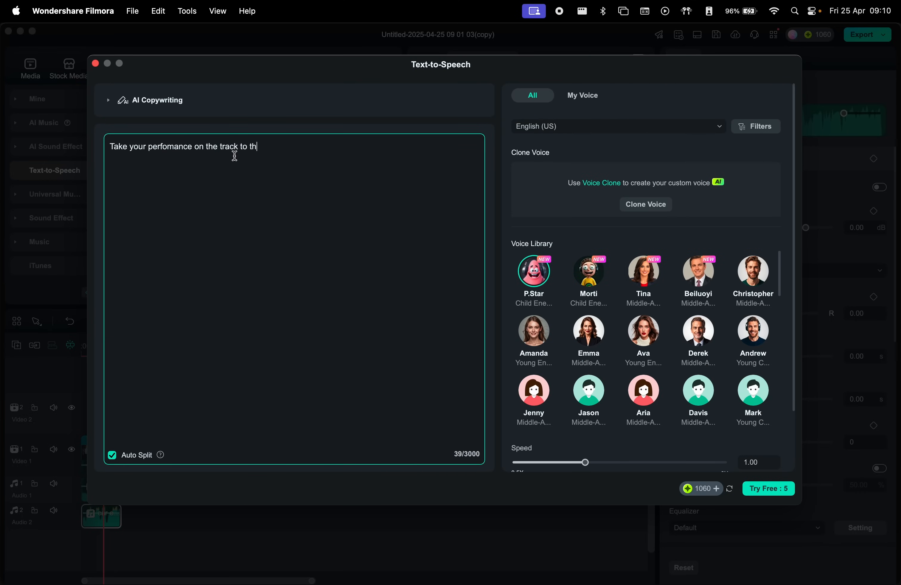
{"action": "type", "text": "e next level with our professional tires. C"}
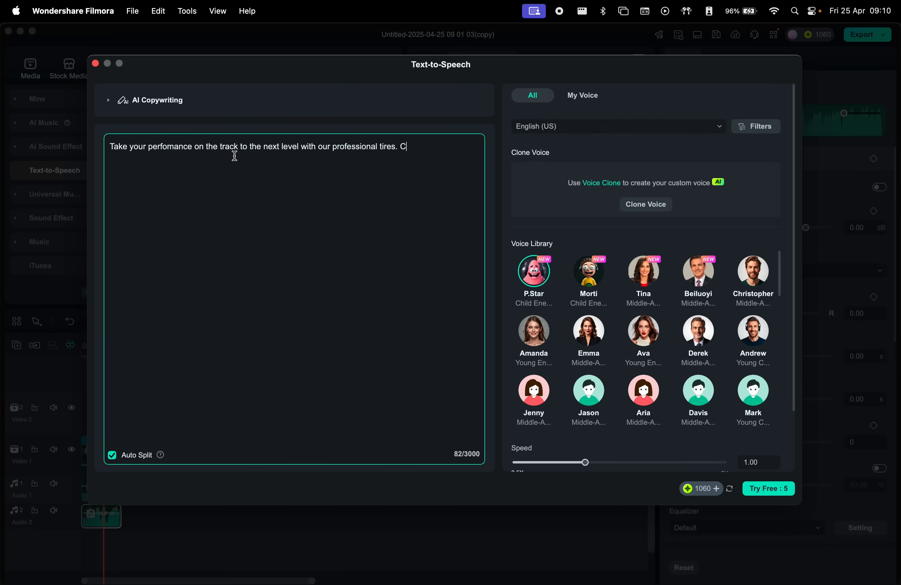
{"action": "type", "text": "Made for speed enthusiasts."}
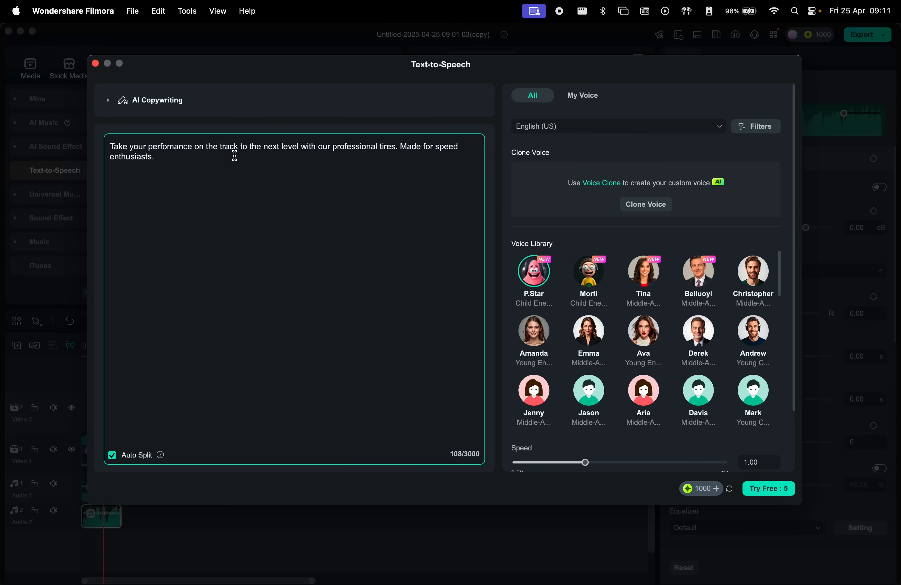
{"action": "scroll", "scroll_direction": "down", "scroll_amount": 3}
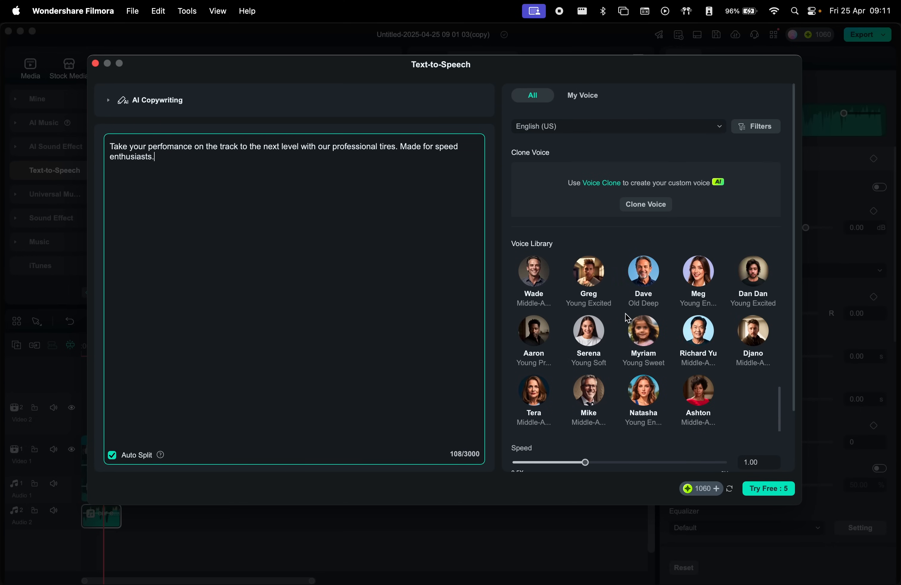
{"action": "scroll", "scroll_direction": "down", "scroll_amount": 3}
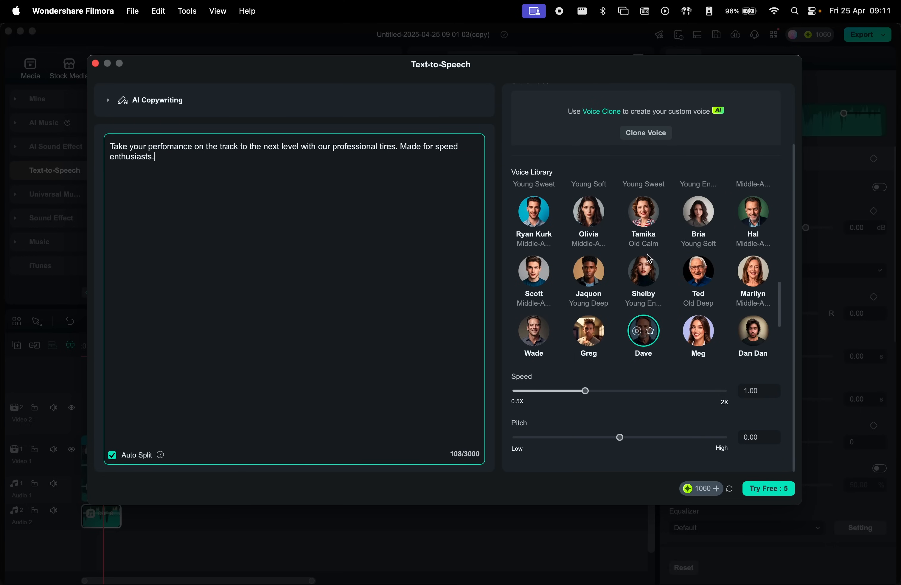
{"action": "scroll", "scroll_direction": "down", "scroll_amount": 3}
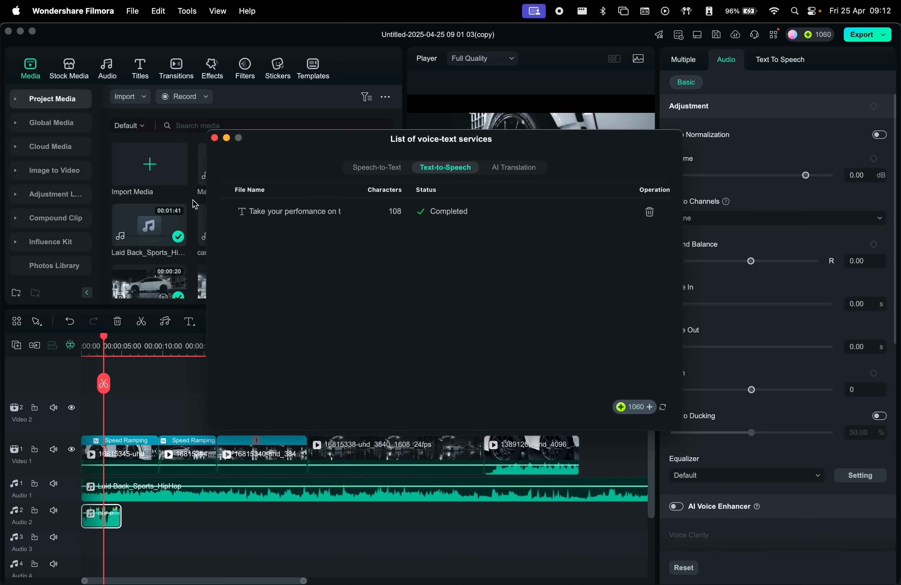
Close the voiceover services list and preview the generated voiceover clip.
{"action": "left_click", "coordinate": [216, 138]}
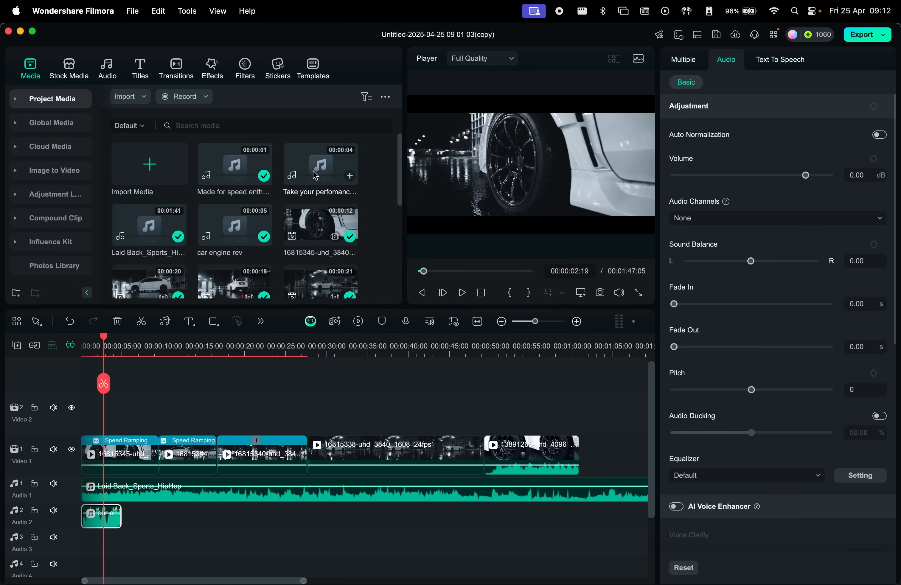
{"action": "left_click", "coordinate": [320, 163]}
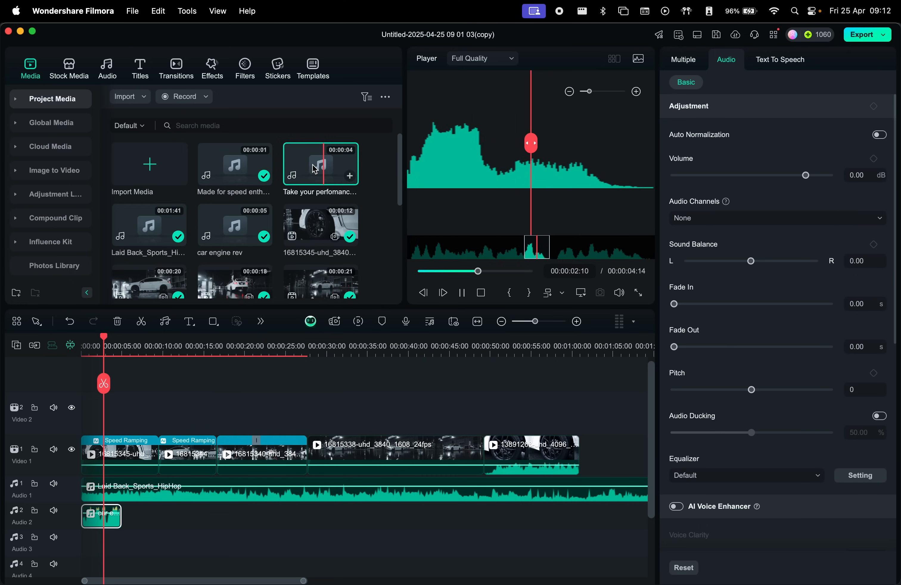
Preview the second voiceover clip and place the 'Take your performance' clip on Audio 3 at the timeline start.
{"action": "left_click", "coordinate": [234, 163]}
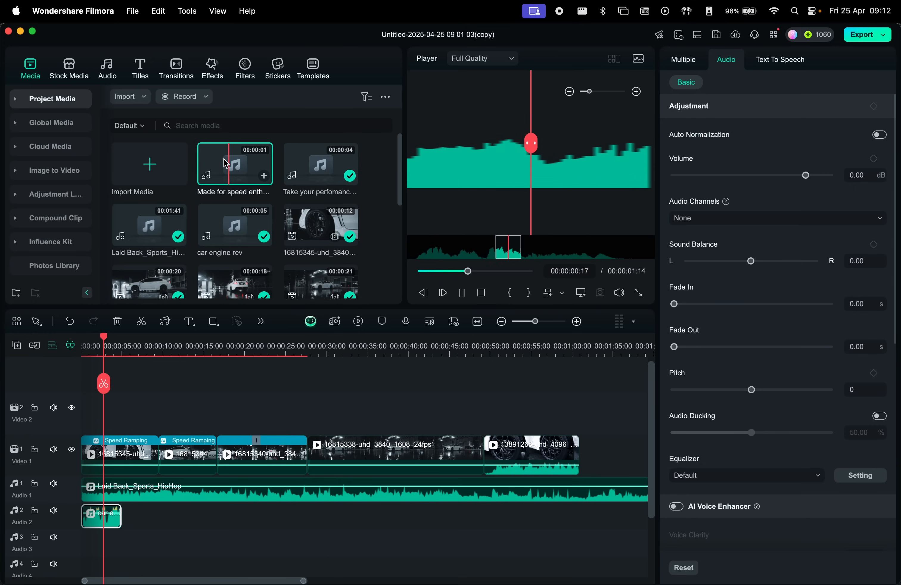
{"action": "left_click", "coordinate": [320, 164]}
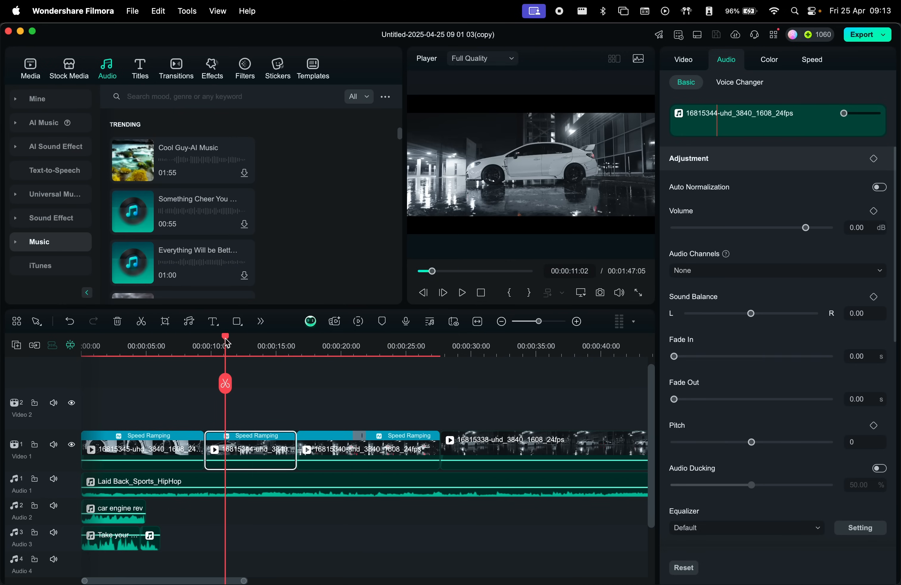
Add Rotate keyframes at the clip start and a second later, tilting the clip to about 45°.
{"action": "left_click", "coordinate": [684, 59]}
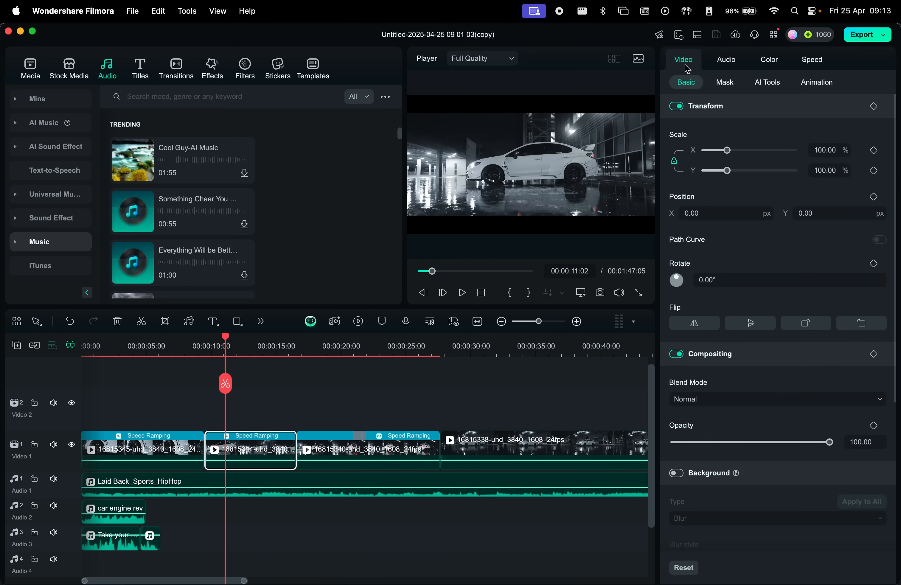
{"action": "mouse_move", "coordinate": [737, 113]}
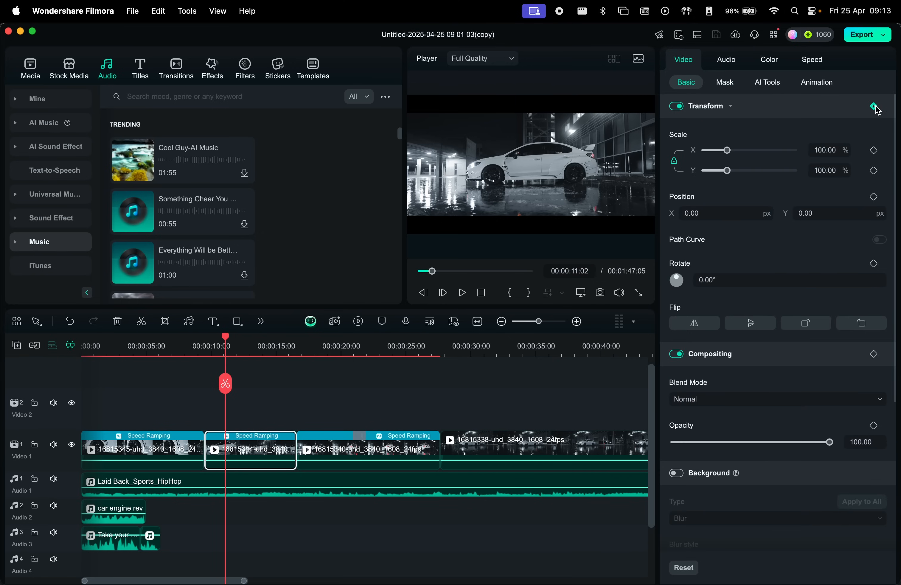
{"action": "mouse_move", "coordinate": [874, 264]}
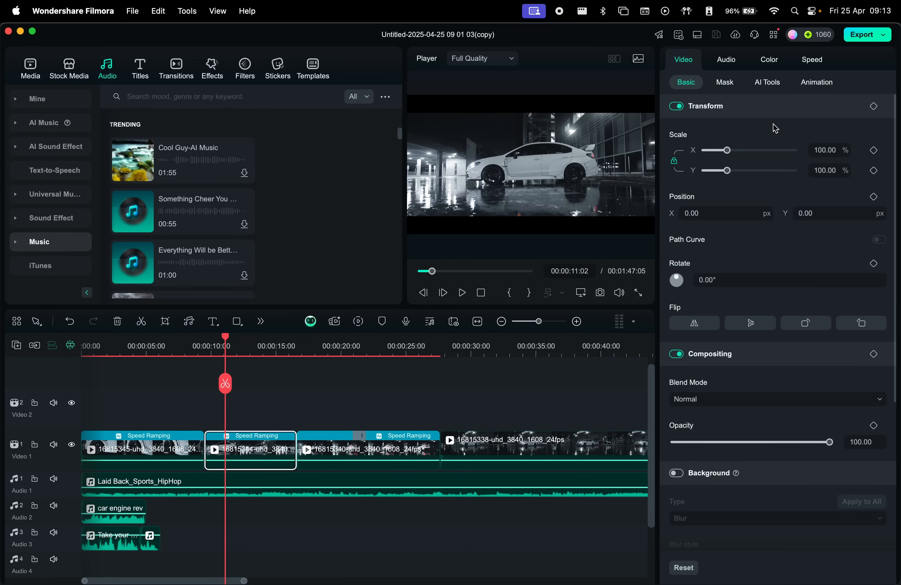
{"action": "left_click", "coordinate": [221, 337]}
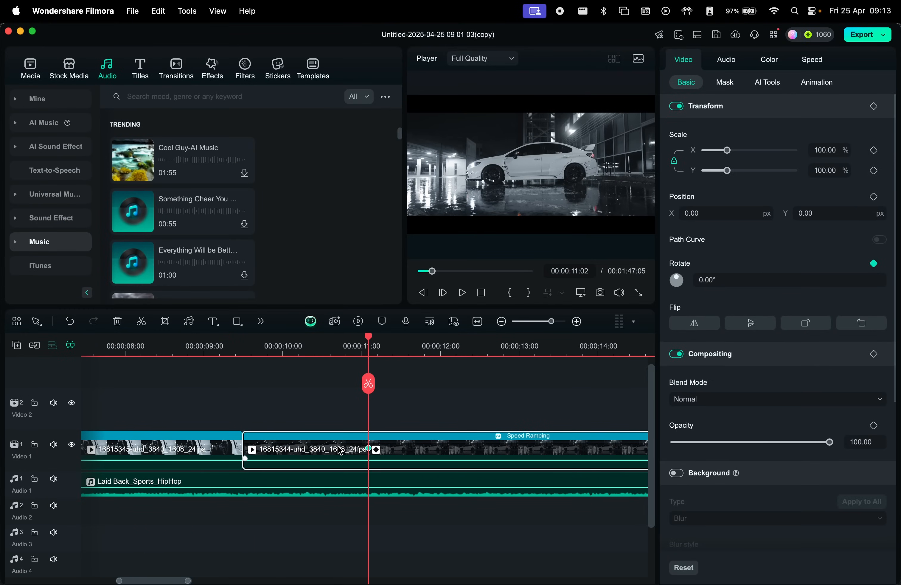
{"action": "scroll", "scroll_direction": "right", "scroll_amount": 3}
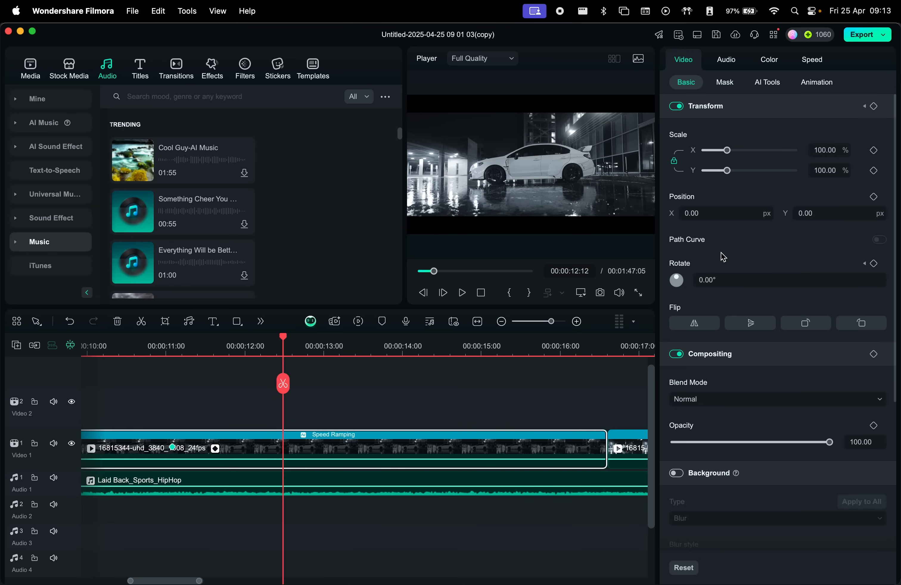
{"action": "left_click", "coordinate": [877, 264]}
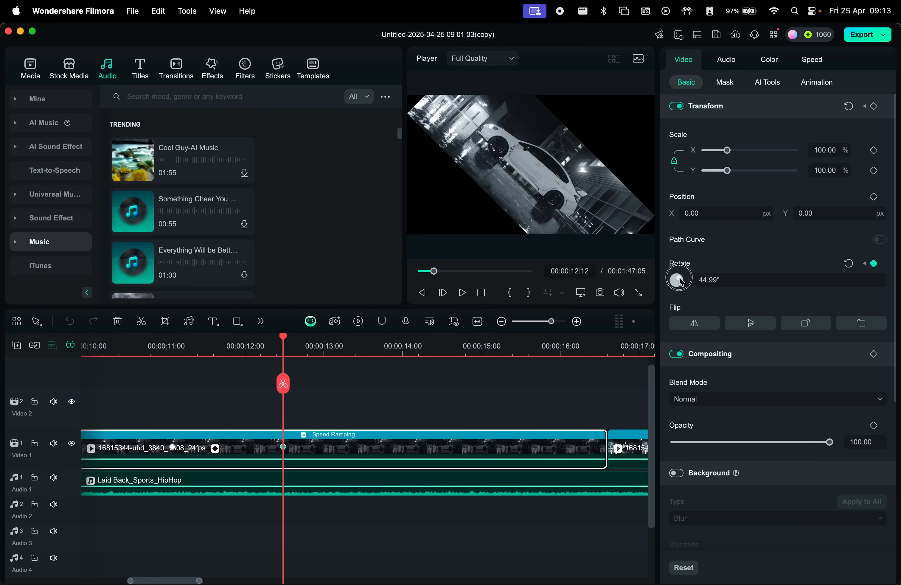
{"action": "left_click", "coordinate": [461, 293]}
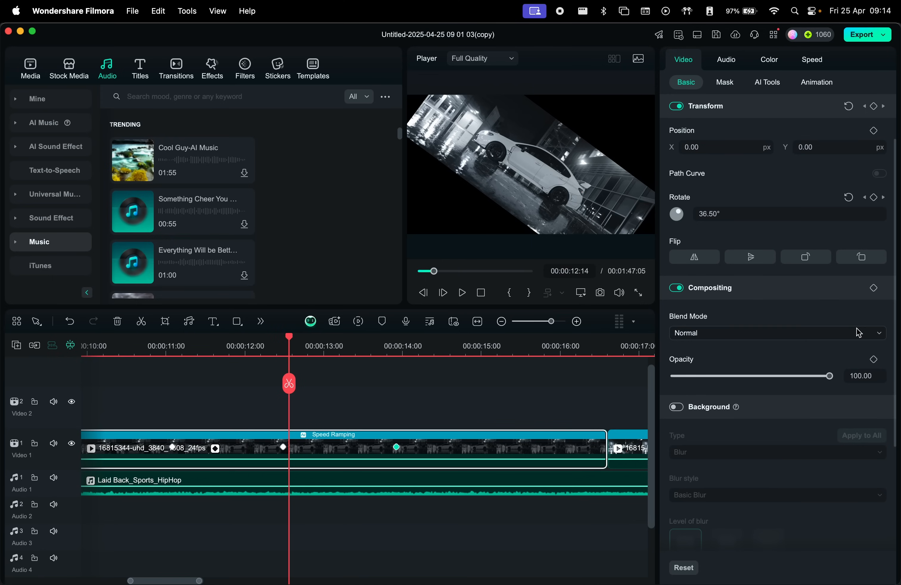
Apply an ease curve to each Rotate keyframe in the keyframe graph editor.
{"action": "left_click", "coordinate": [461, 293]}
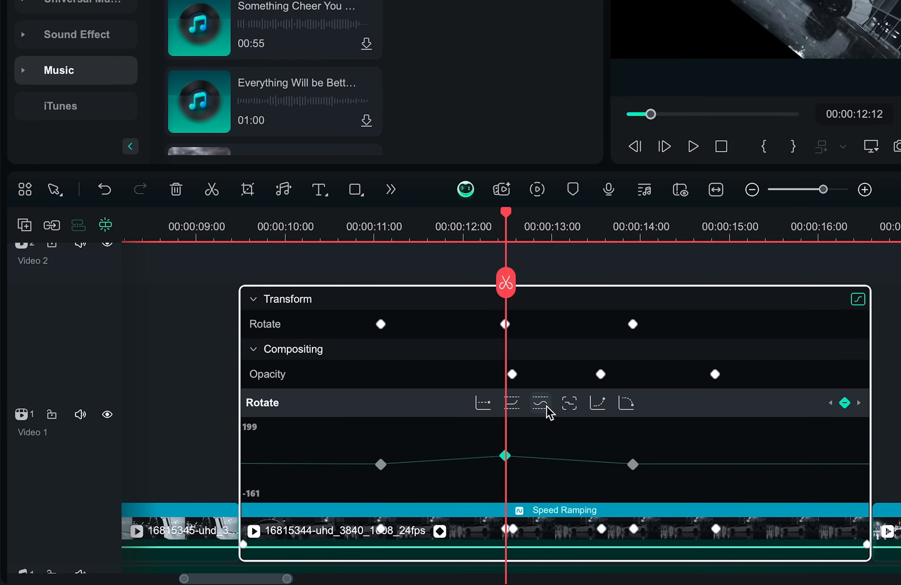
{"action": "left_click", "coordinate": [540, 403]}
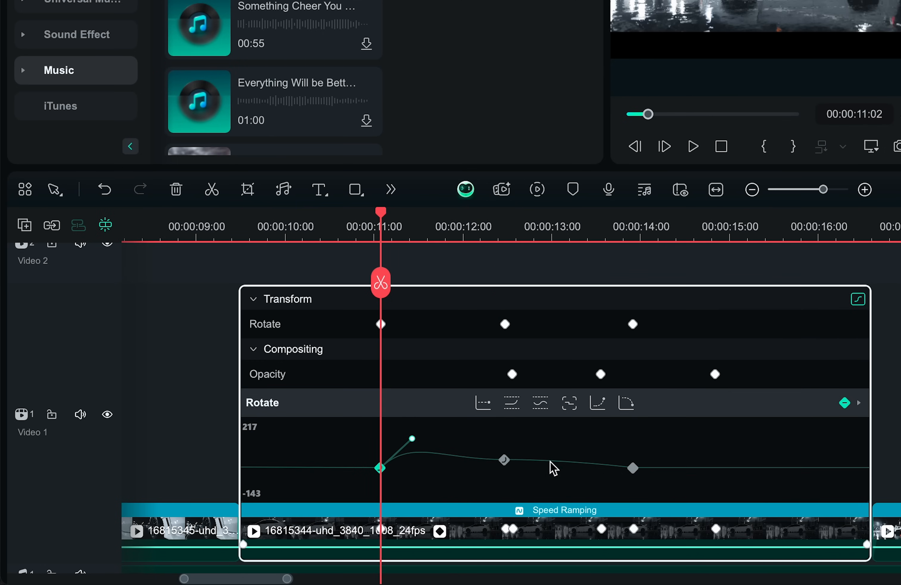
{"action": "left_click", "coordinate": [854, 400]}
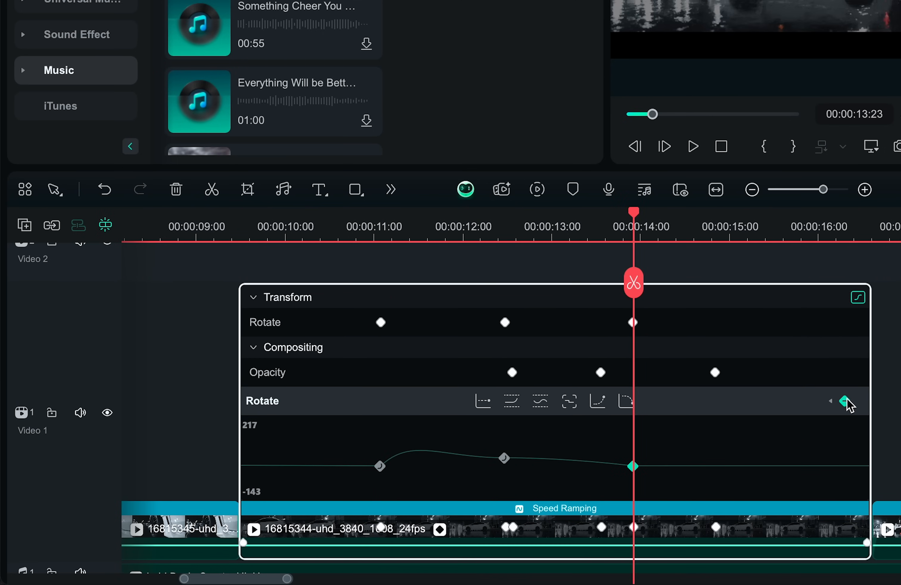
{"action": "left_click", "coordinate": [846, 400]}
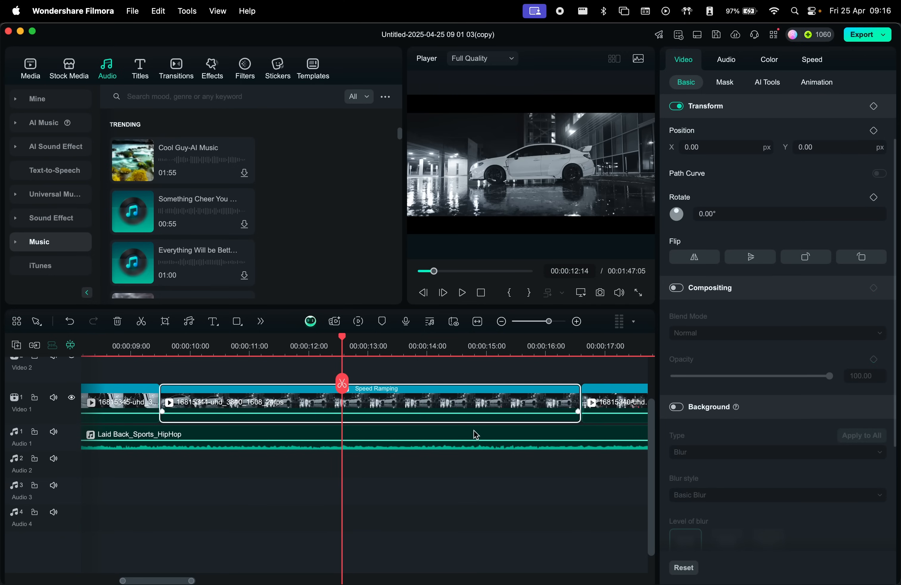
{"action": "mouse_move", "coordinate": [471, 430]}
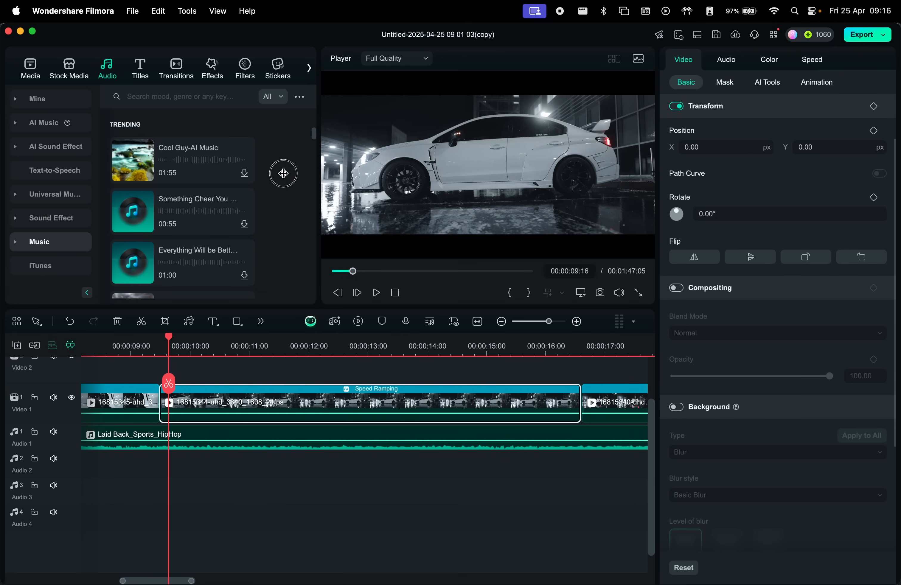
Show the Uniform Speed settings of the 20-second clip at 1.00x.
{"action": "left_click", "coordinate": [812, 59]}
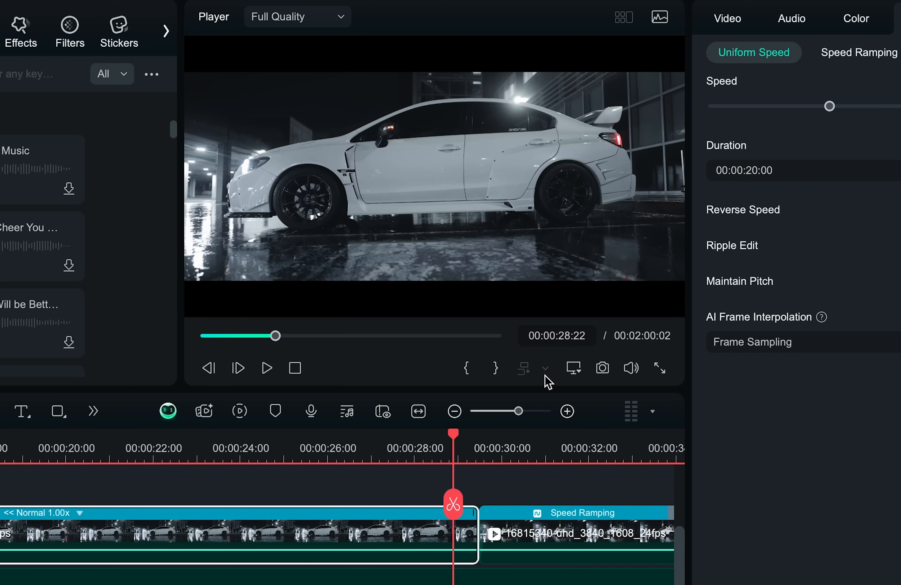
Drag two vertical and two horizontal guides from the rulers around the car.
{"action": "left_click", "coordinate": [572, 368]}
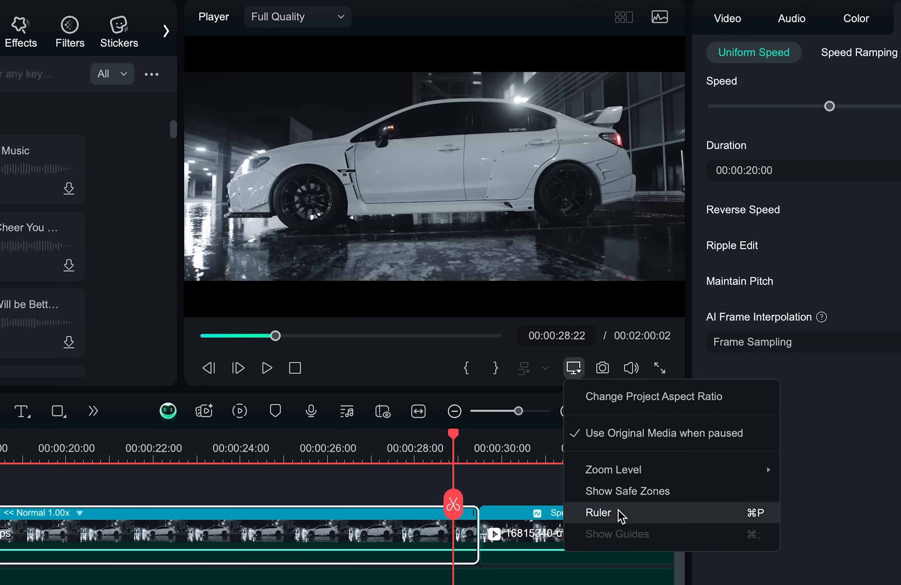
{"action": "left_click", "coordinate": [598, 512]}
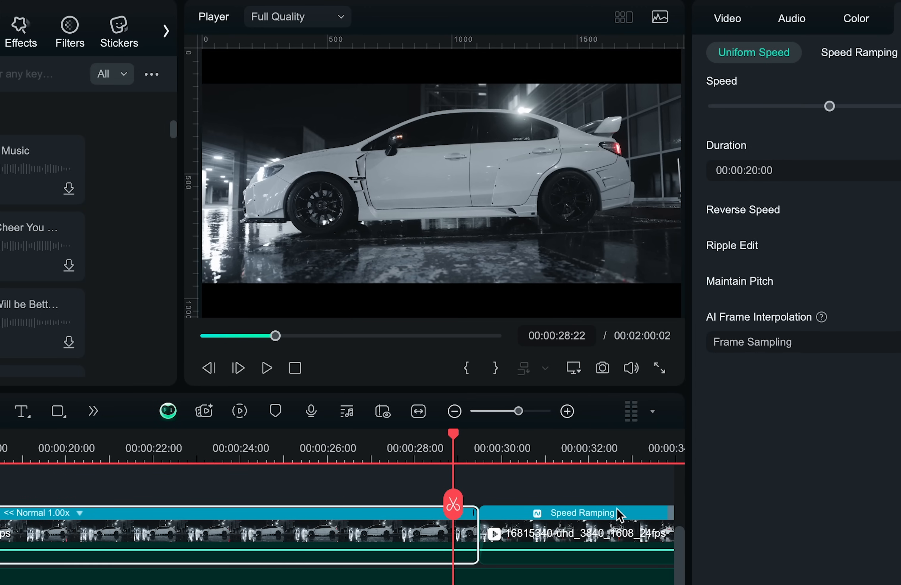
{"action": "mouse_move", "coordinate": [261, 46]}
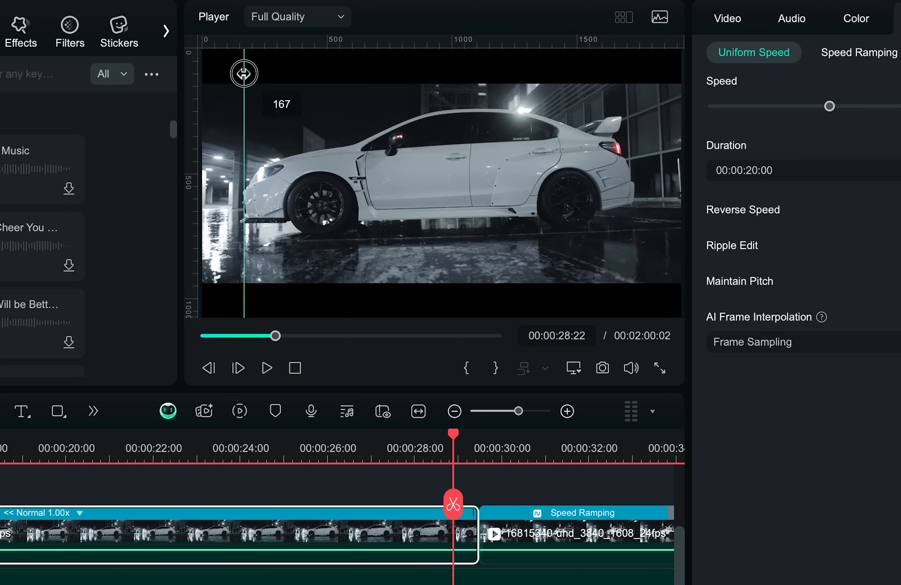
{"action": "mouse_move", "coordinate": [303, 43]}
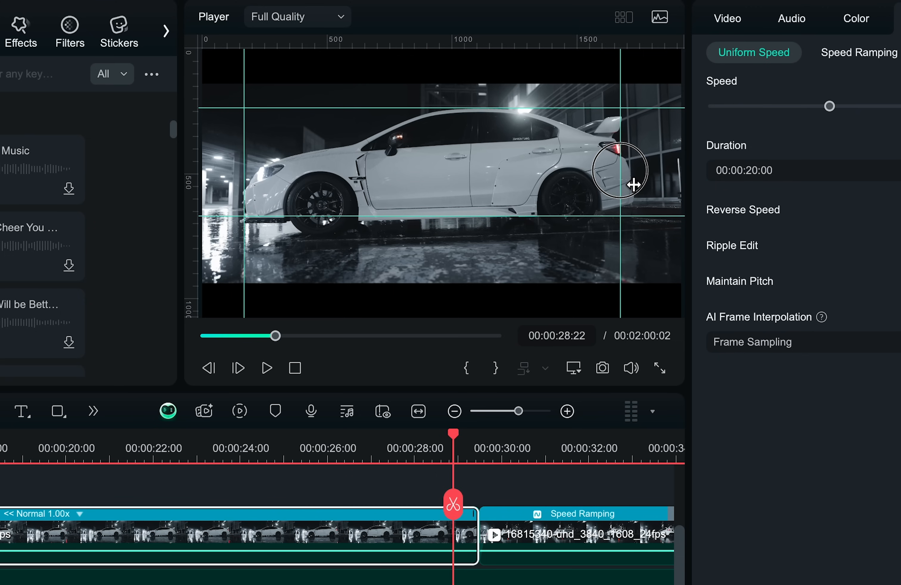
{"action": "mouse_move", "coordinate": [452, 440]}
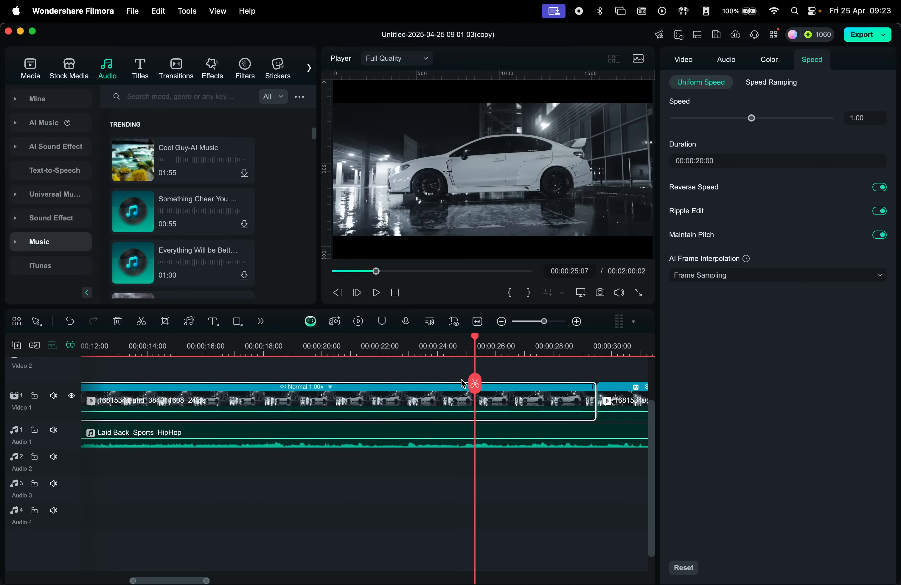
Hide the guides via View > Guides > Hide Guides and deselect the clip.
{"action": "left_click", "coordinate": [683, 59]}
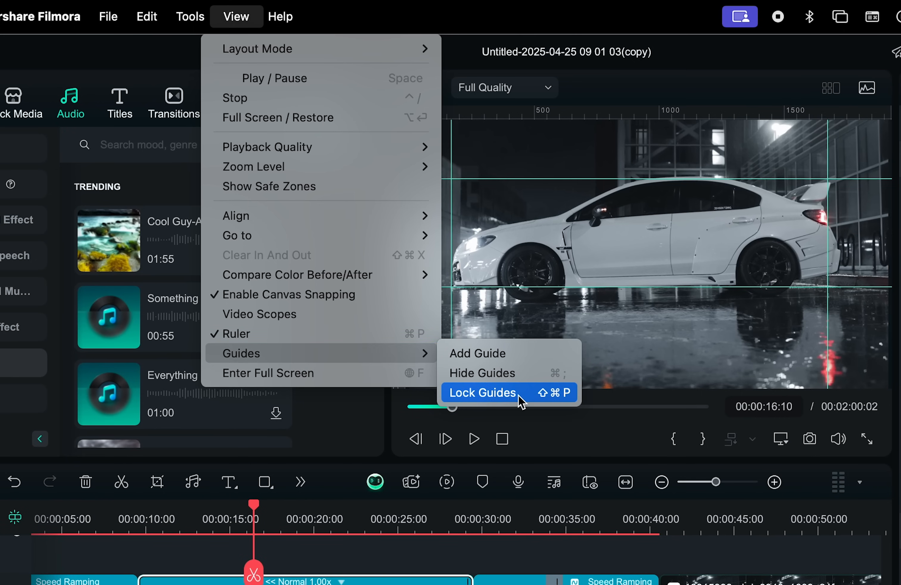
{"action": "mouse_move", "coordinate": [514, 373]}
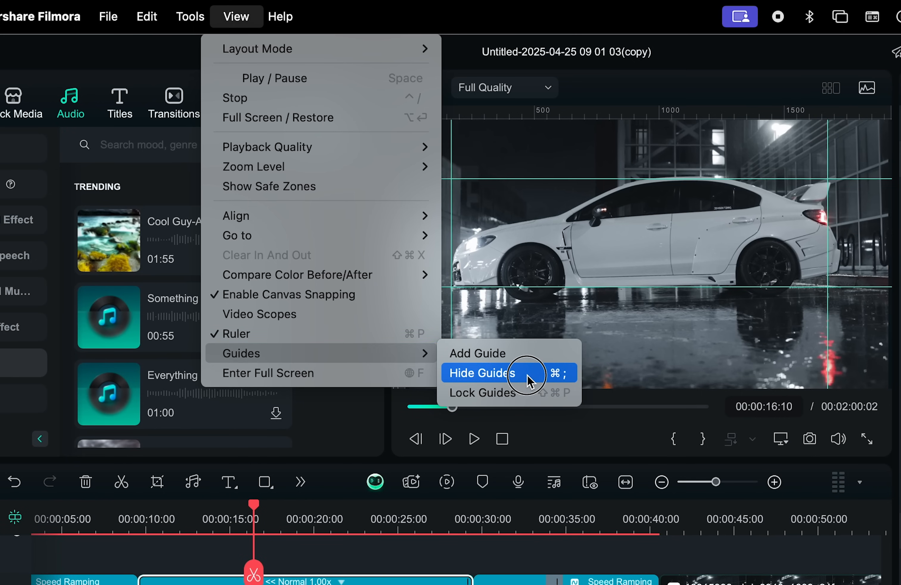
{"action": "left_click", "coordinate": [481, 372]}
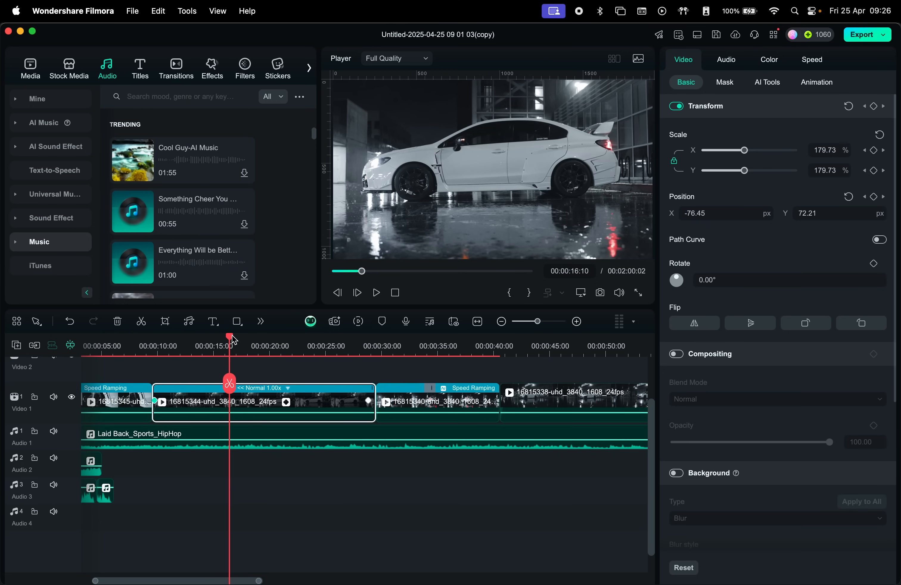
{"action": "left_click", "coordinate": [30, 68]}
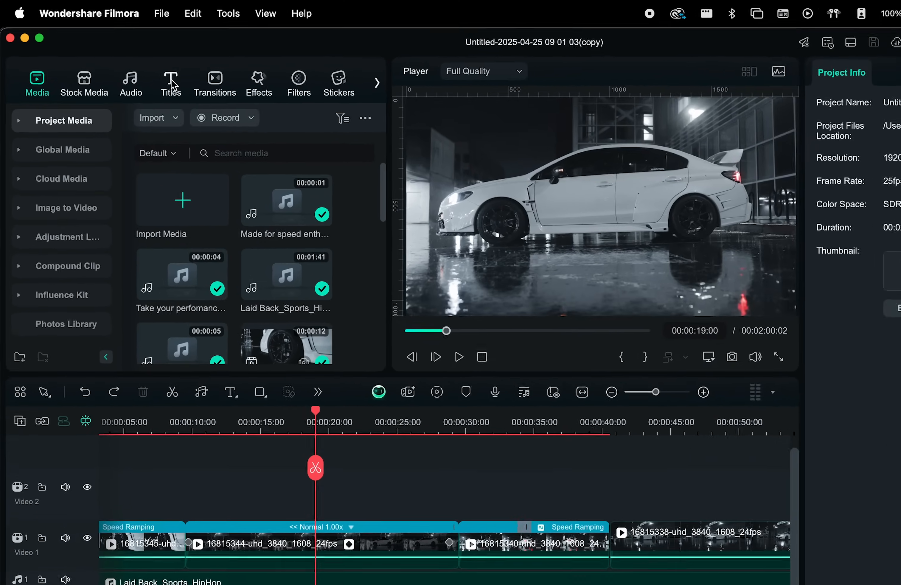
Find Glow Title 1 'Radiate' in Trending titles and add it to Video 2 at 19 s.
{"action": "left_click", "coordinate": [170, 83]}
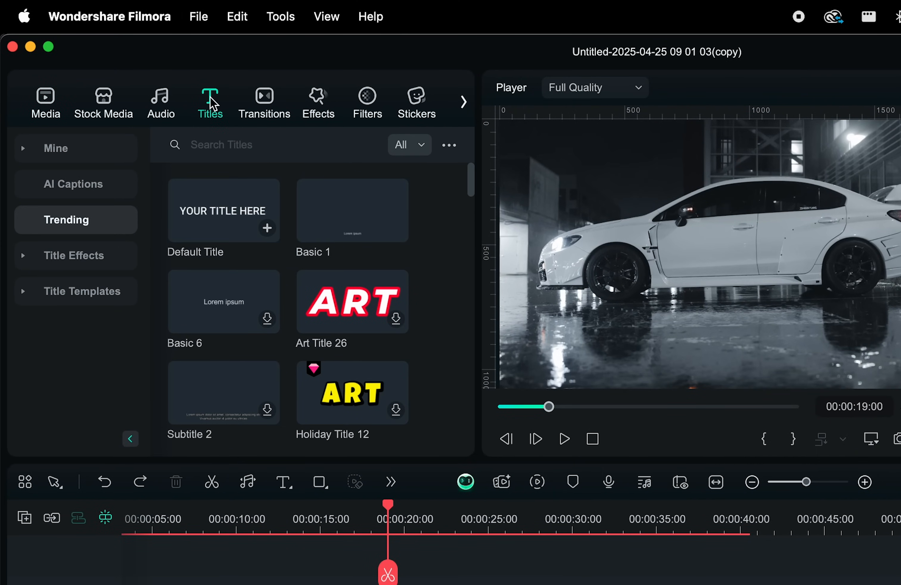
{"action": "scroll", "scroll_direction": "down", "scroll_amount": 3}
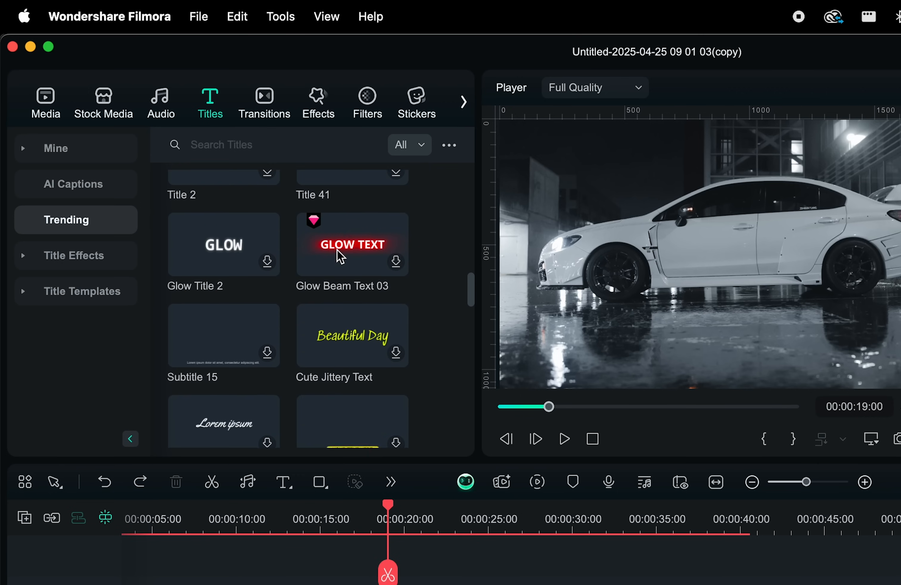
{"action": "scroll", "scroll_direction": "down", "scroll_amount": 3}
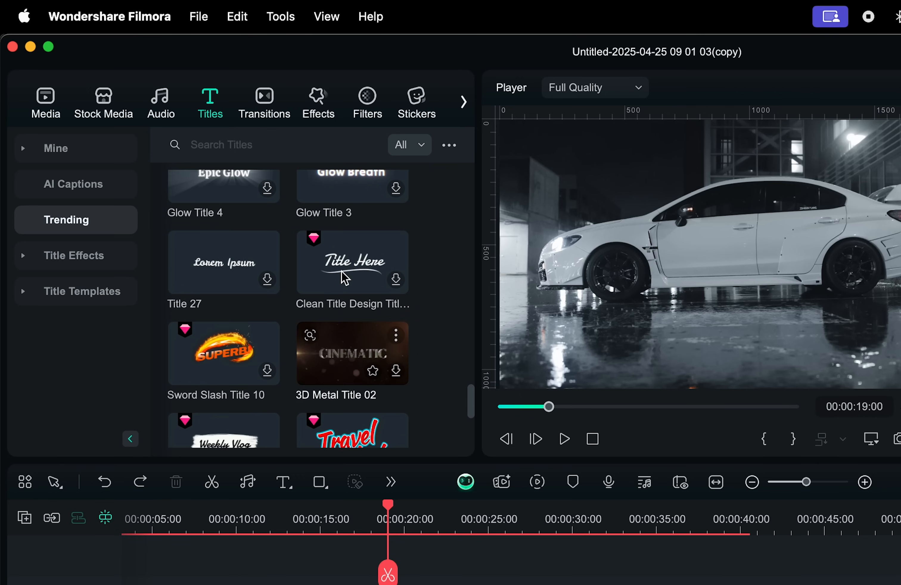
{"action": "scroll", "scroll_direction": "down", "scroll_amount": 3}
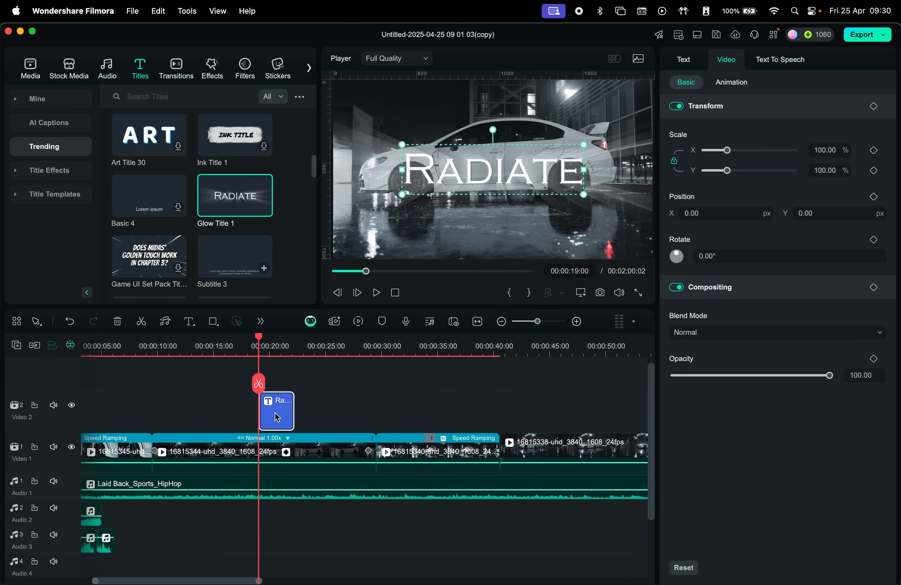
{"action": "mouse_move", "coordinate": [734, 74]}
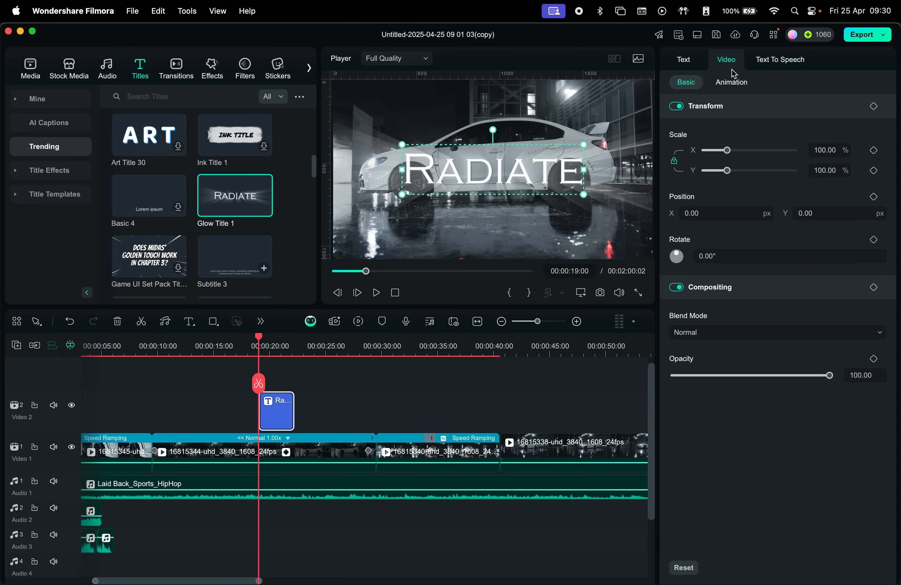
{"action": "mouse_move", "coordinate": [673, 271]}
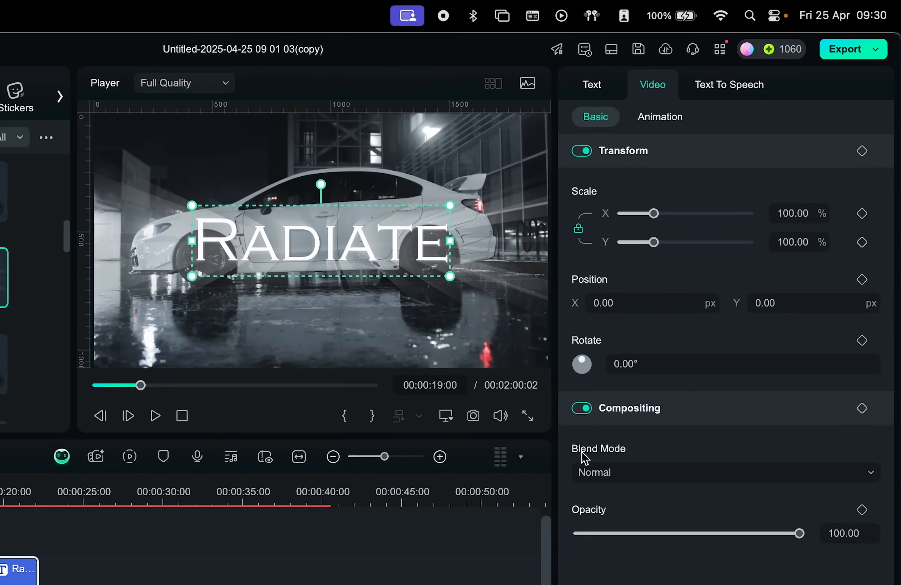
Rename the title to 'Performance' in CoolveticaRg-Bold size 80 with wide spacing.
{"action": "left_click", "coordinate": [591, 85]}
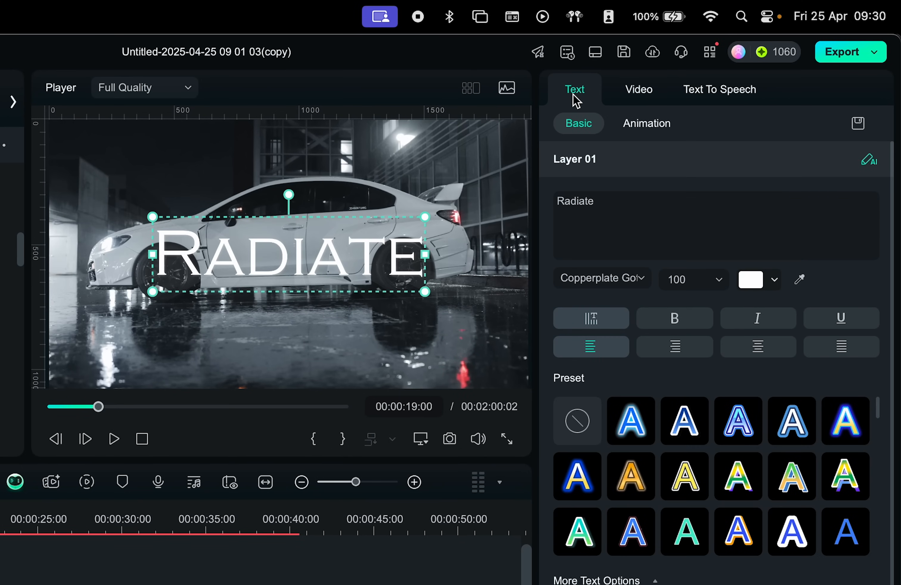
{"action": "type", "text": "Performance"}
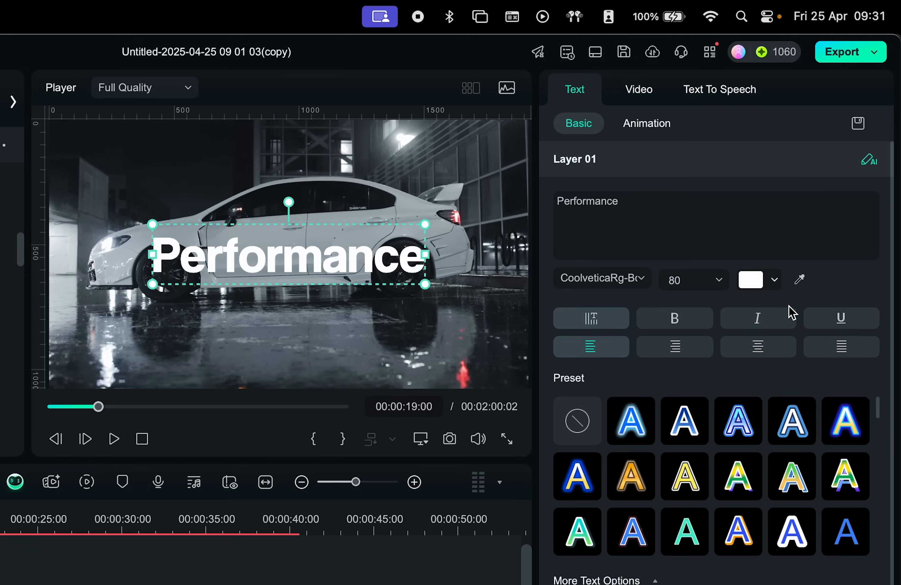
{"action": "scroll", "scroll_direction": "down", "scroll_amount": 3}
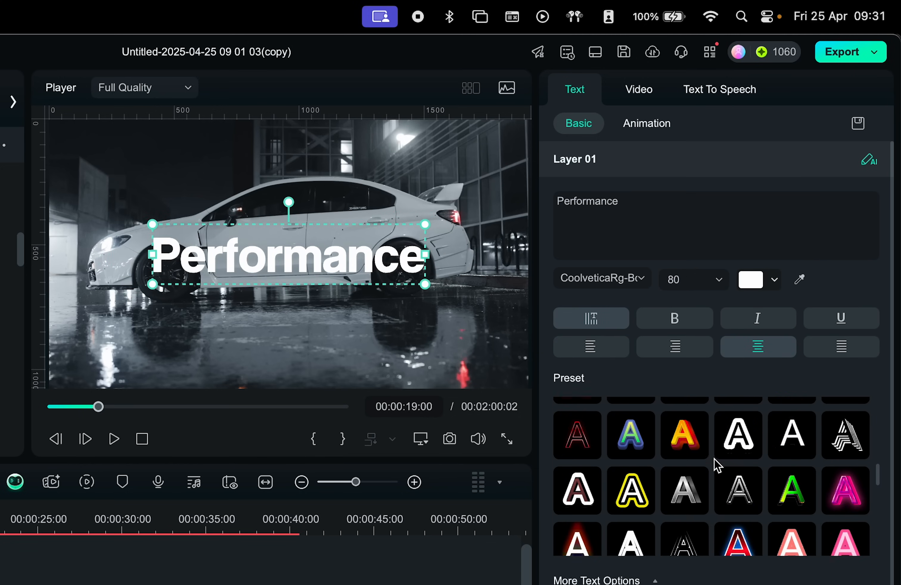
{"action": "scroll", "scroll_direction": "down", "scroll_amount": 3}
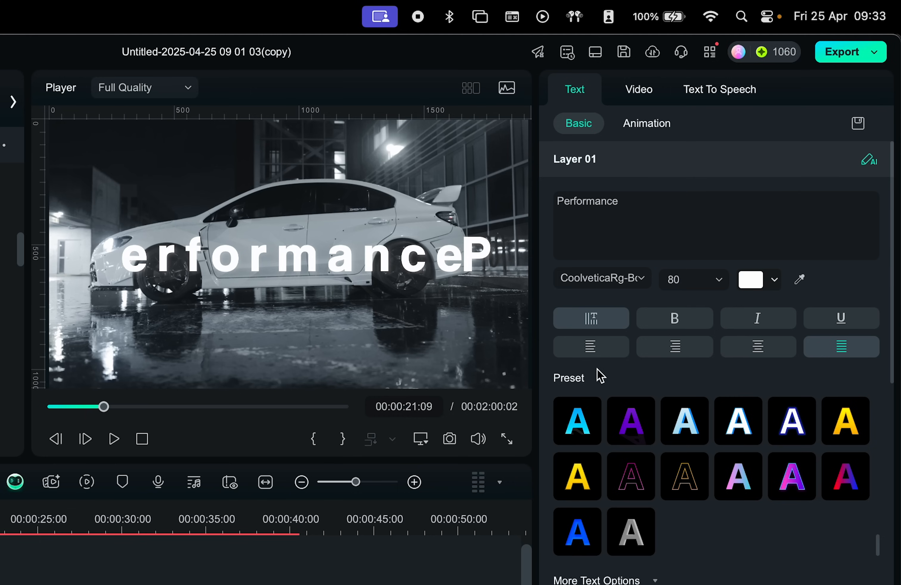
Give the title the FireNoise loop animation and bring up Advanced text editing.
{"action": "left_click", "coordinate": [646, 122]}
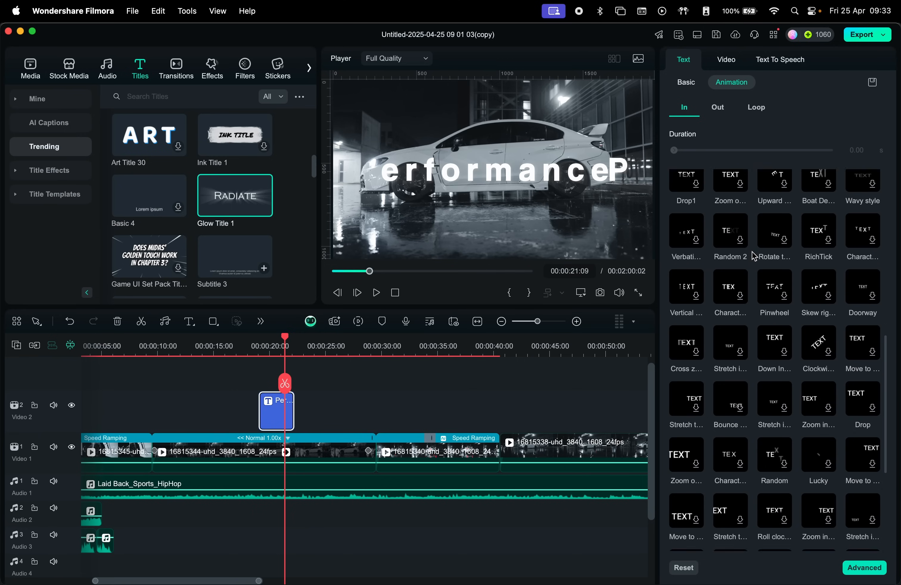
{"action": "left_click", "coordinate": [756, 107]}
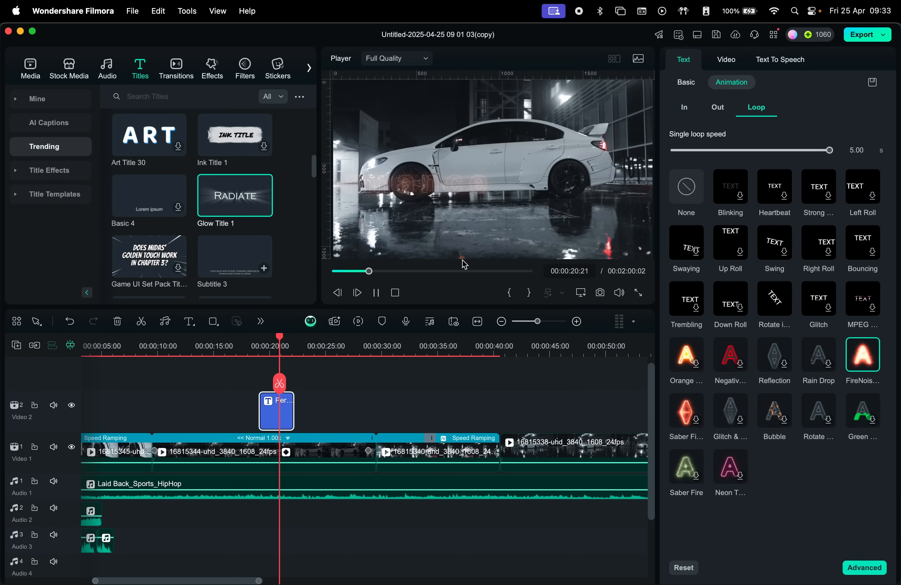
{"action": "left_click", "coordinate": [864, 567]}
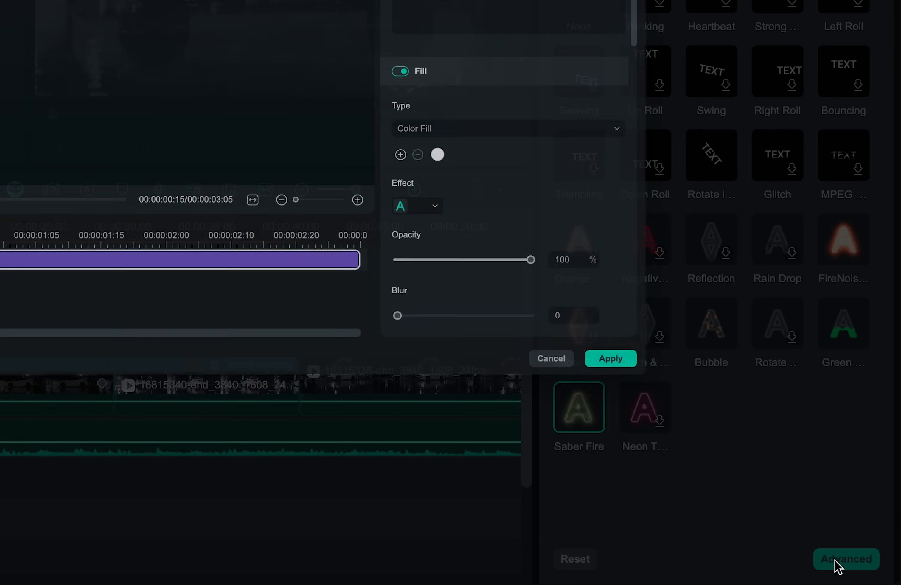
{"action": "left_click", "coordinate": [845, 560]}
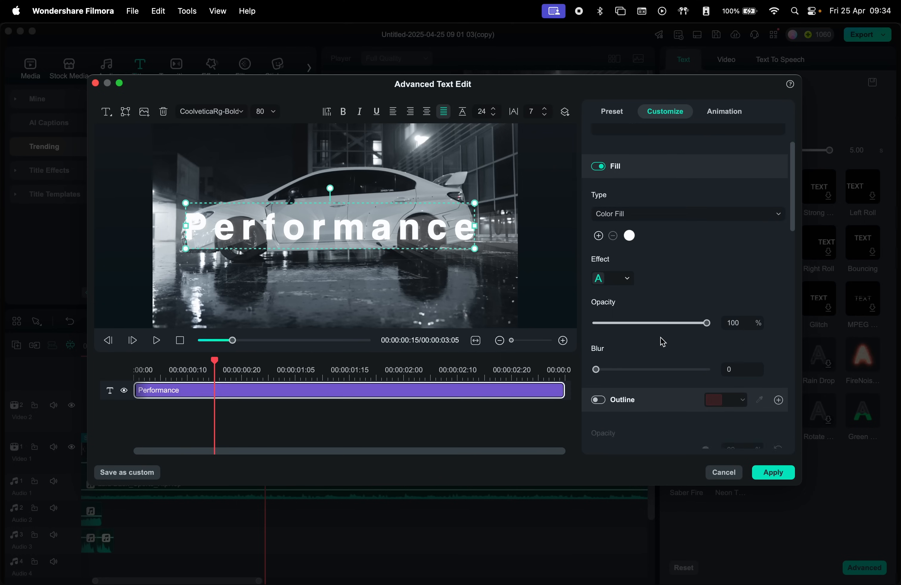
{"action": "scroll", "scroll_direction": "down", "scroll_amount": 3}
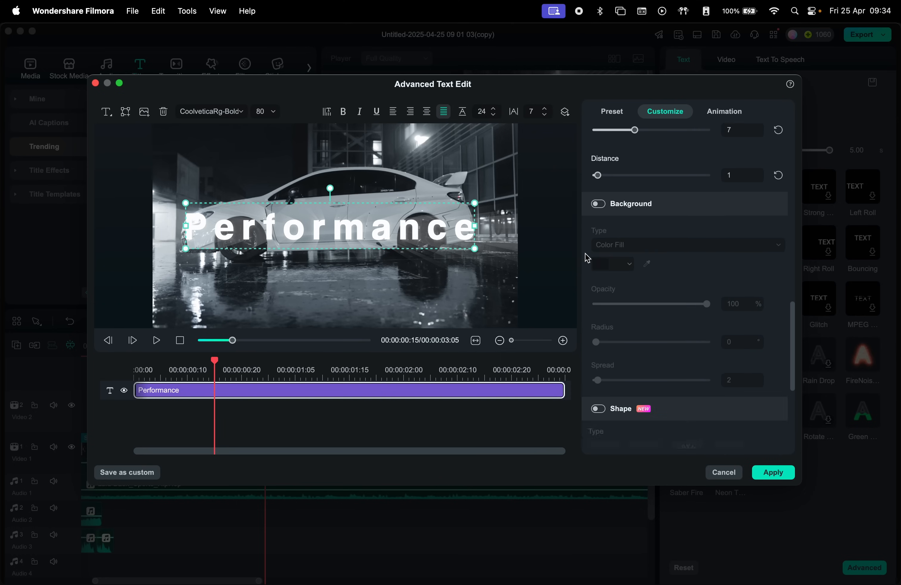
{"action": "scroll", "scroll_direction": "down", "scroll_amount": 3}
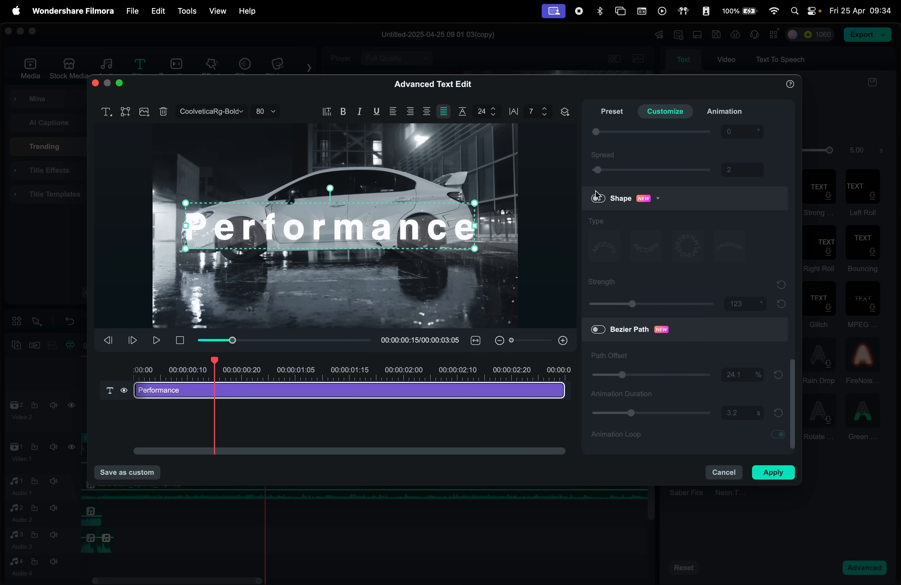